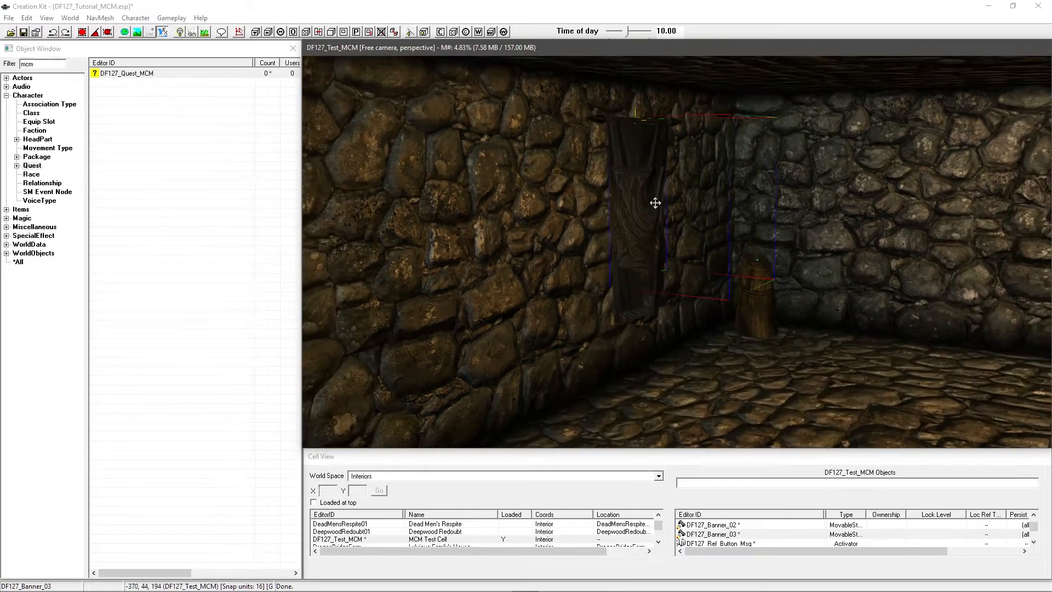
Inspect the DF127_Banner_03, 02 and 01 banner references and their editor IDs in the cell
double_click(709, 534)
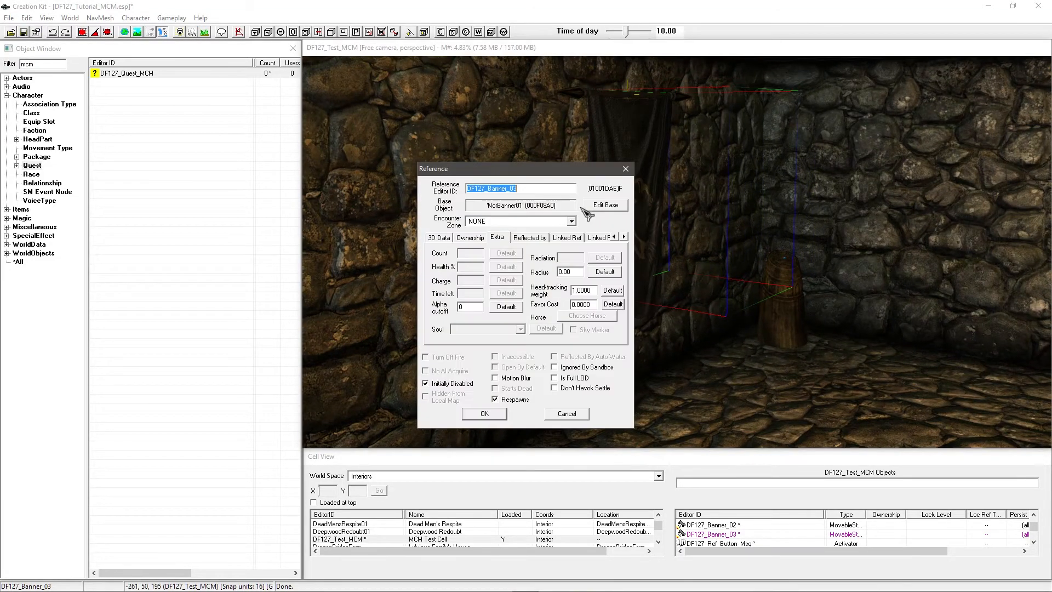
left_click(519, 187)
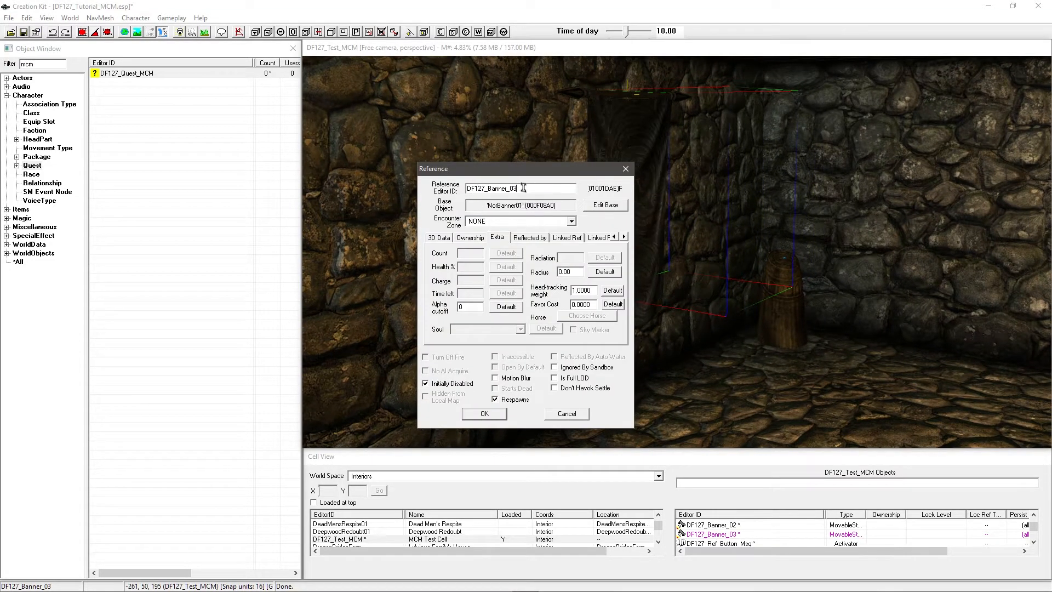
triple_click(519, 188)
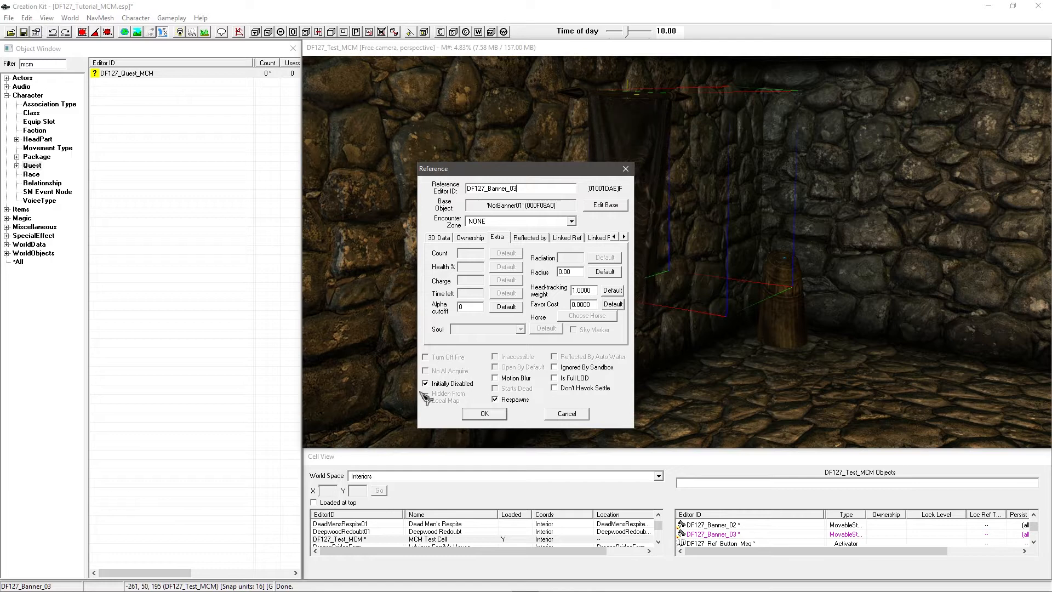
left_click(483, 413)
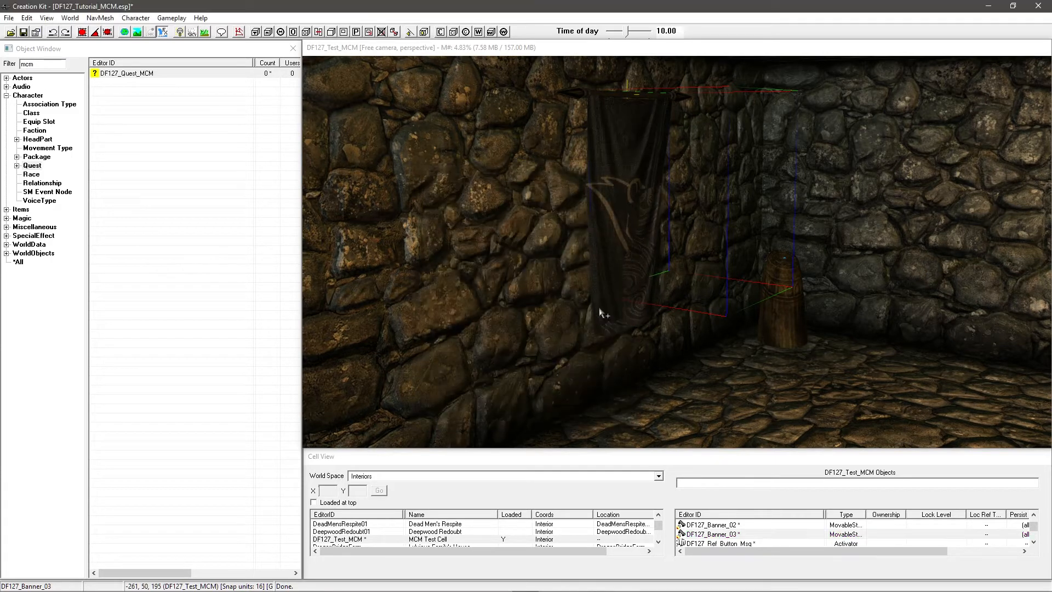
double_click(708, 524)
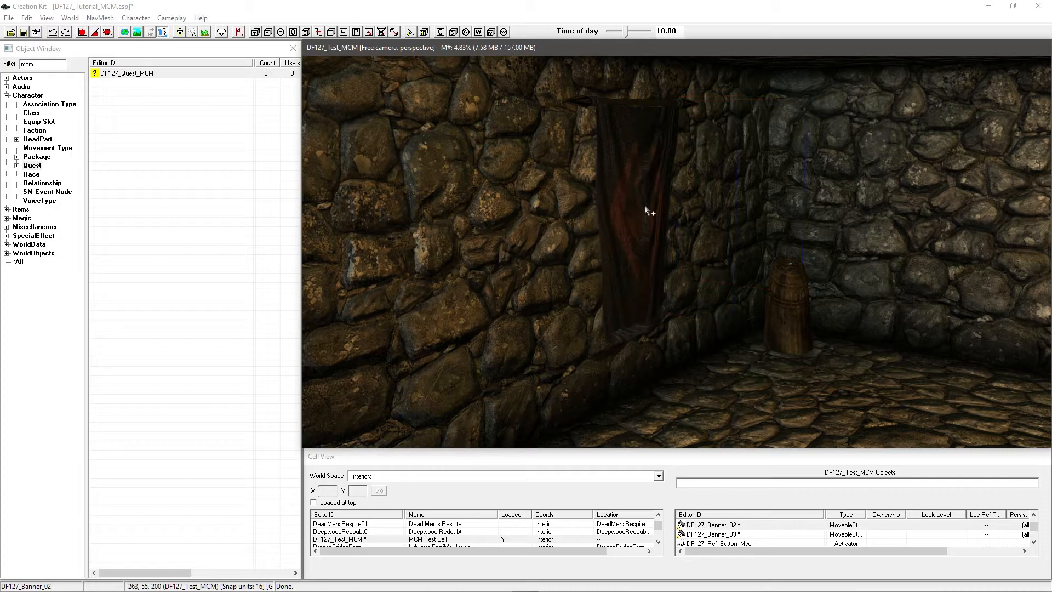
double_click(631, 202)
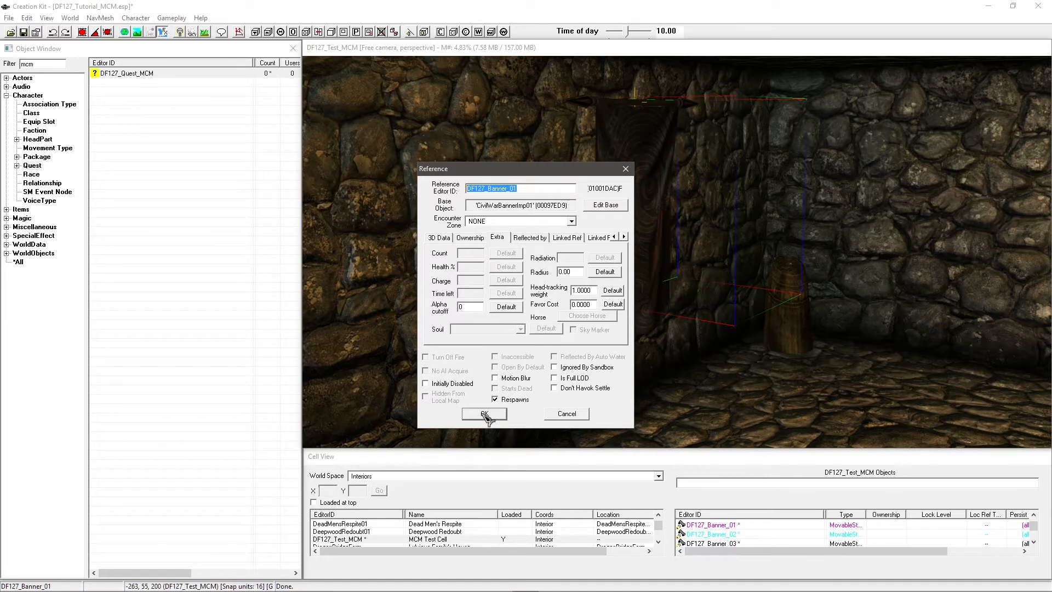
left_click(483, 413)
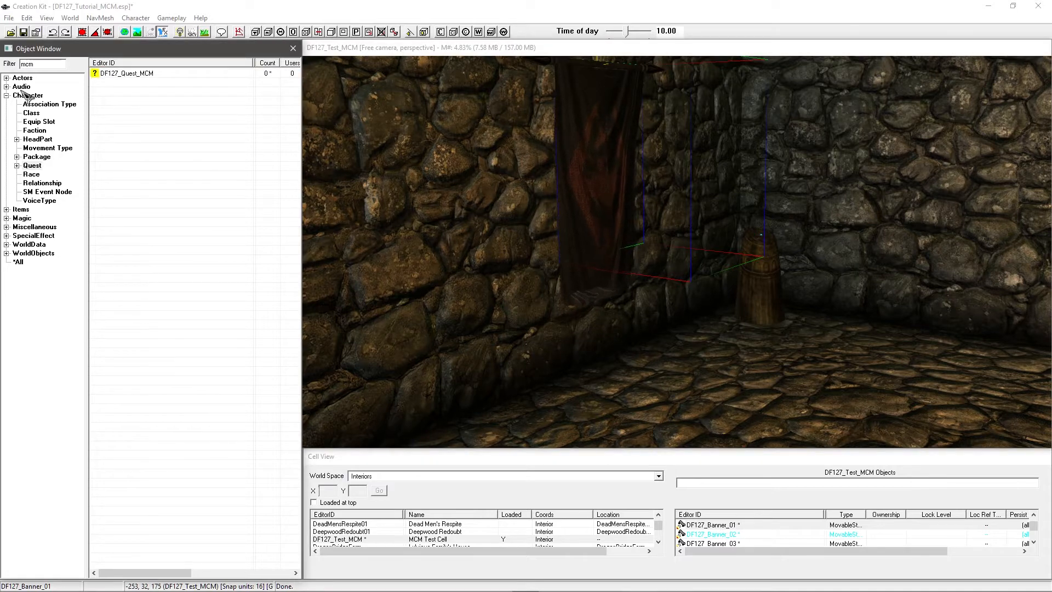
Edit the source of DF127_Script_MCM from the DF127_Quest_MCM quest's Scripts list
double_click(126, 72)
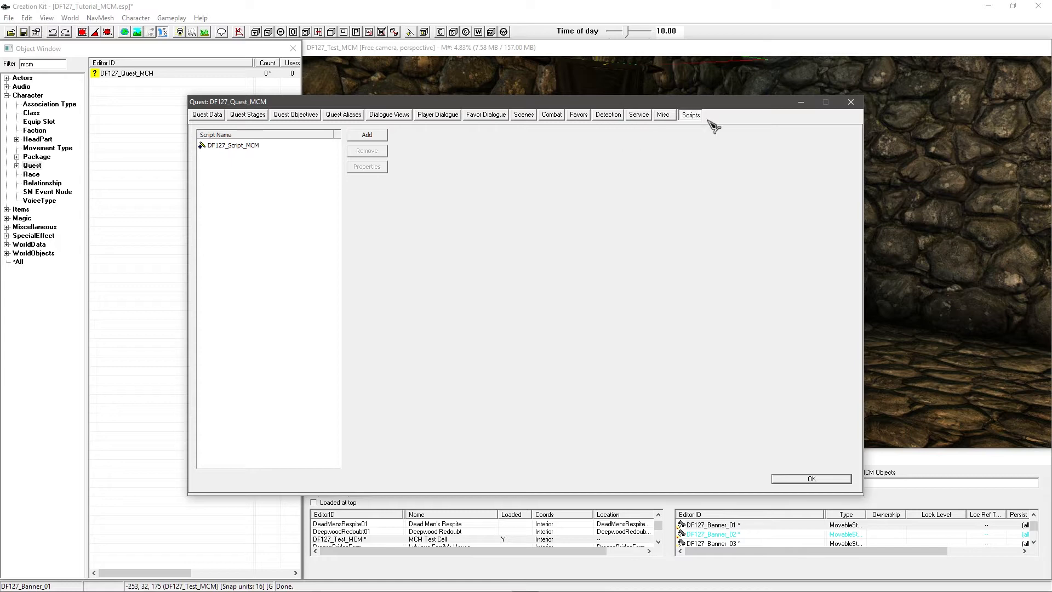
right_click(232, 144)
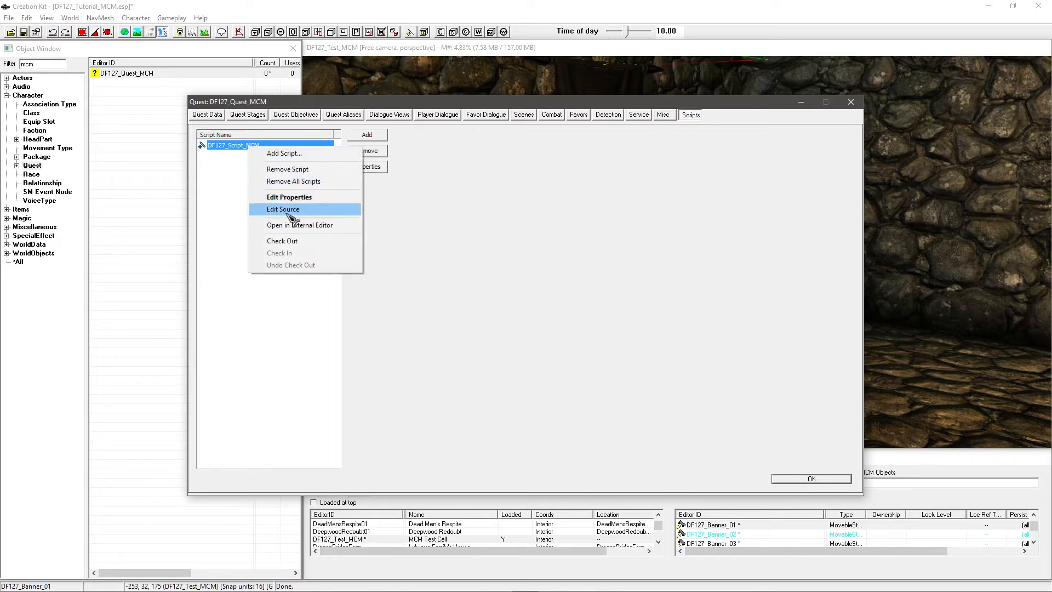
left_click(283, 208)
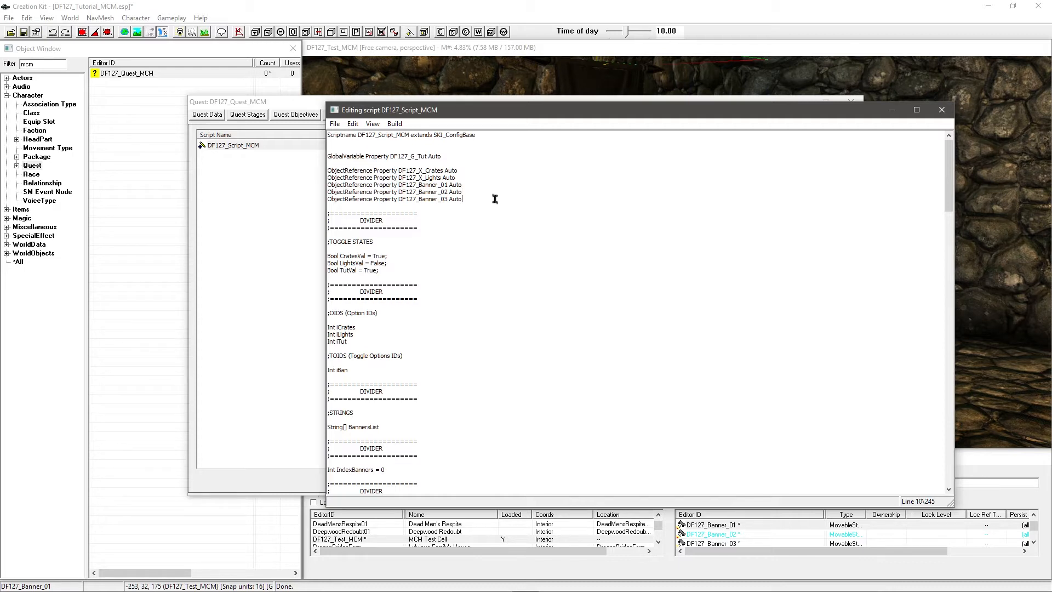
mouse_move(617, 239)
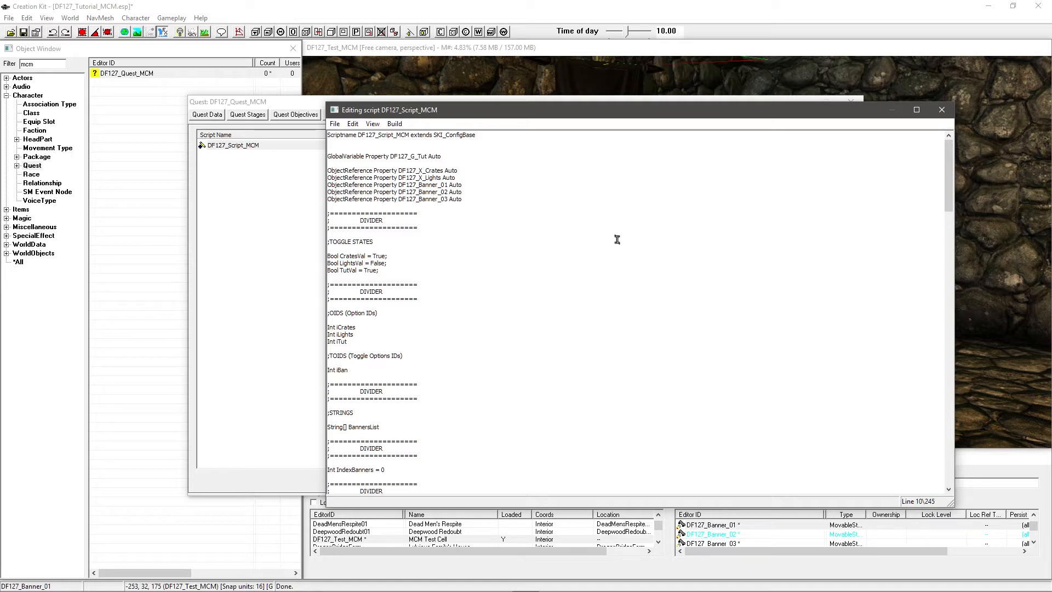
mouse_move(472, 191)
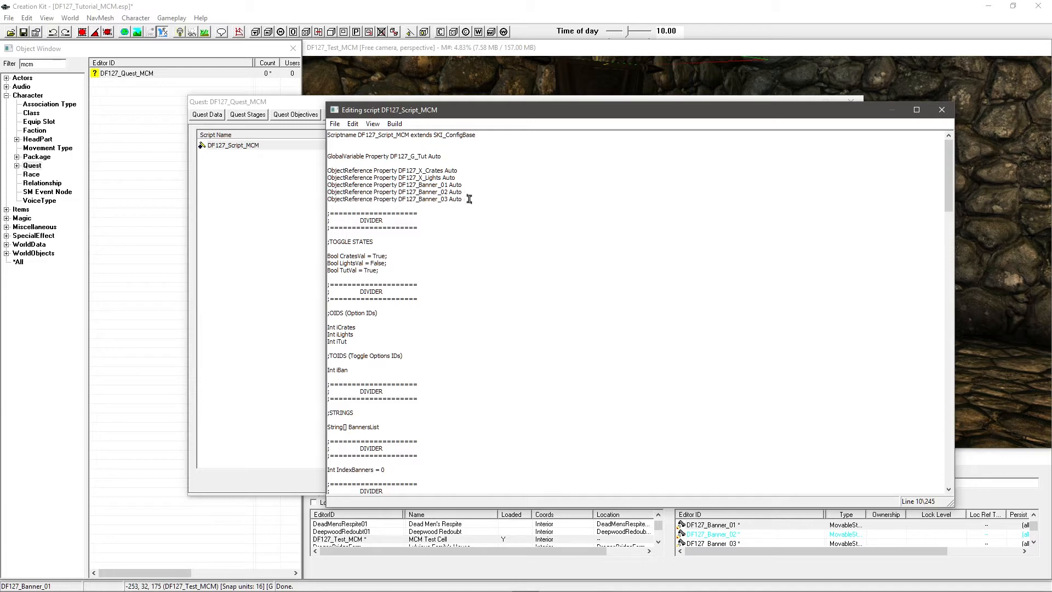
left_click(465, 199)
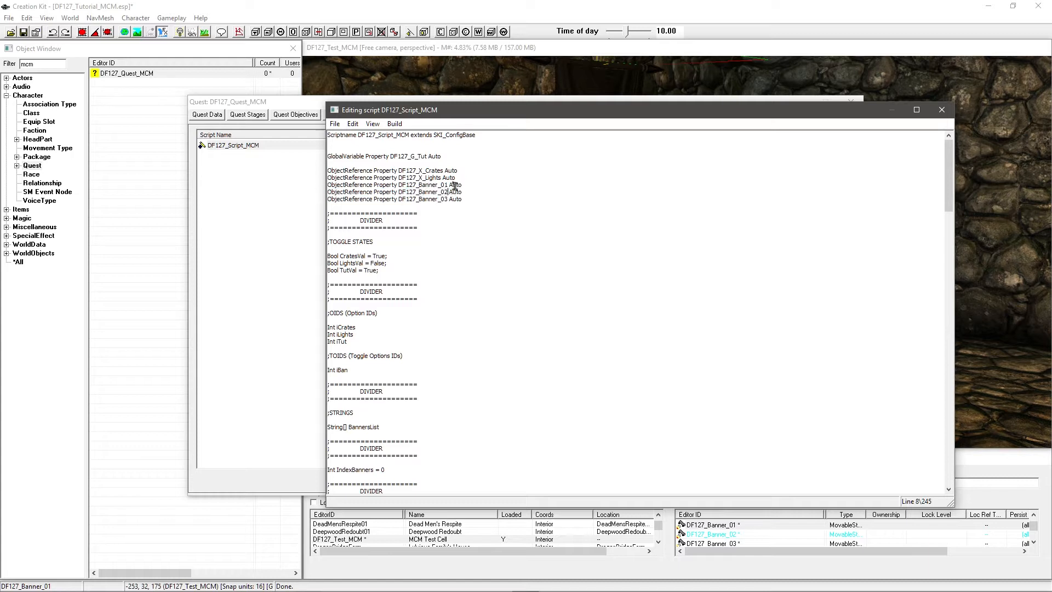
scroll("down", 3)
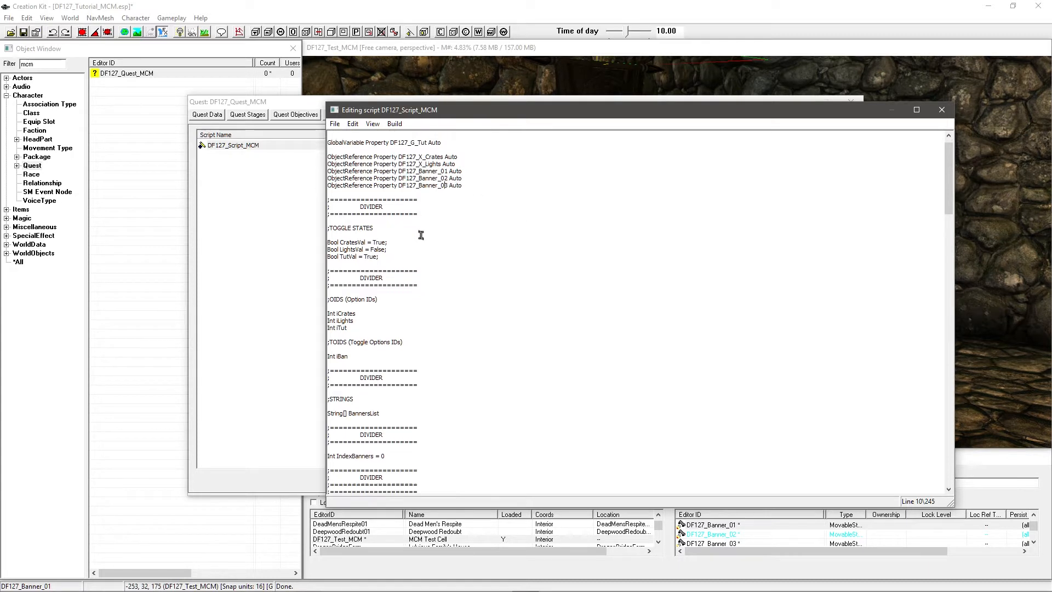
scroll("down", 3)
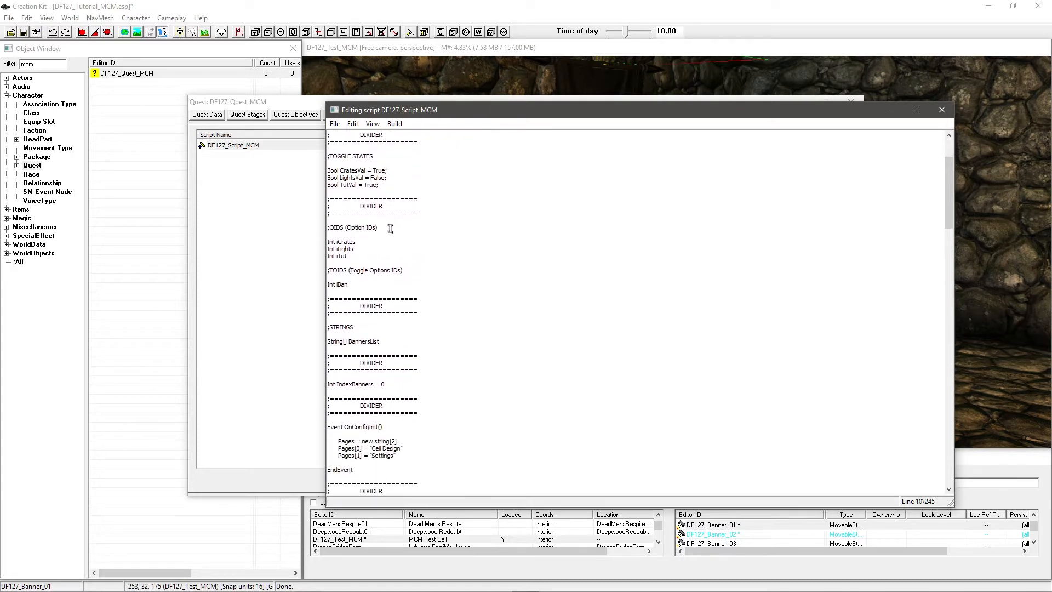
double_click(343, 284)
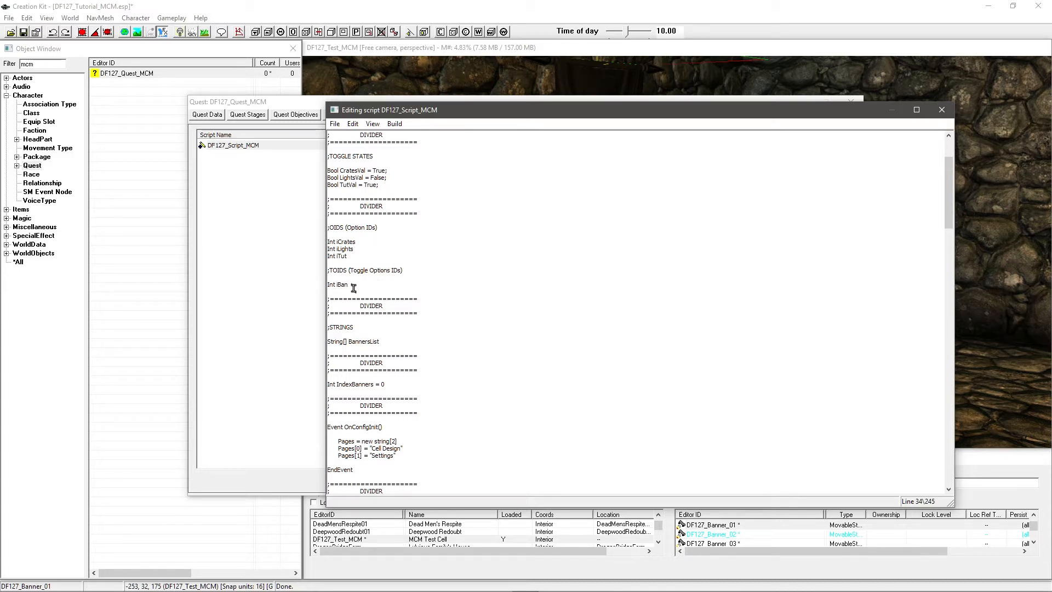
scroll("down", 3)
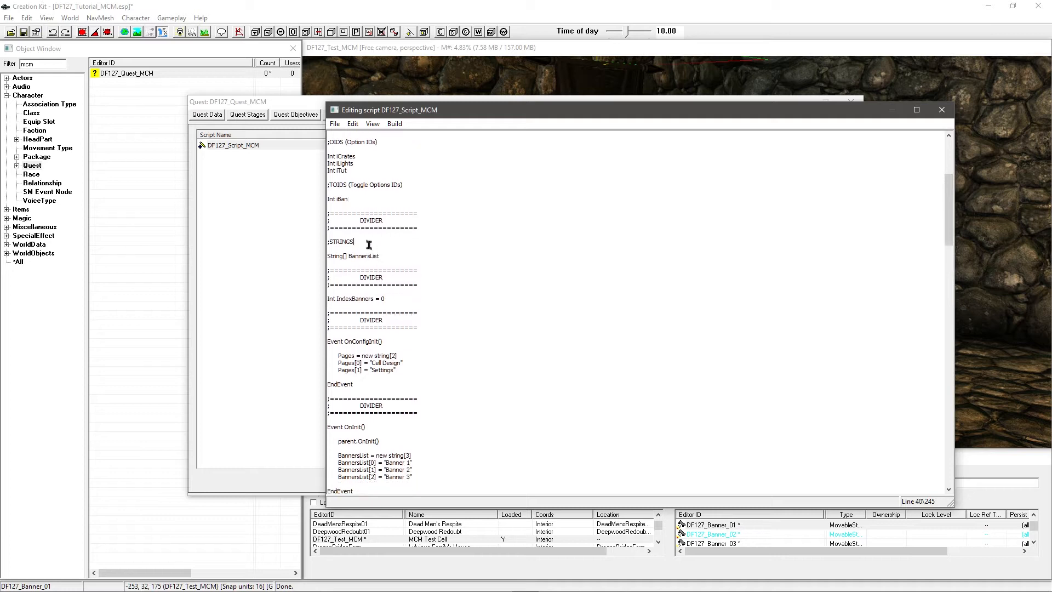
left_click(388, 258)
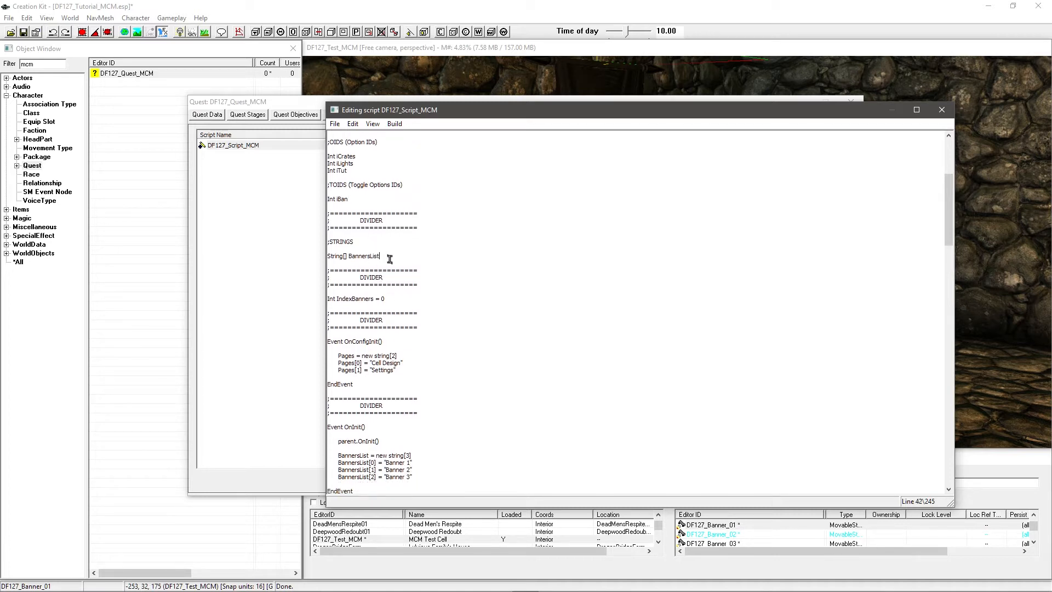
mouse_move(392, 262)
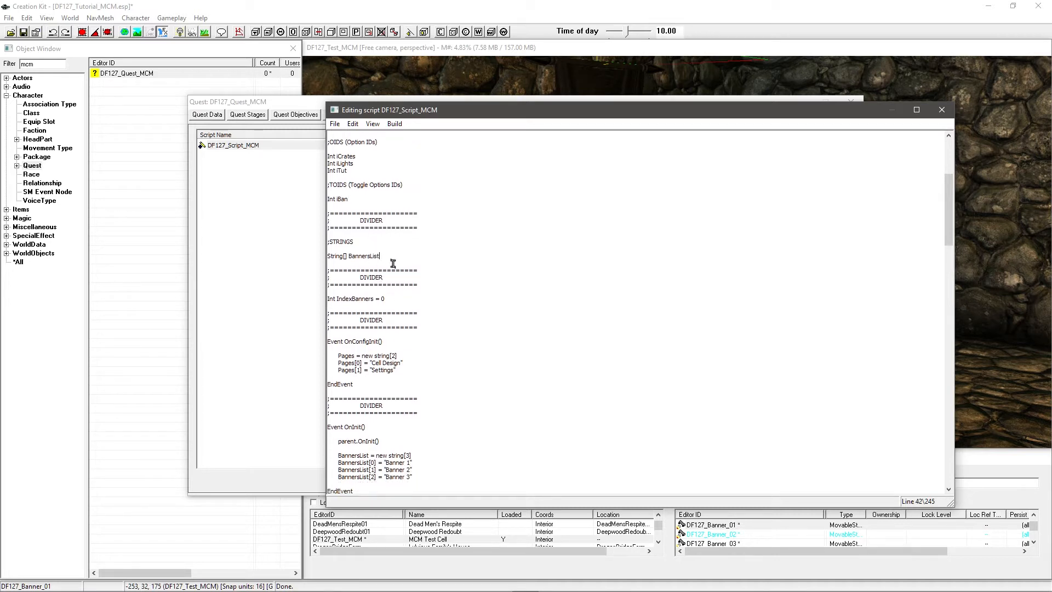
mouse_move(399, 257)
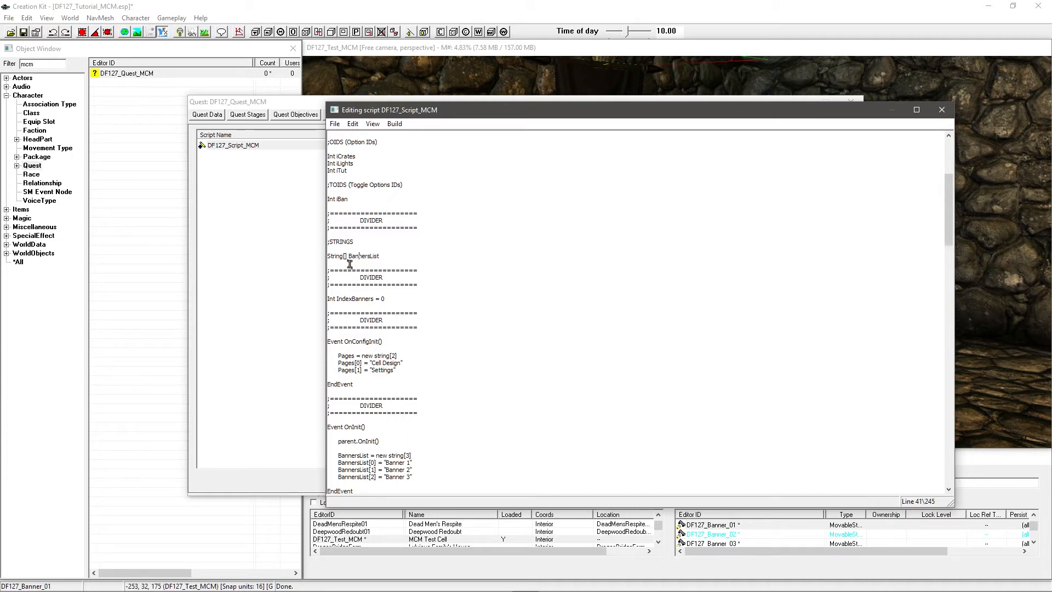
left_click(374, 283)
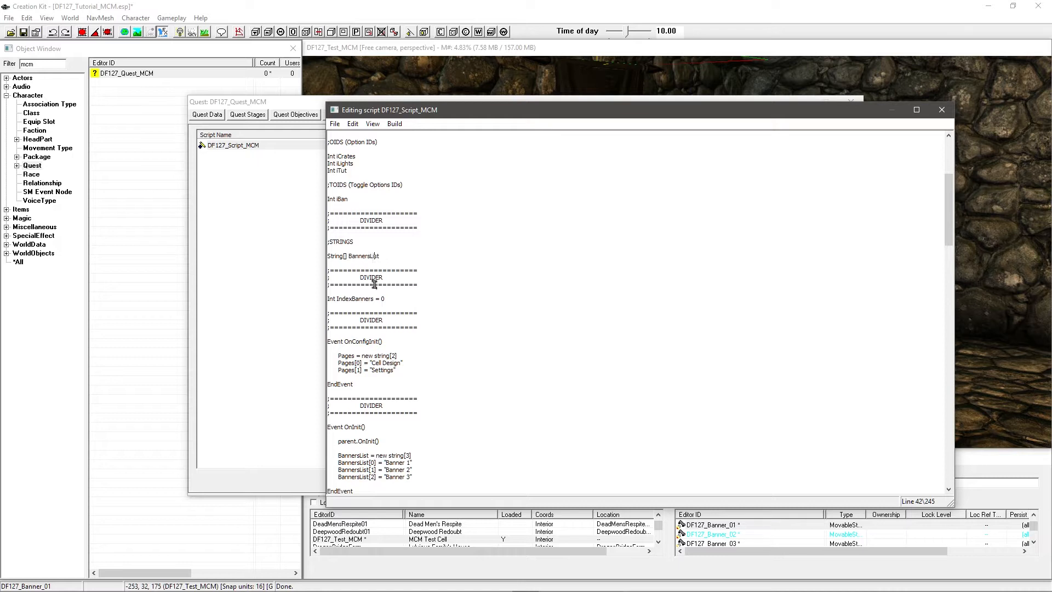
scroll("down", 3)
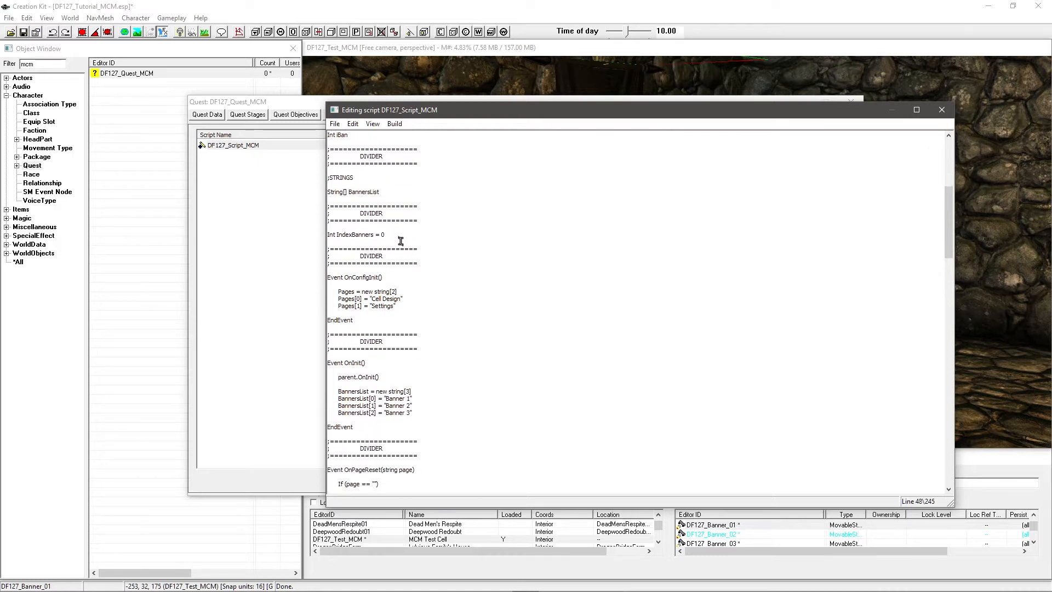
double_click(366, 235)
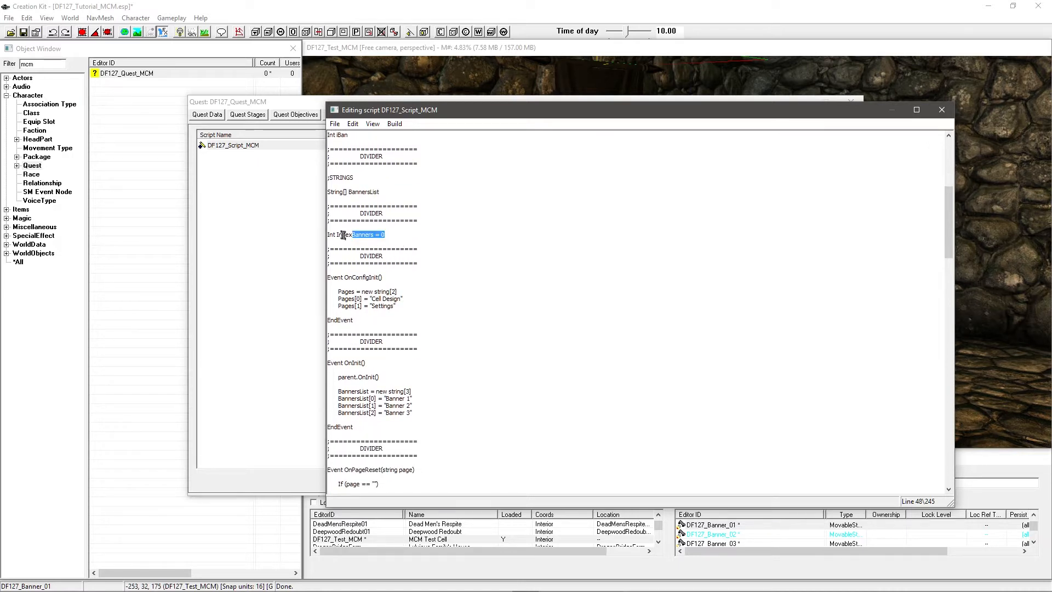
left_click(360, 240)
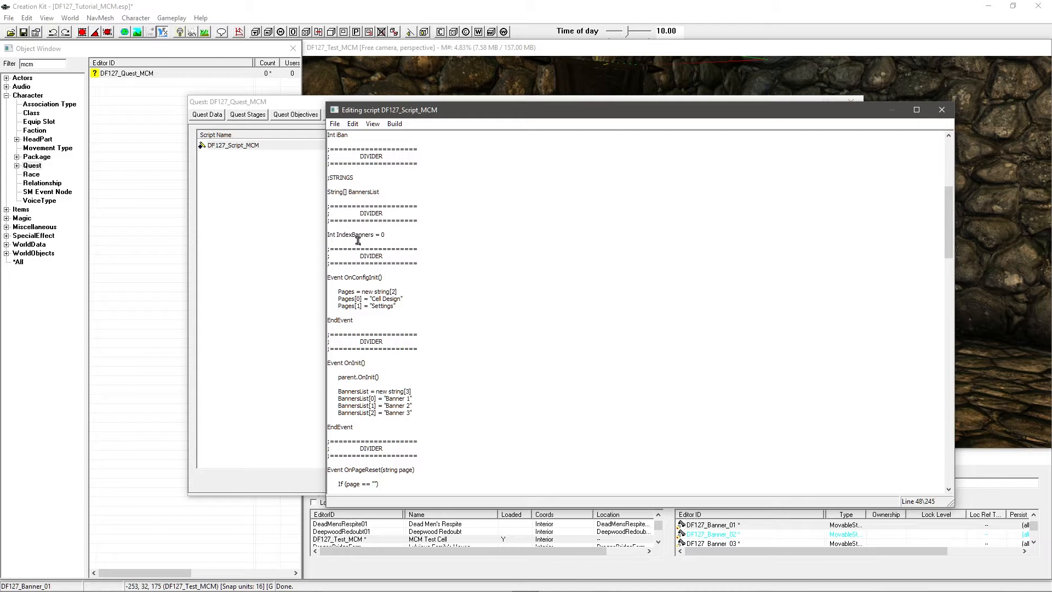
left_click(397, 235)
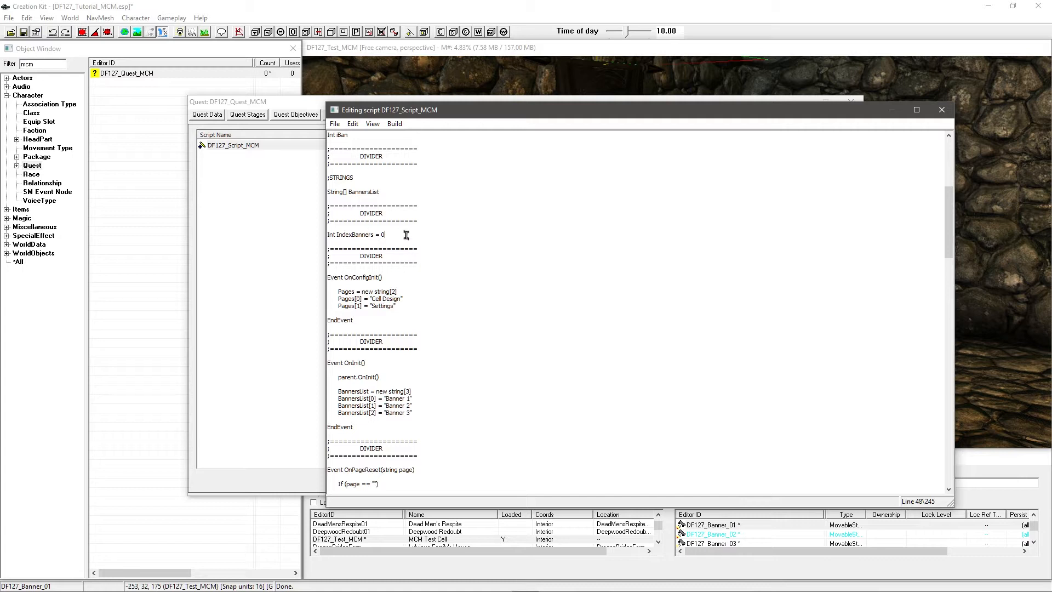
scroll("down", 3)
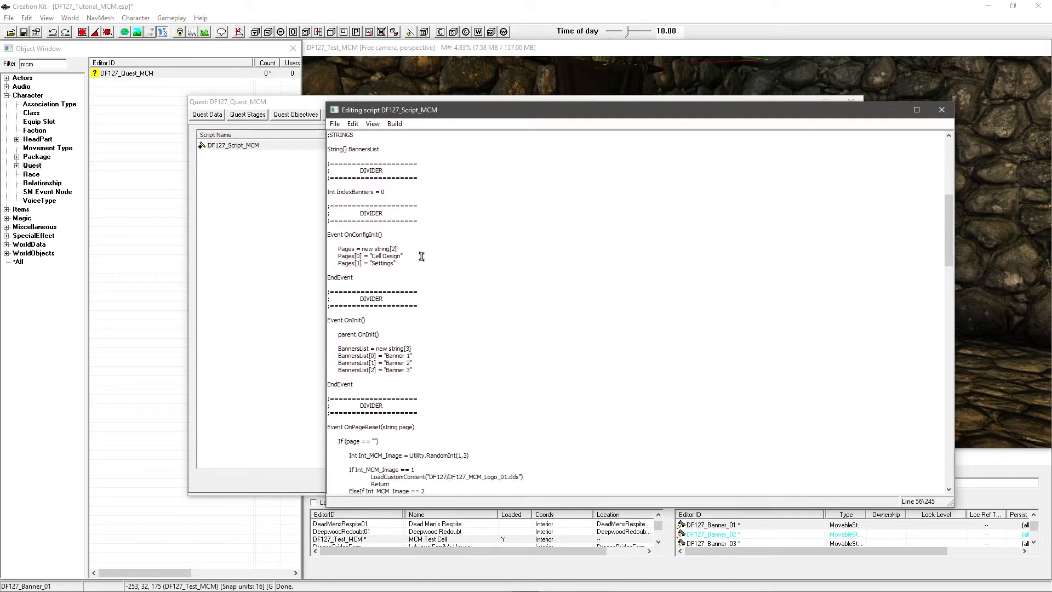
scroll("down", 3)
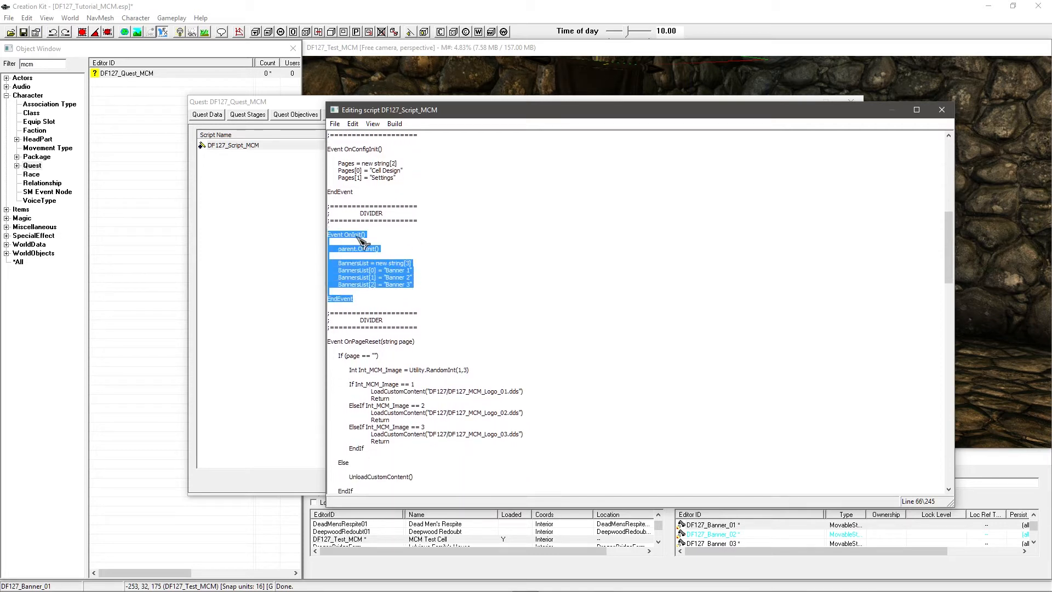
left_click(417, 236)
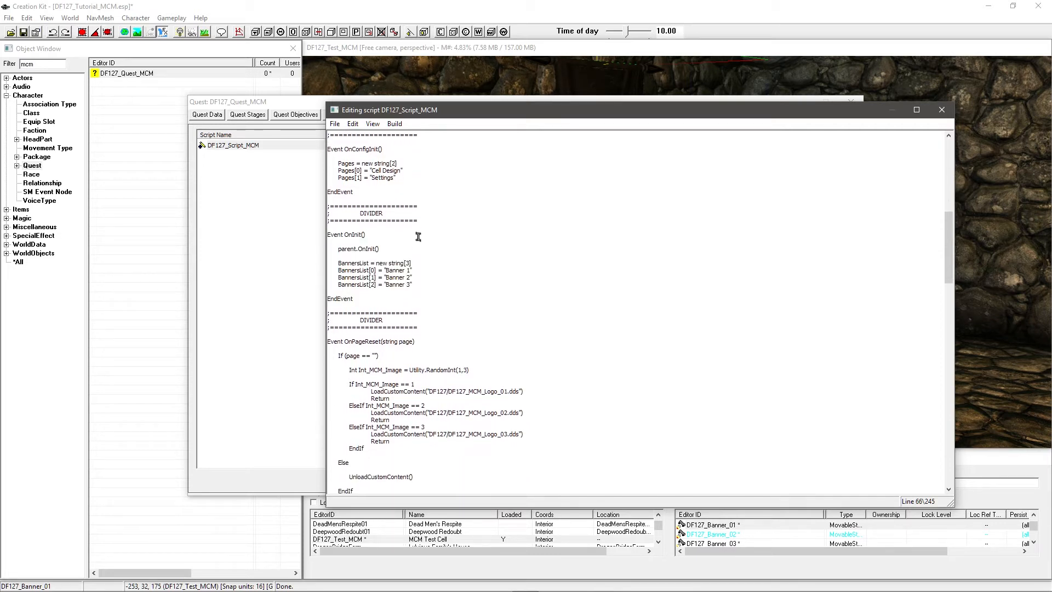
double_click(357, 249)
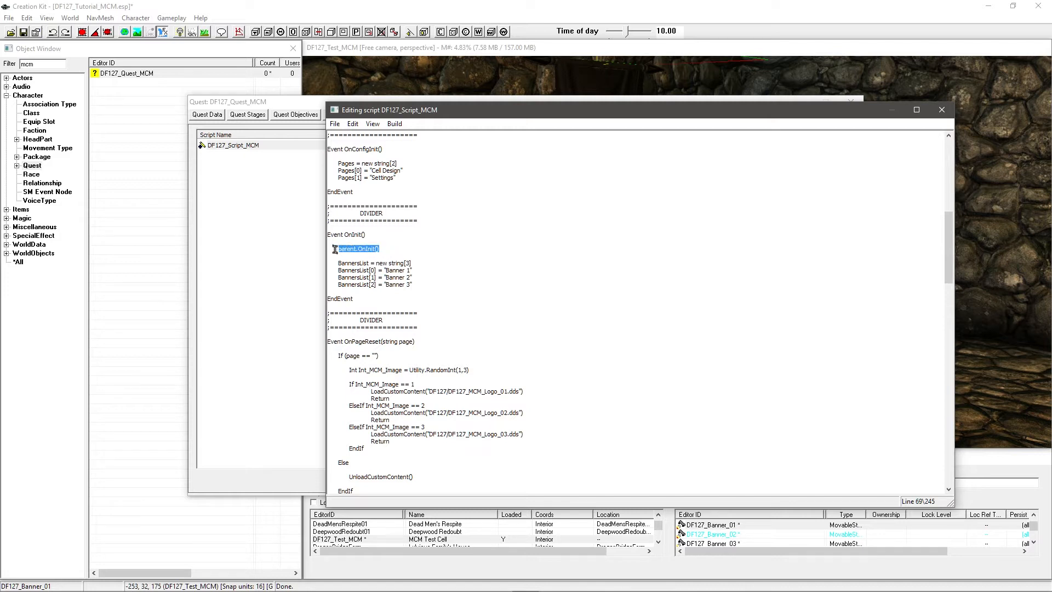
left_click(382, 248)
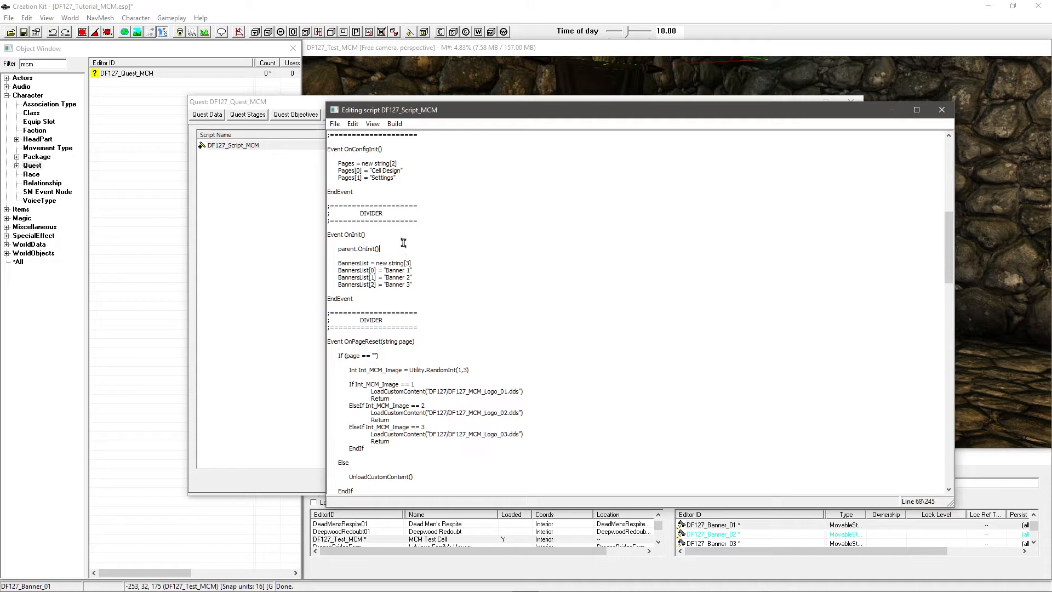
mouse_move(439, 199)
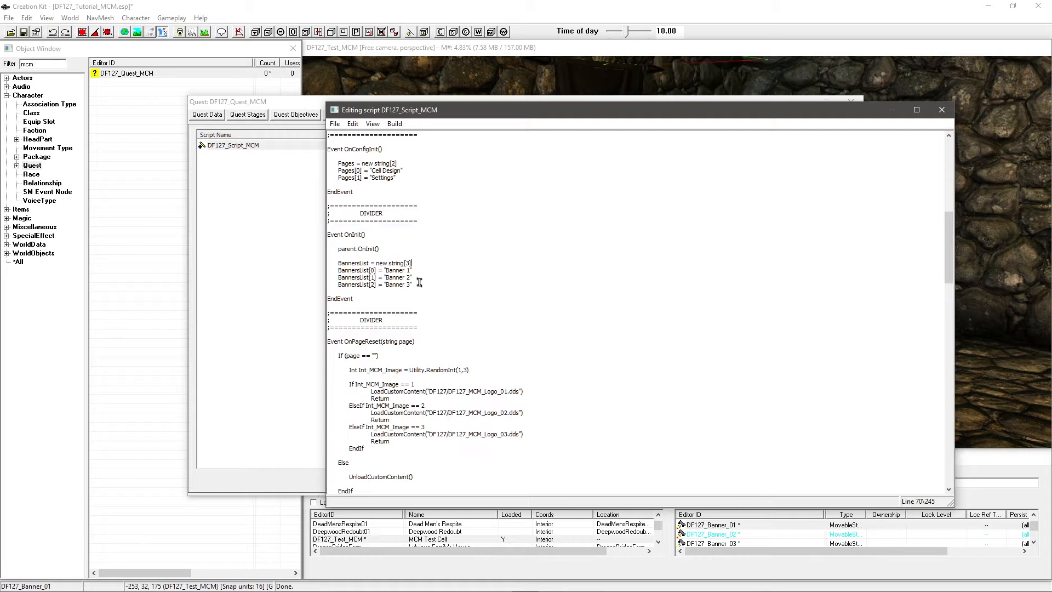
mouse_move(347, 264)
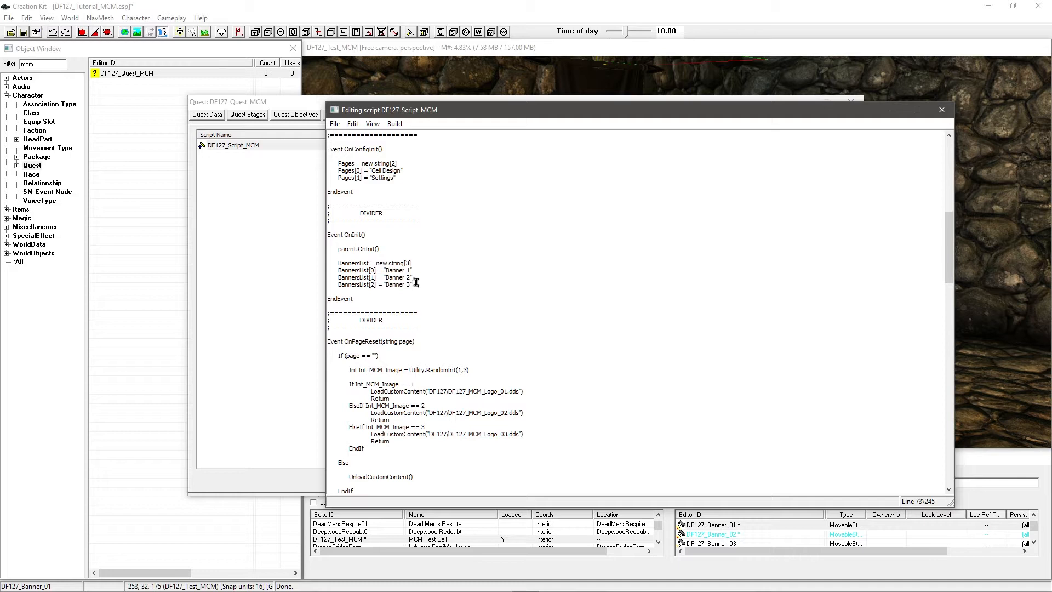
left_click(385, 277)
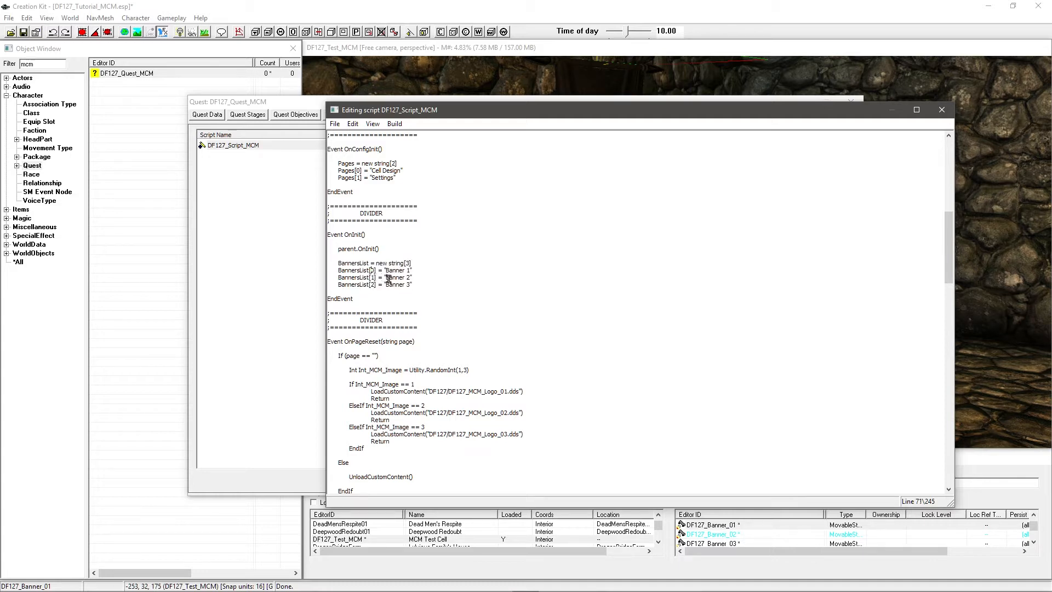
mouse_move(429, 275)
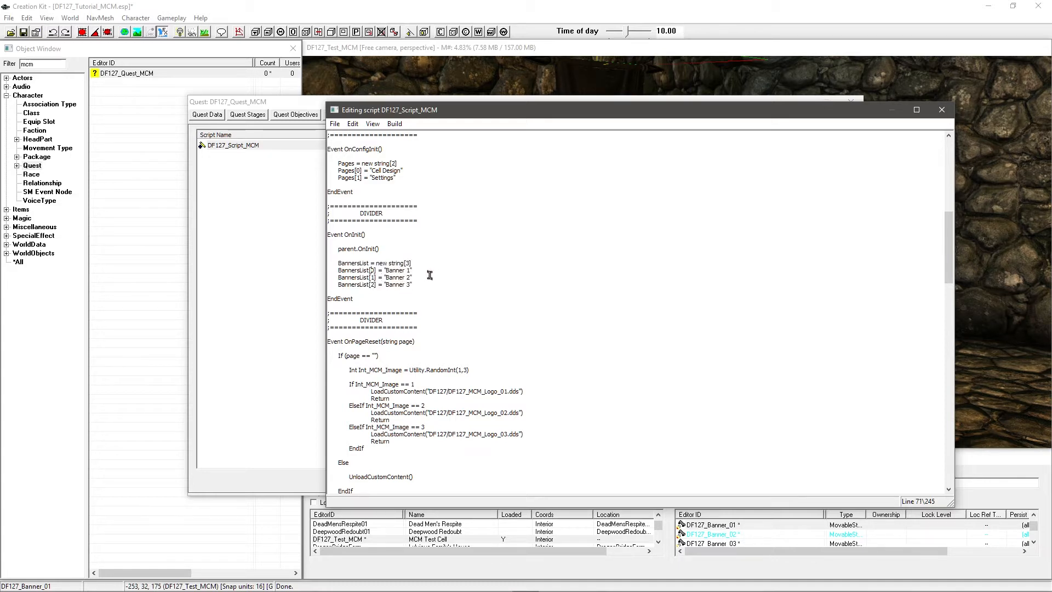
mouse_move(441, 264)
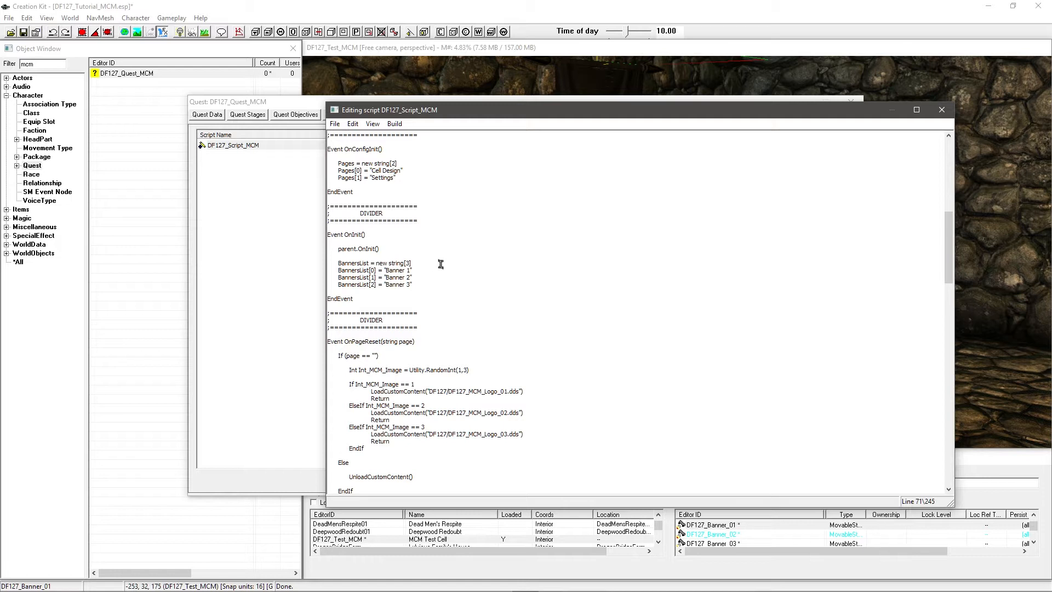
mouse_move(428, 261)
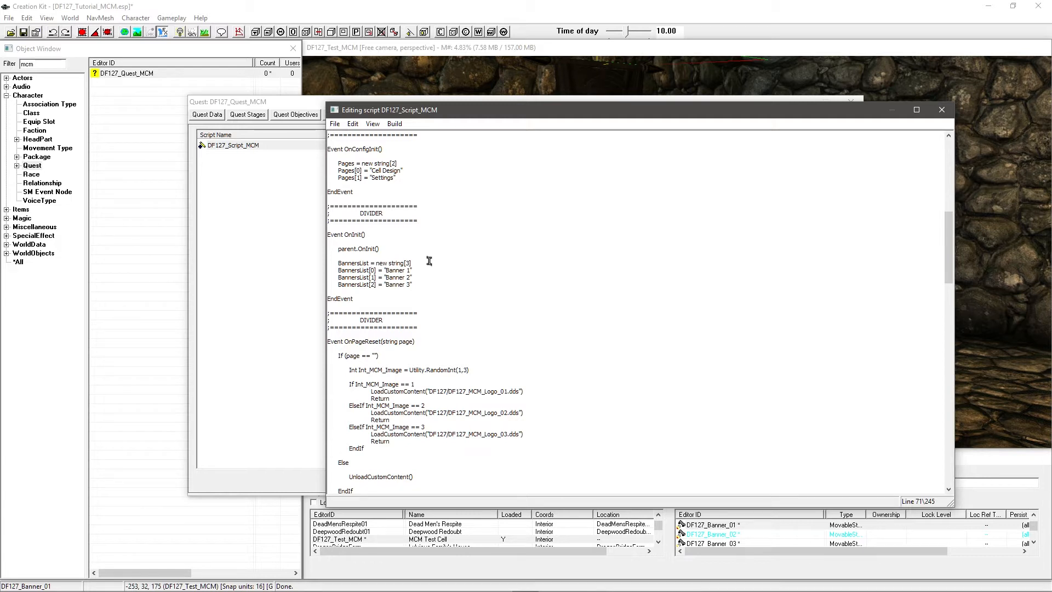
left_click(414, 284)
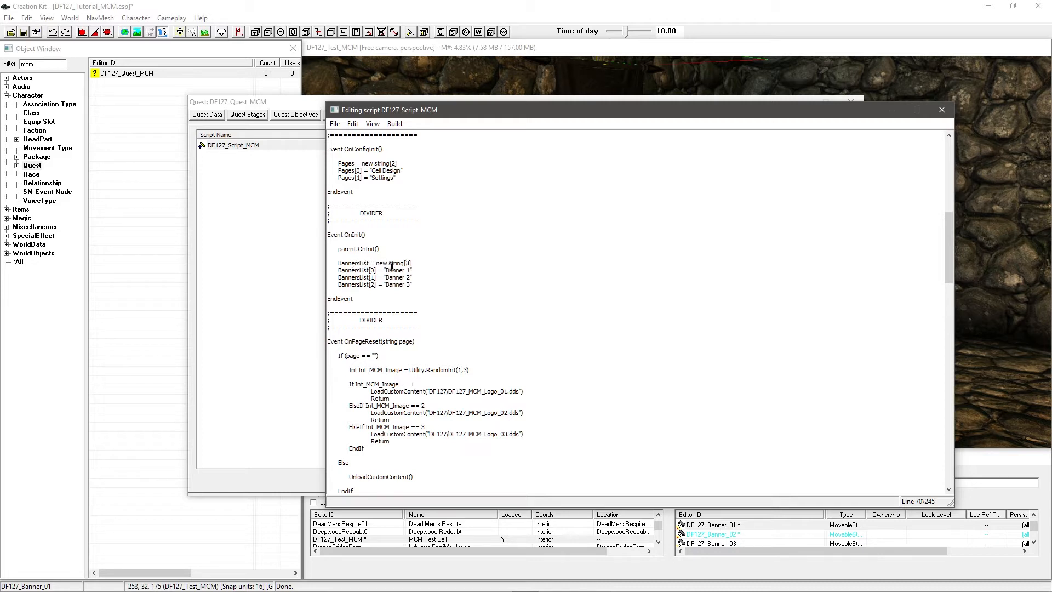
scroll("up", 3)
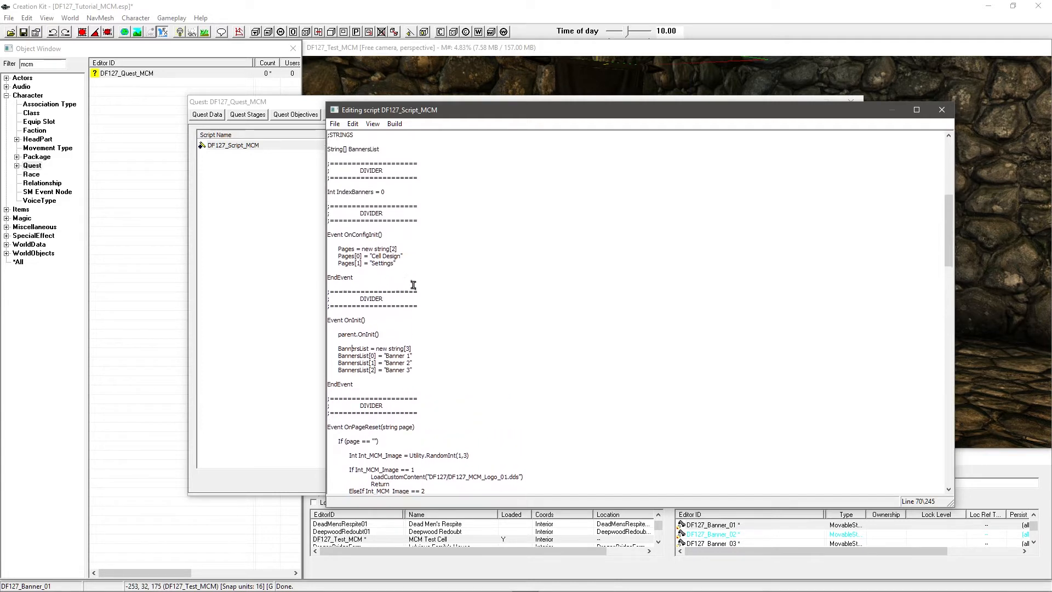
scroll("down", 3)
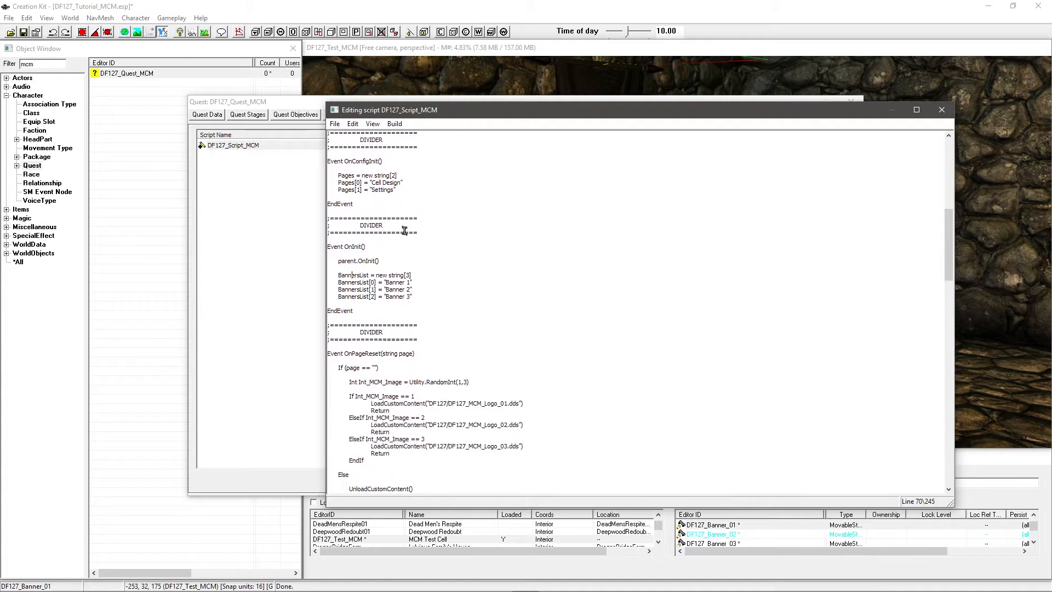
scroll("down", 3)
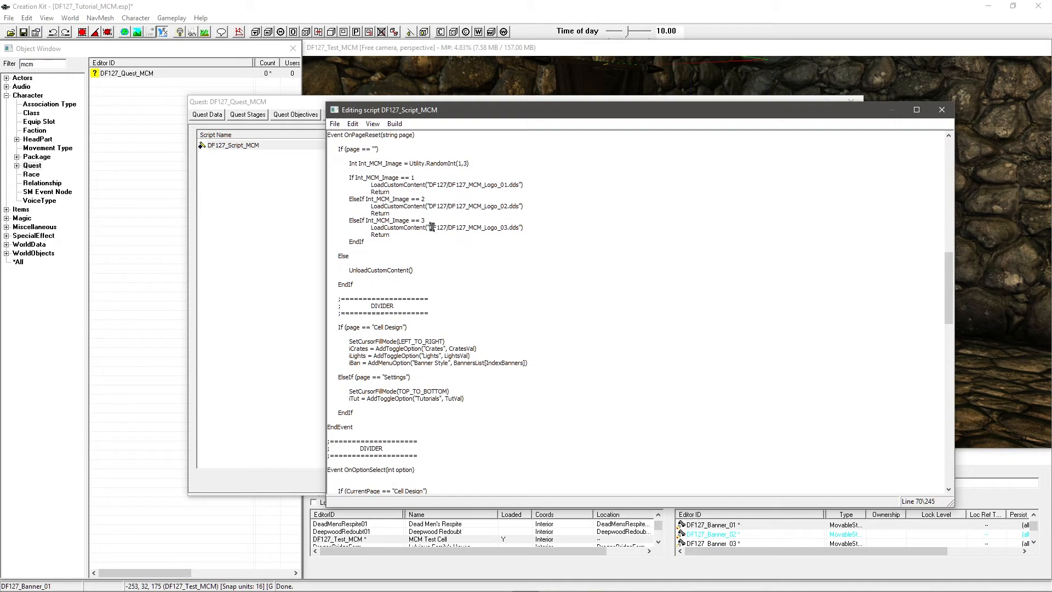
mouse_move(398, 195)
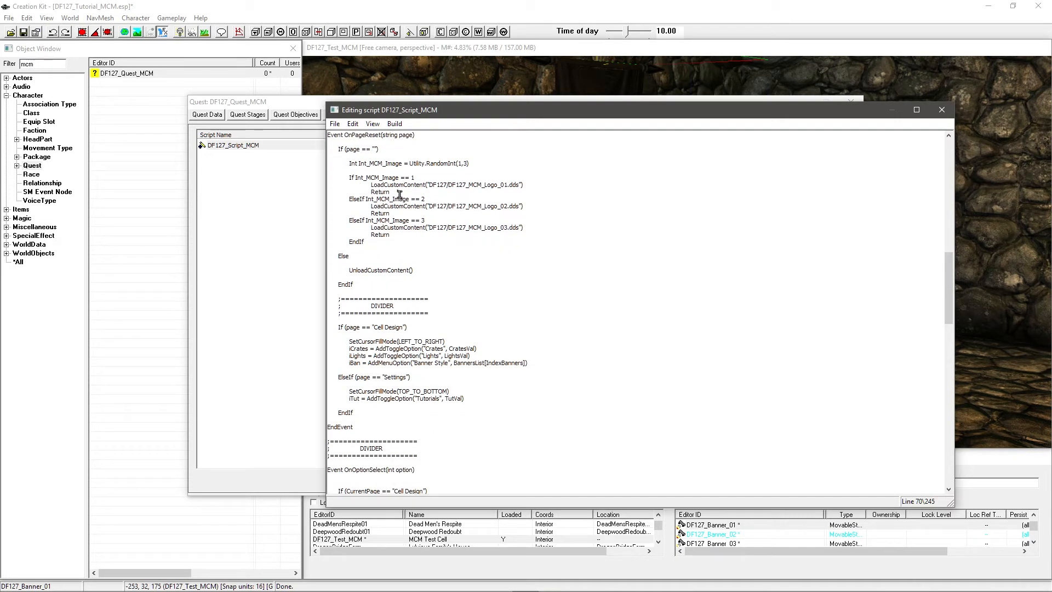
scroll("down", 3)
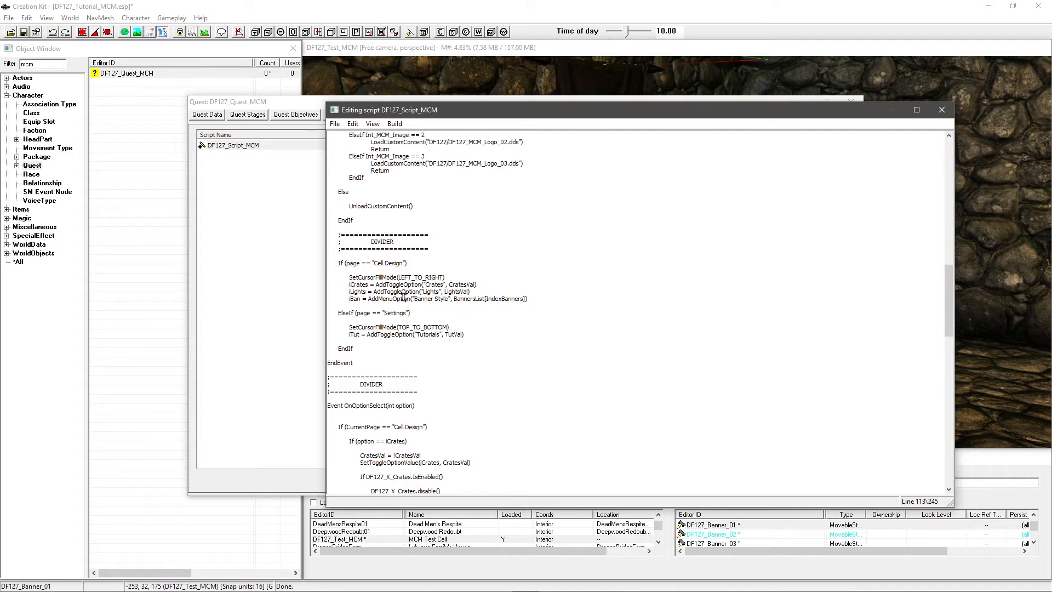
double_click(428, 298)
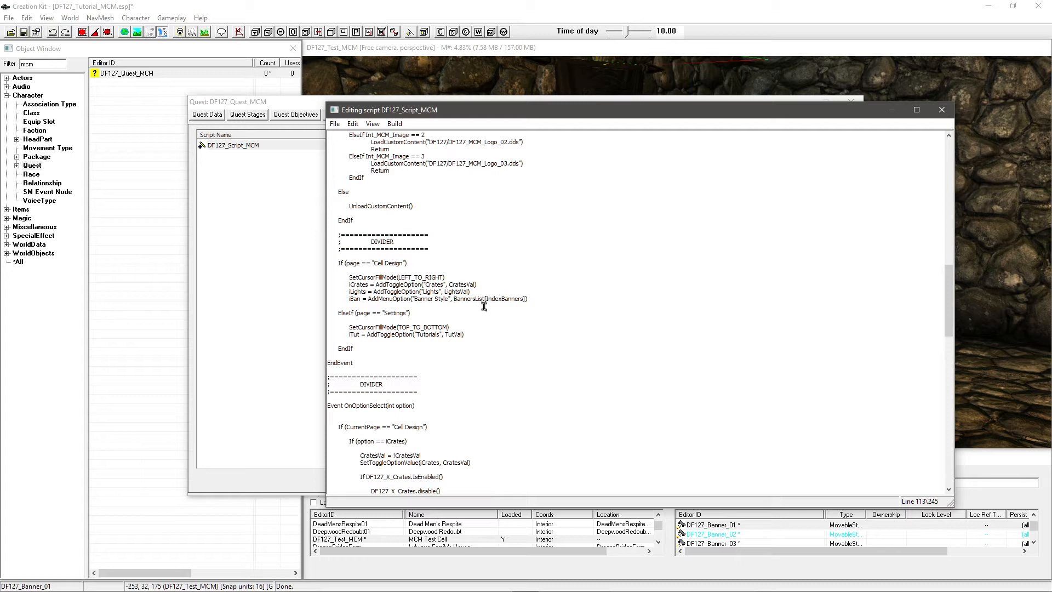
mouse_move(488, 297)
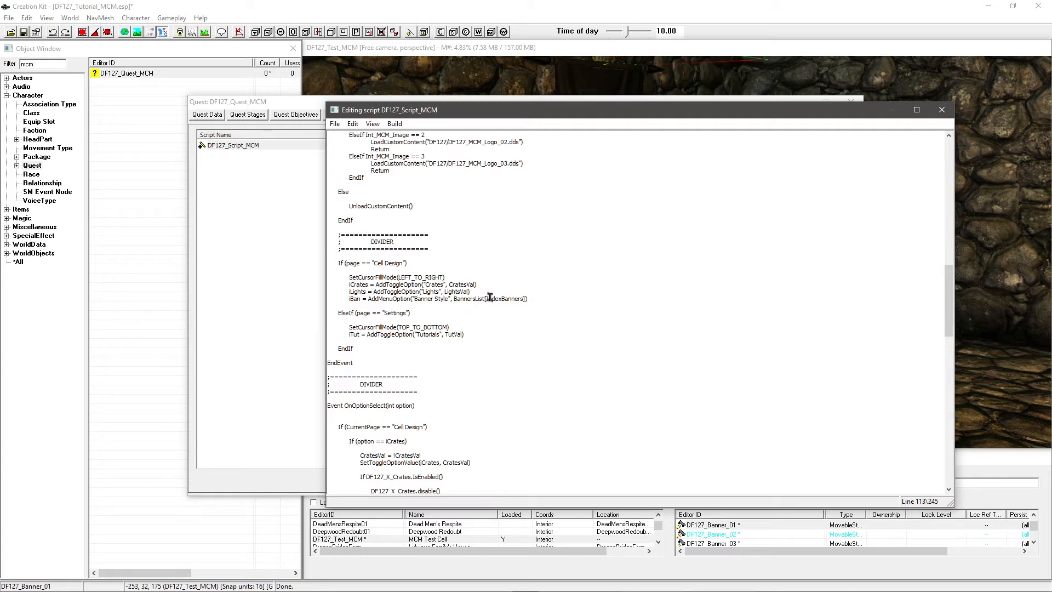
double_click(504, 298)
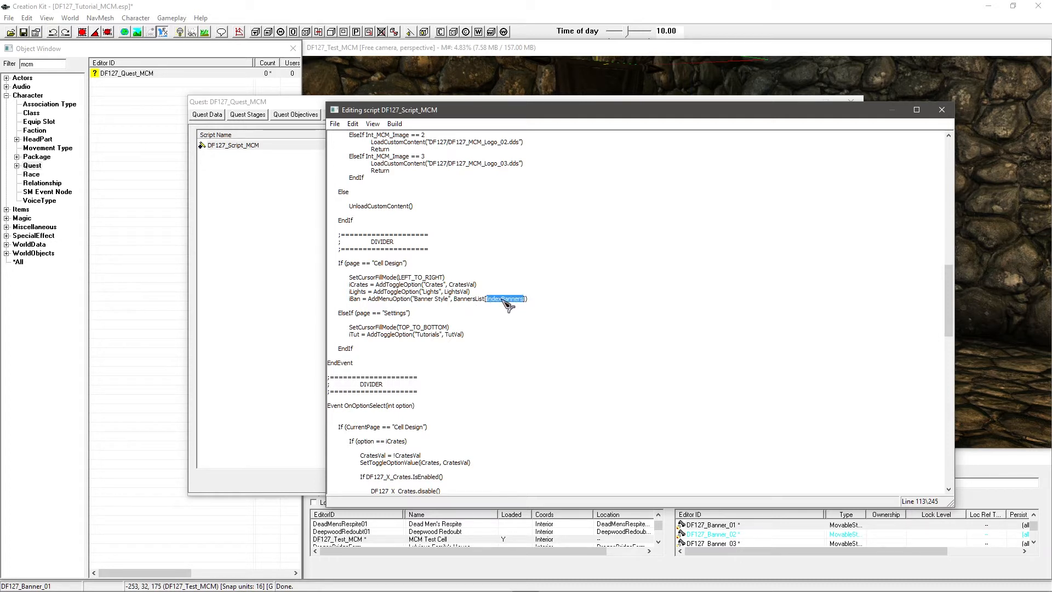
left_click(510, 298)
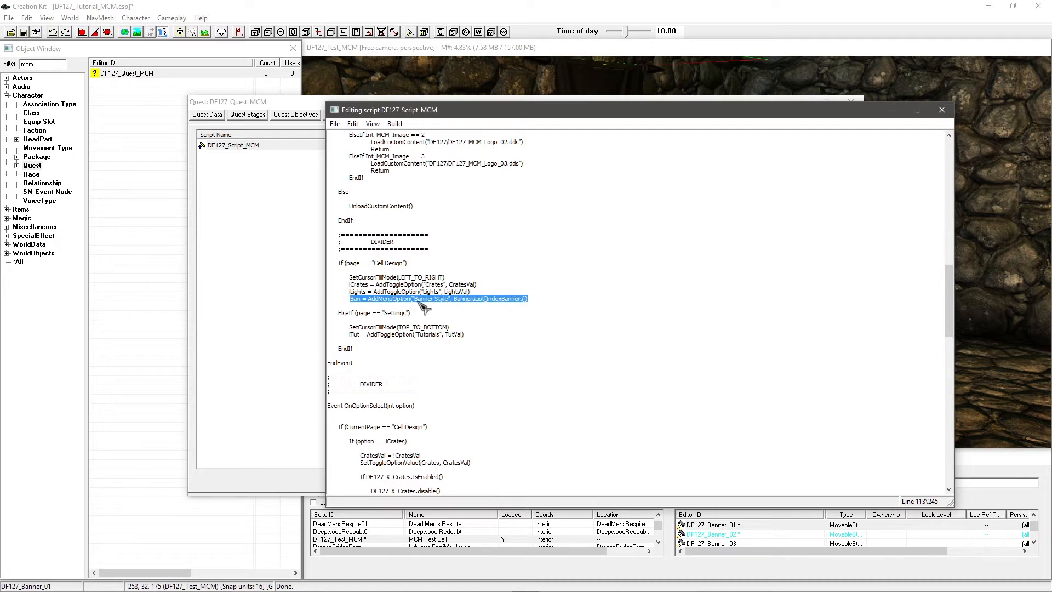
mouse_move(456, 307)
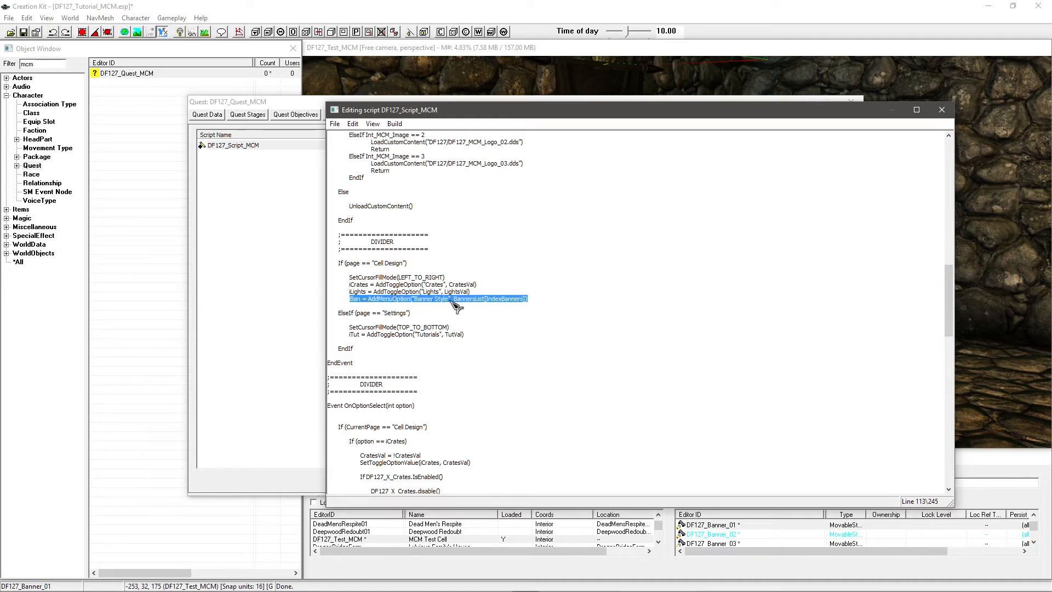
scroll("up", 3)
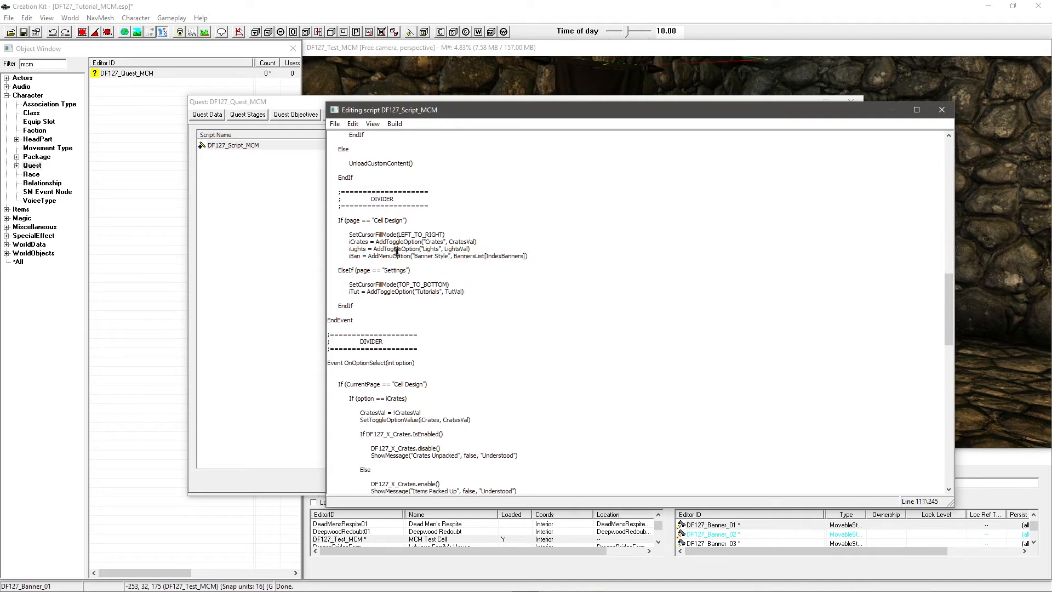
scroll("down", 3)
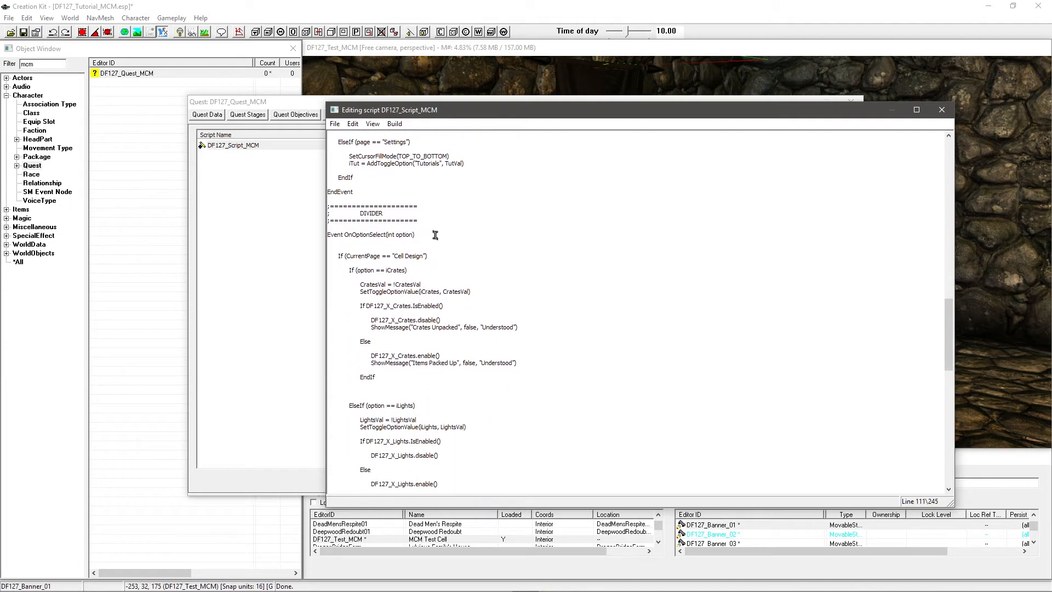
scroll("down", 3)
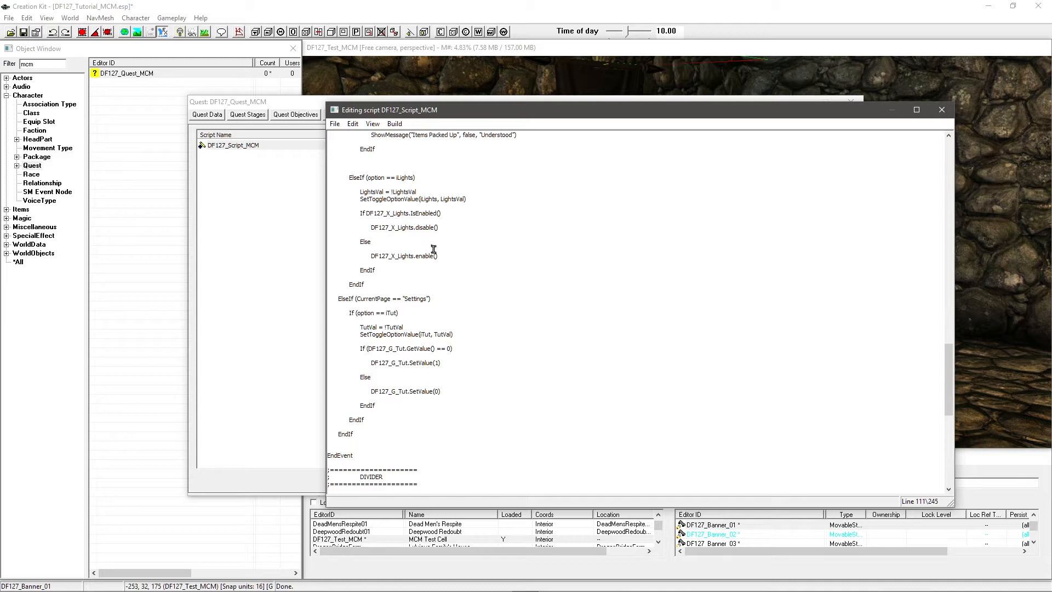
scroll("up", 3)
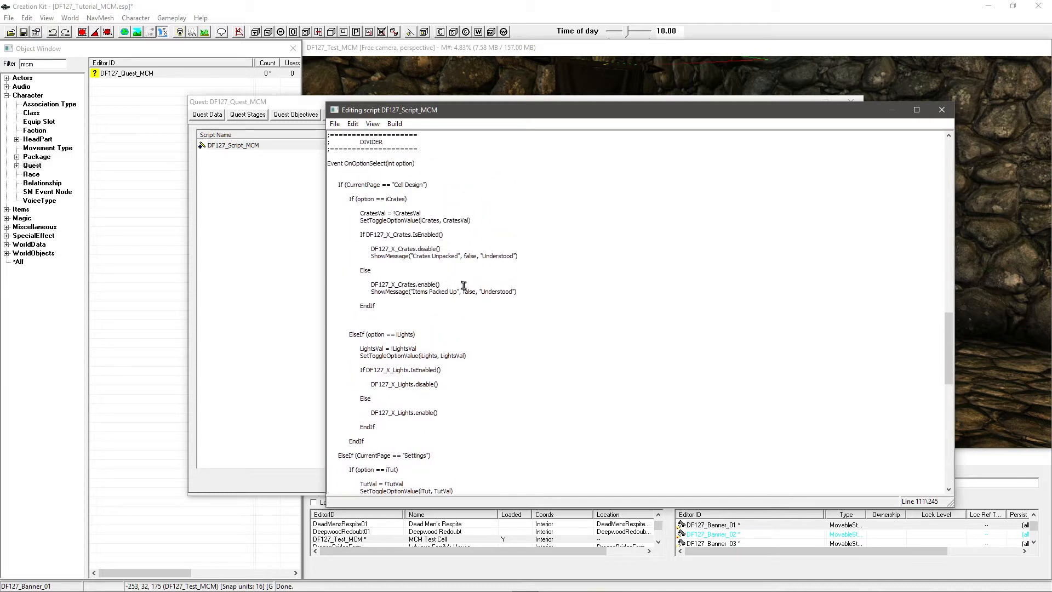
scroll("down", 3)
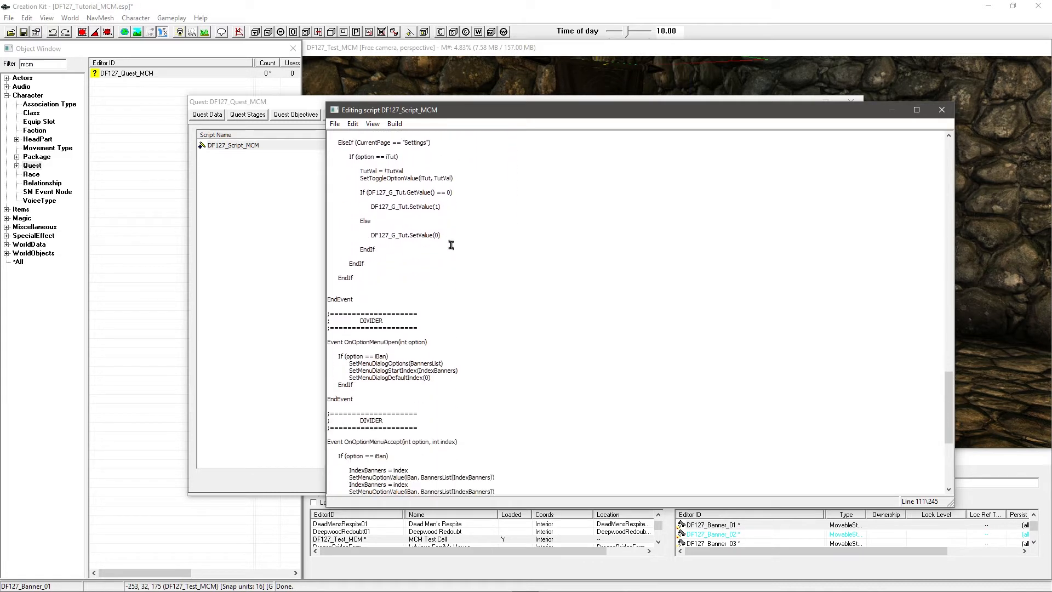
scroll("down", 3)
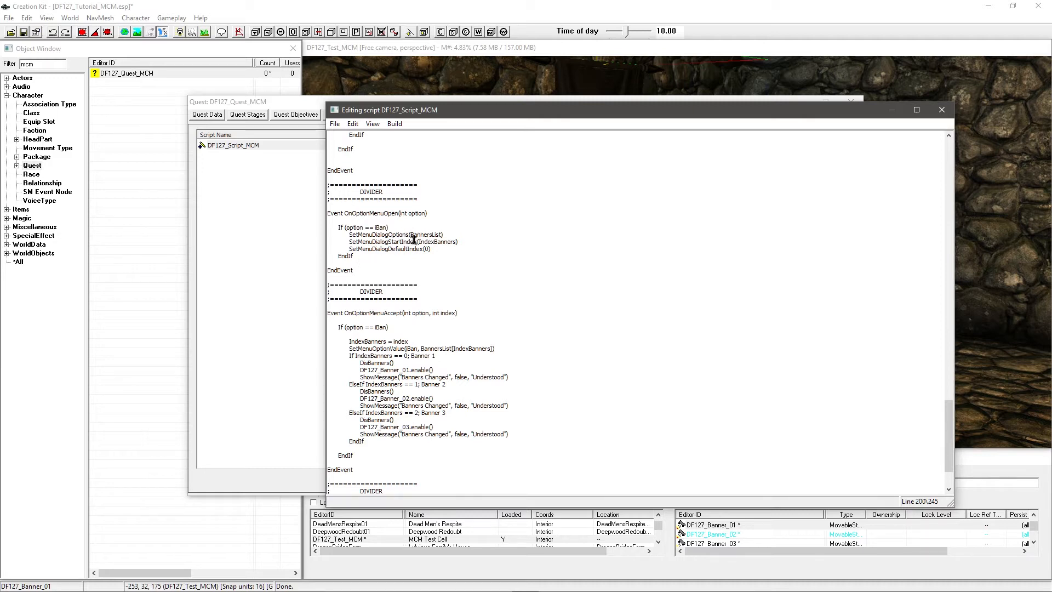
left_click(428, 257)
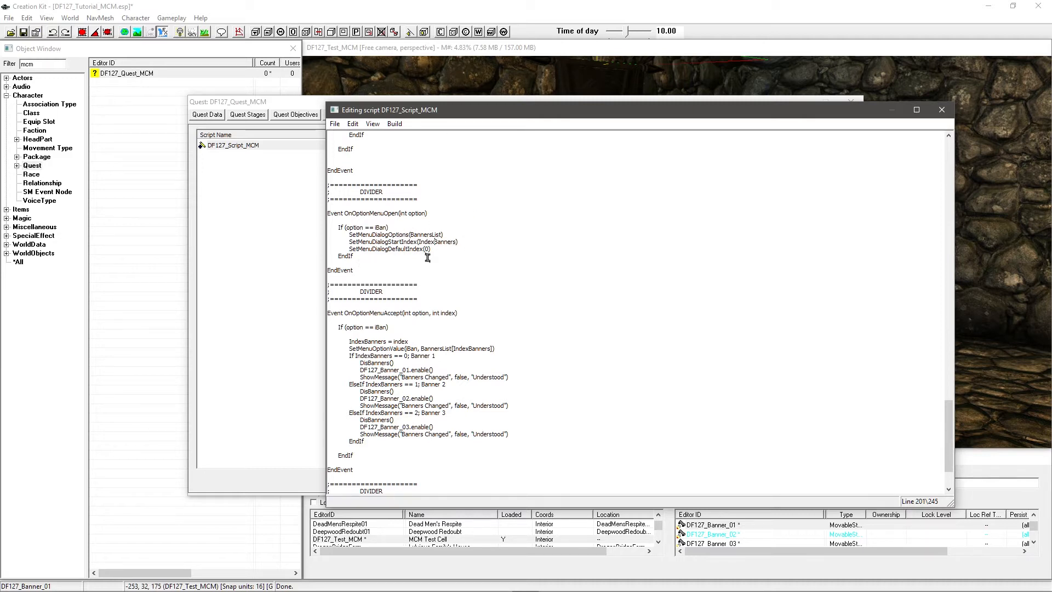
left_click(431, 248)
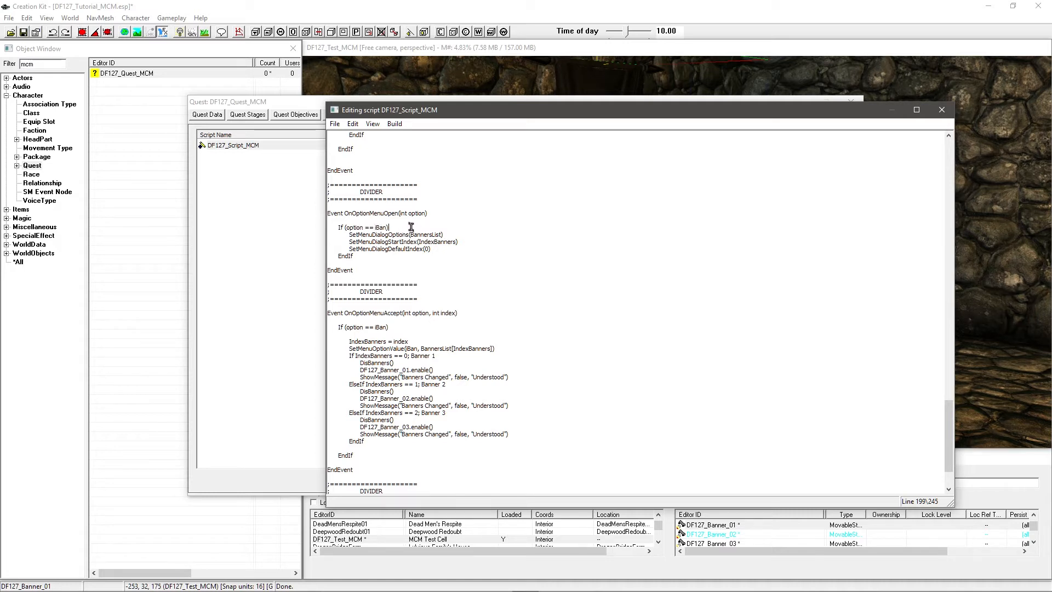
mouse_move(376, 234)
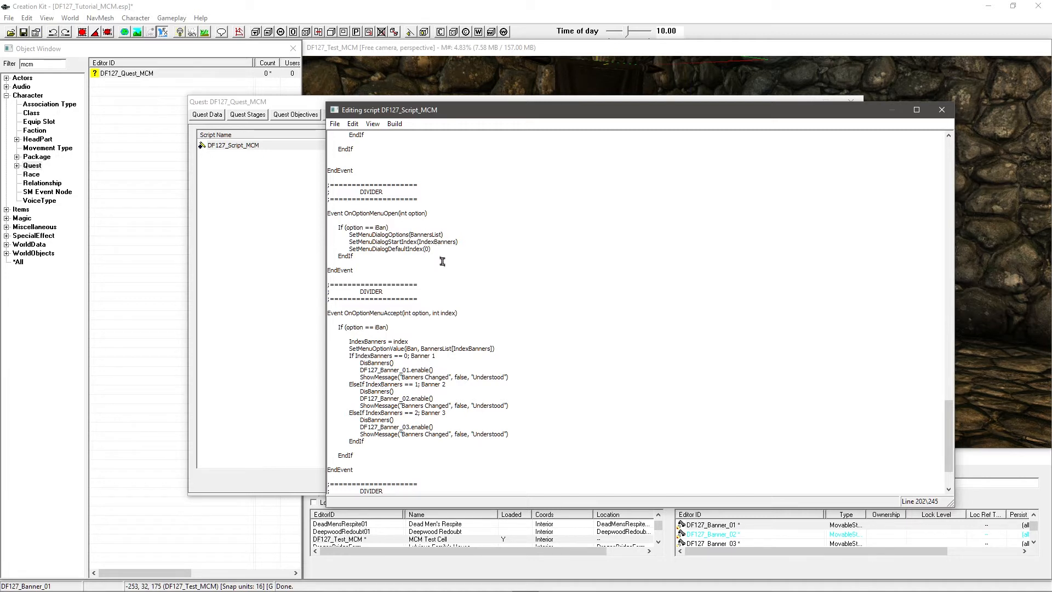
scroll("down", 3)
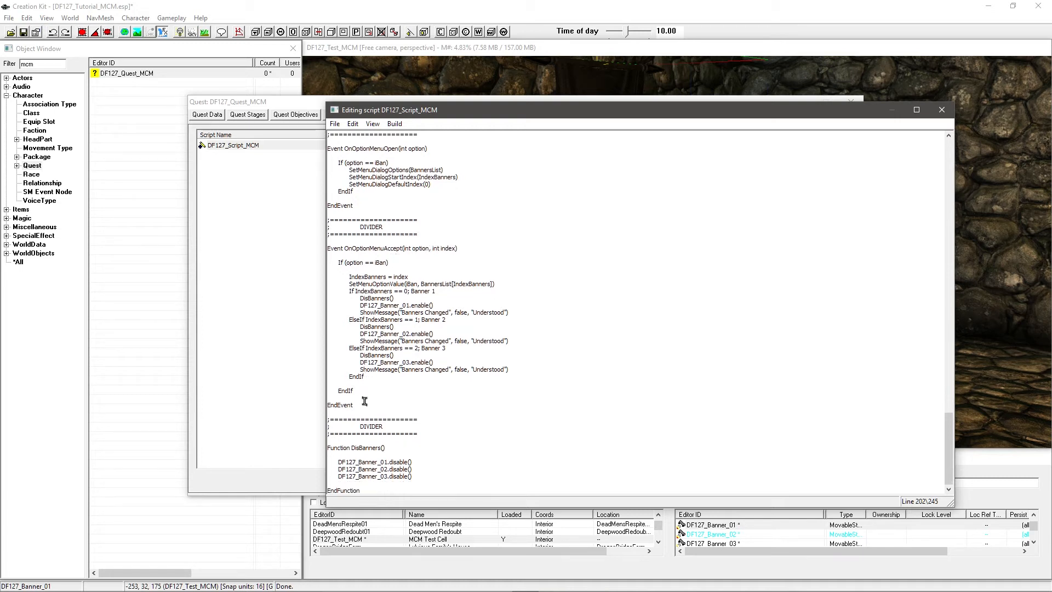
Walk through the three OnOptionMenuAccept branches calling DisBanners() and the DisBanners function disabling DF127_Banner_01–03
left_click(426, 361)
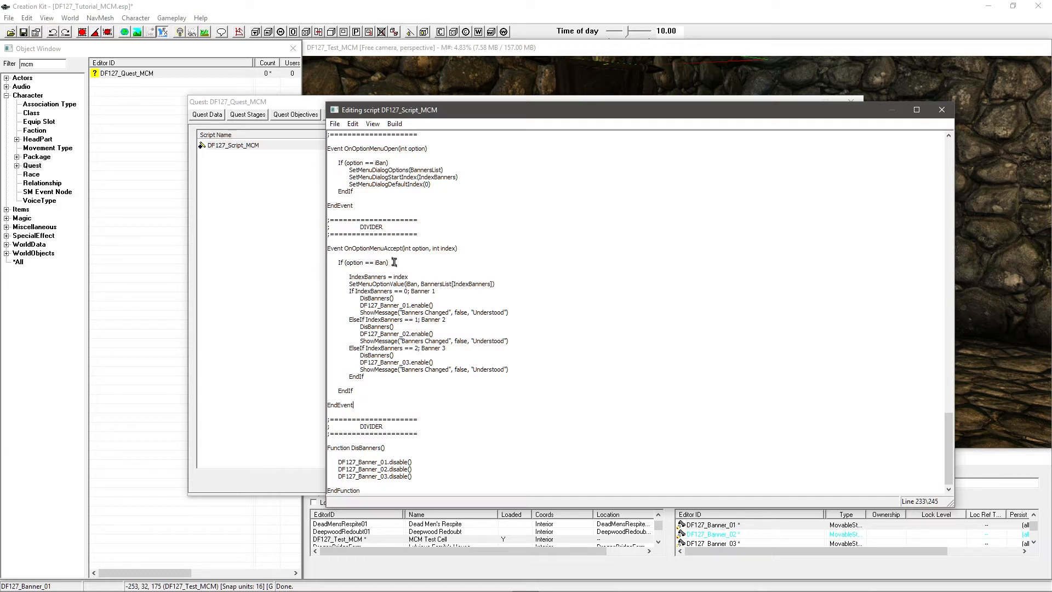
left_click(389, 262)
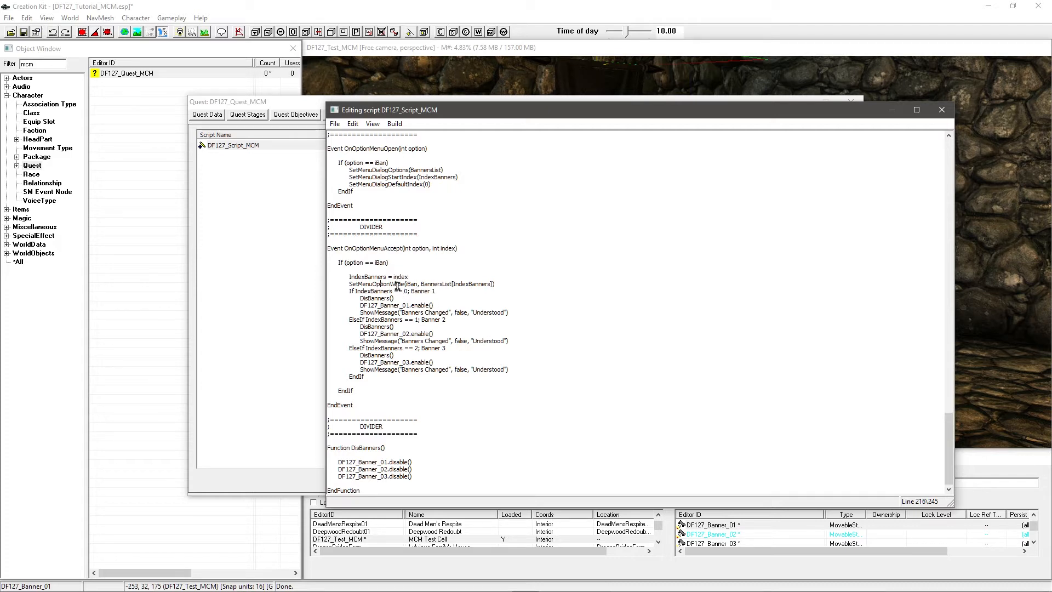
mouse_move(459, 282)
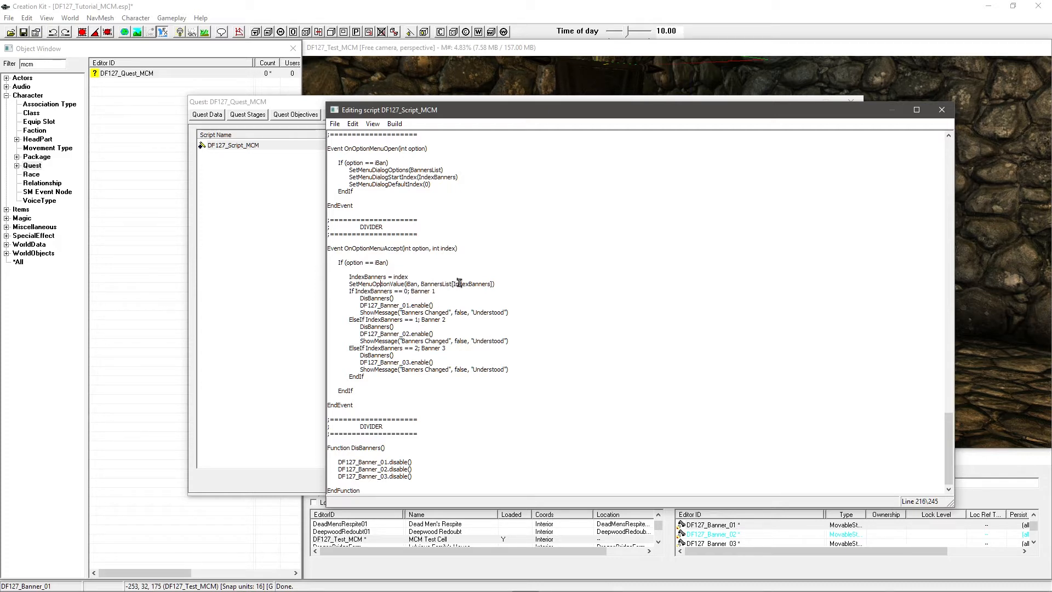
left_click(435, 291)
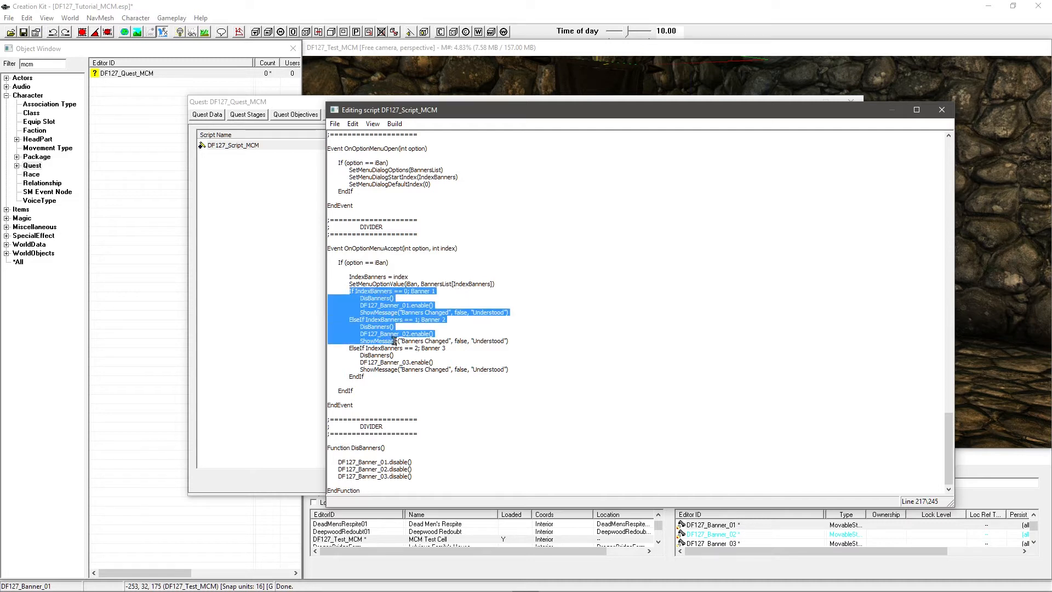
left_click(426, 291)
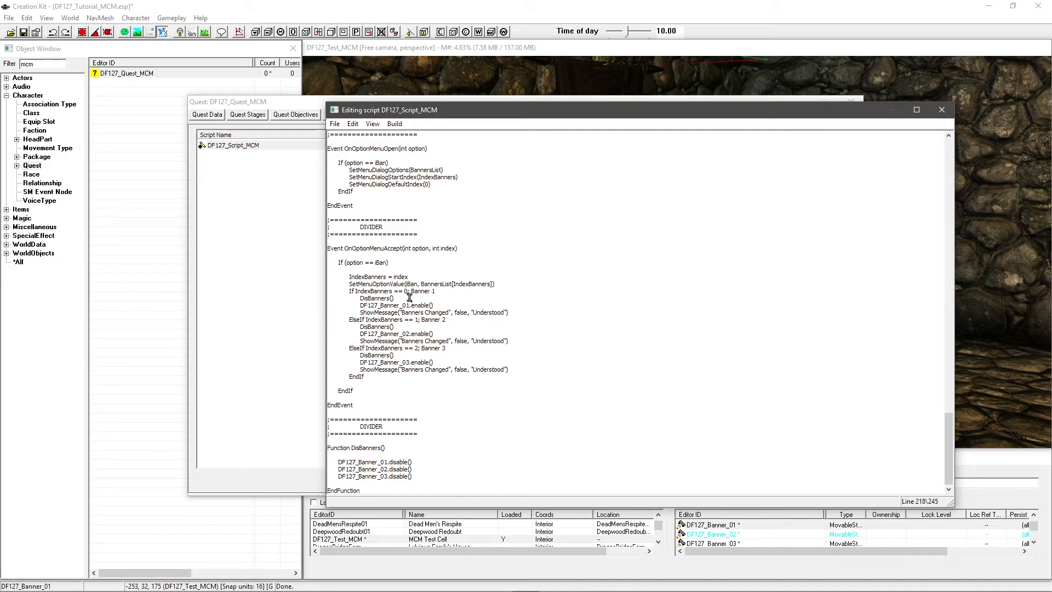
double_click(377, 298)
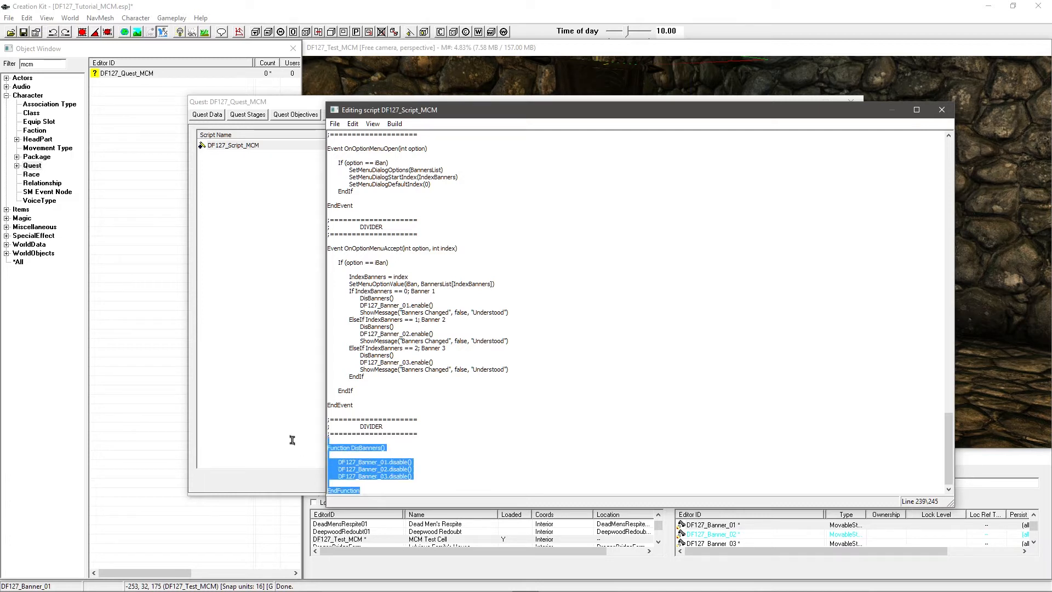
left_click(421, 304)
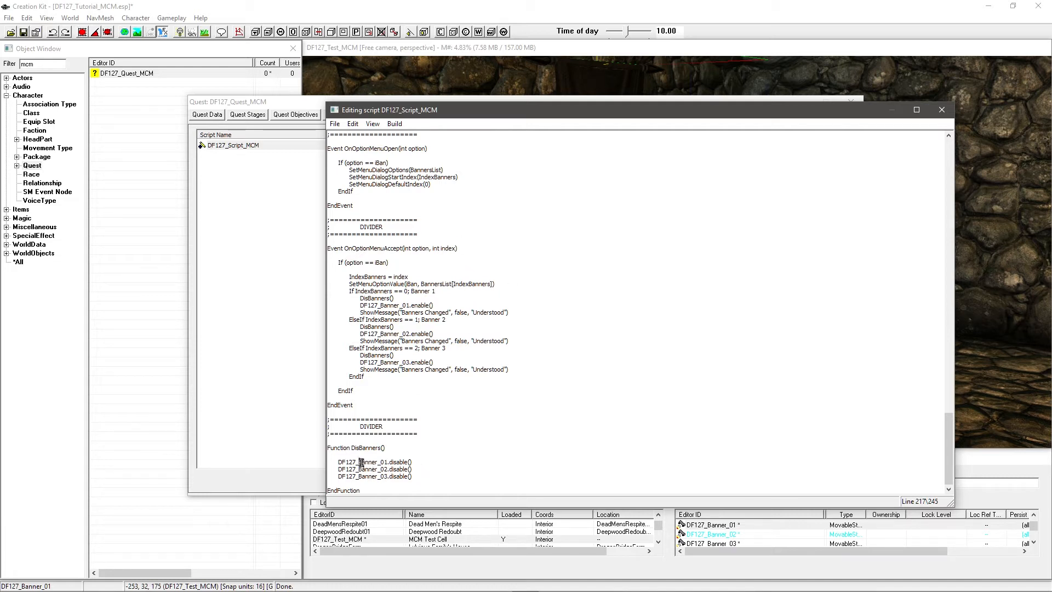
left_click(361, 462)
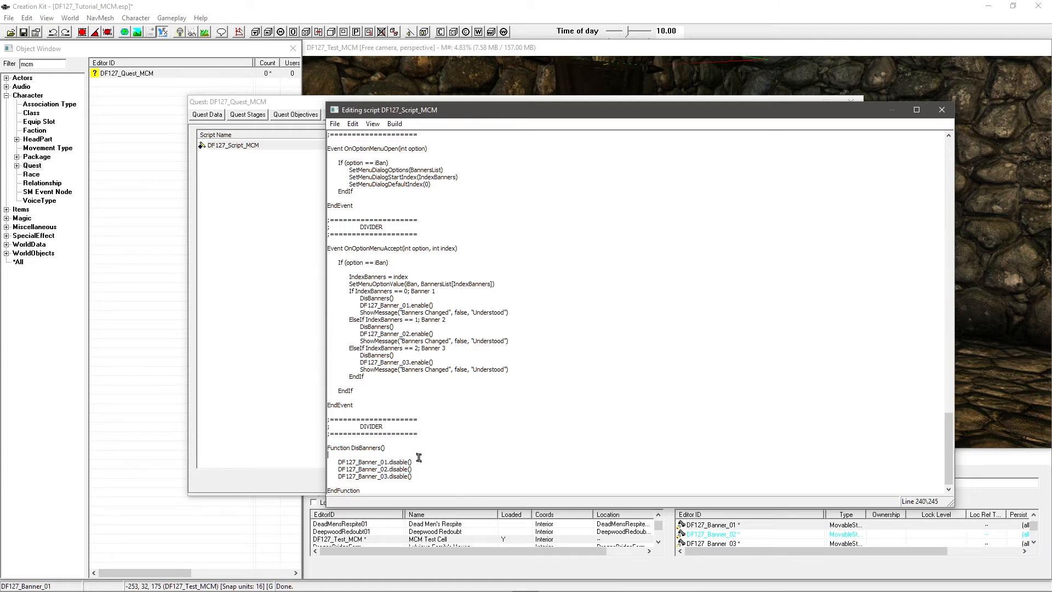
double_click(402, 305)
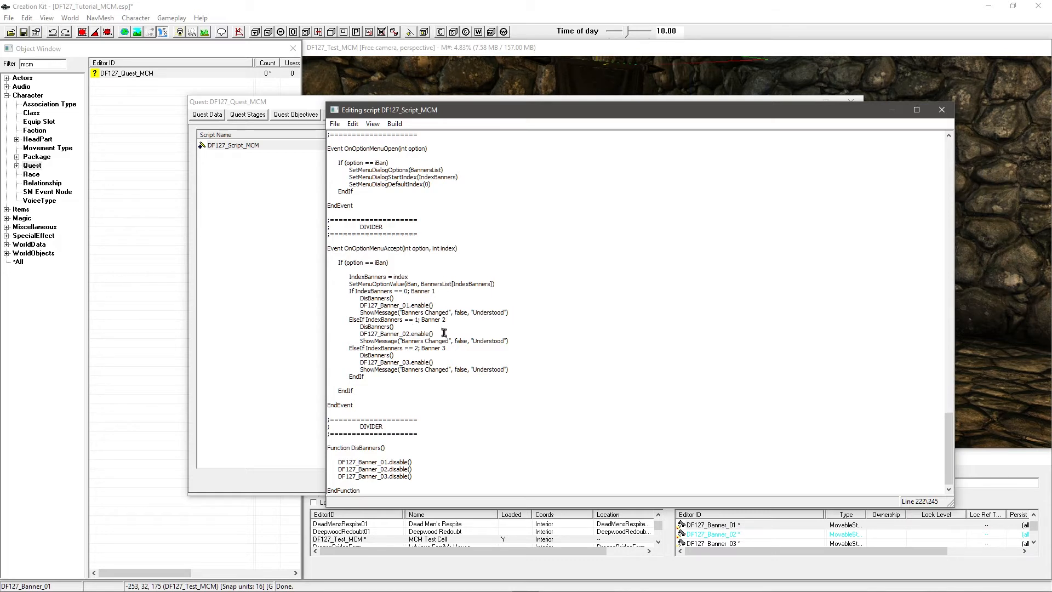
double_click(417, 362)
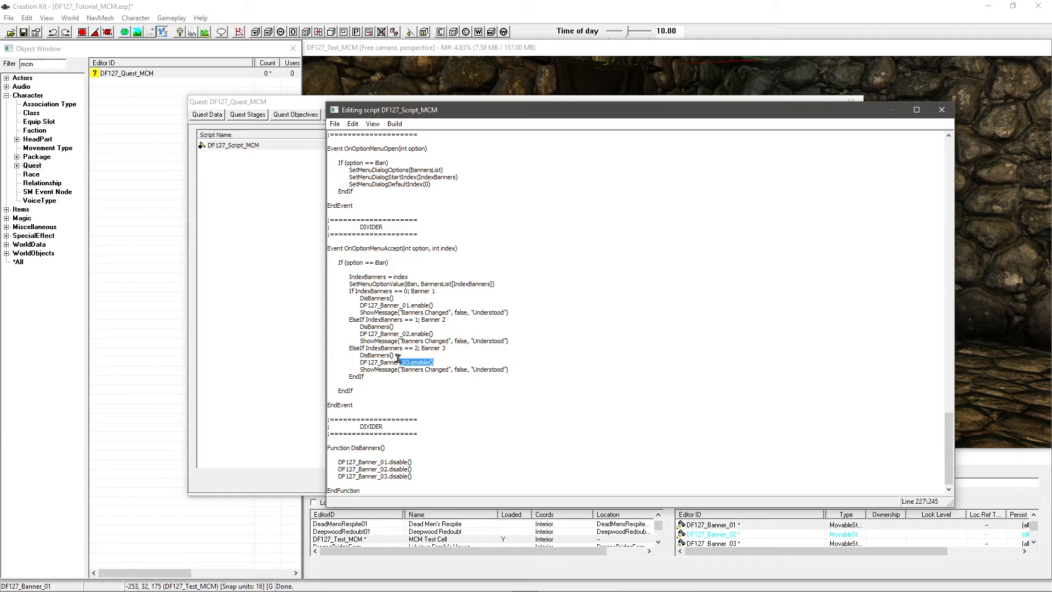
left_click(459, 343)
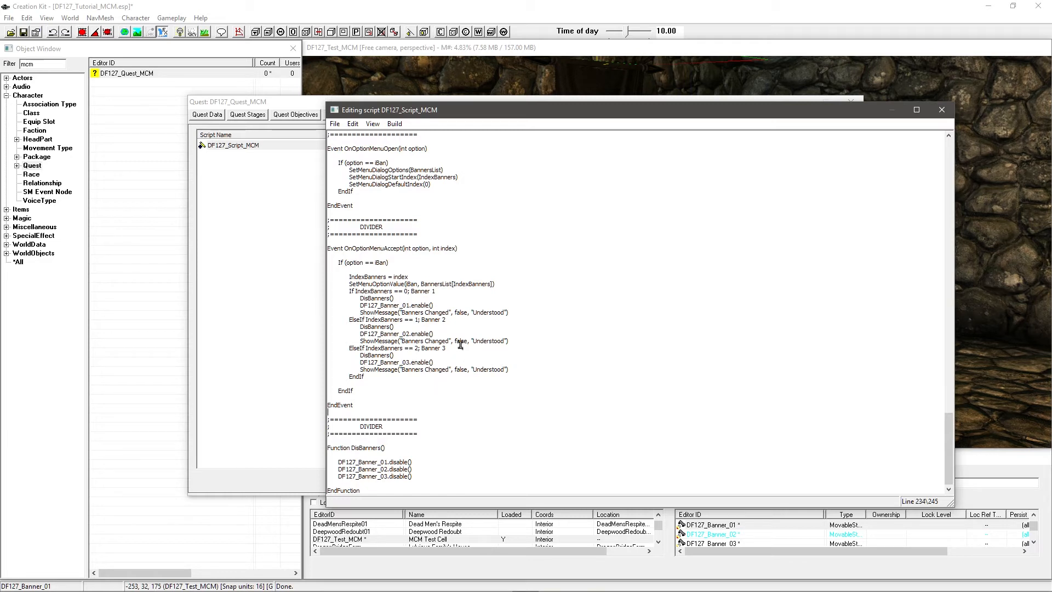
mouse_move(474, 319)
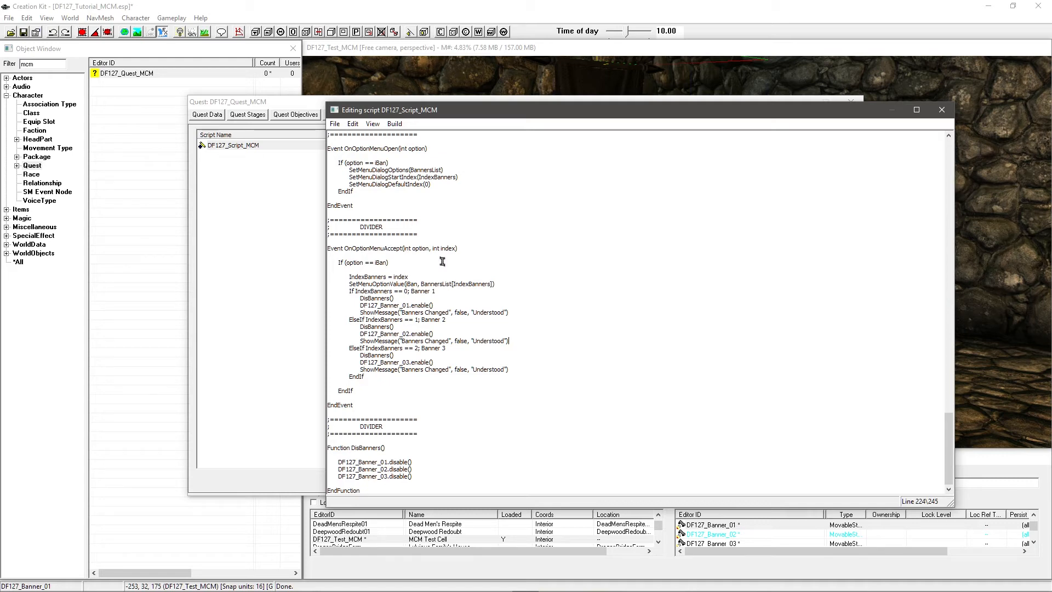
mouse_move(950, 436)
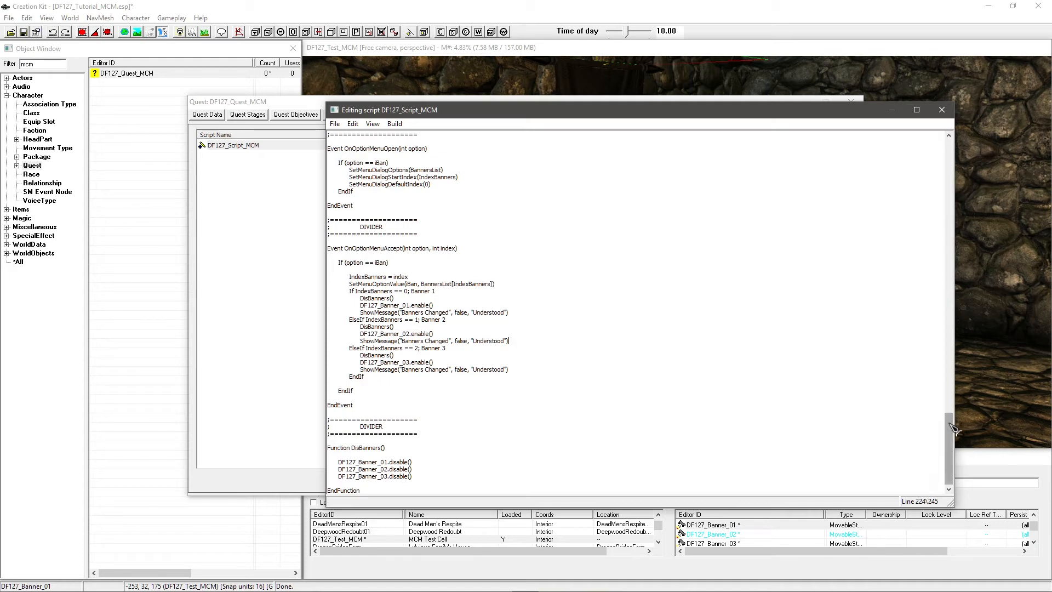
Scroll through DF127_Script_MCM to review it before compiling and saving
scroll("up", 3)
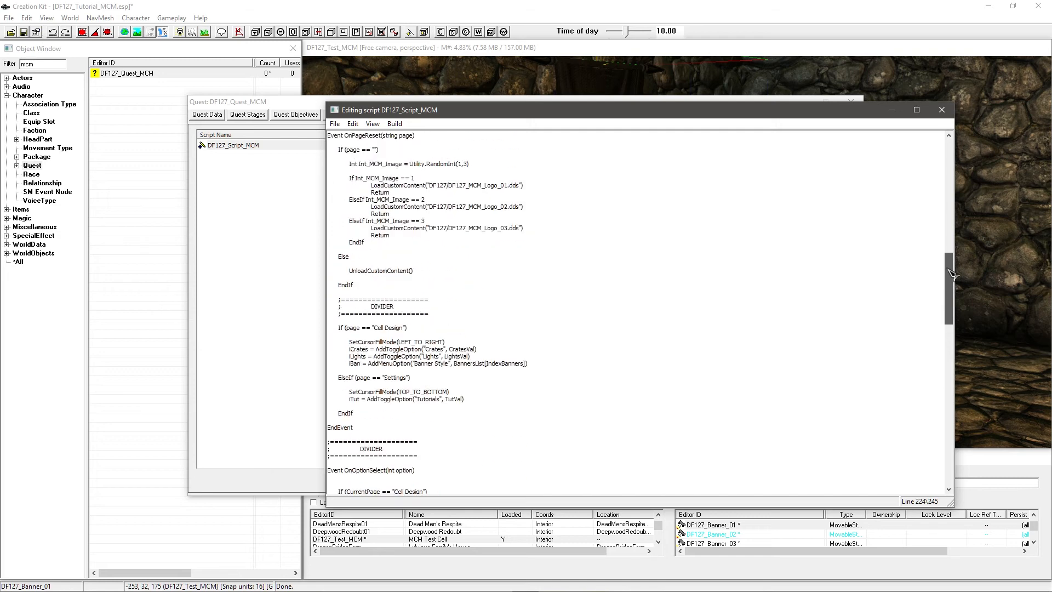
scroll("up", 3)
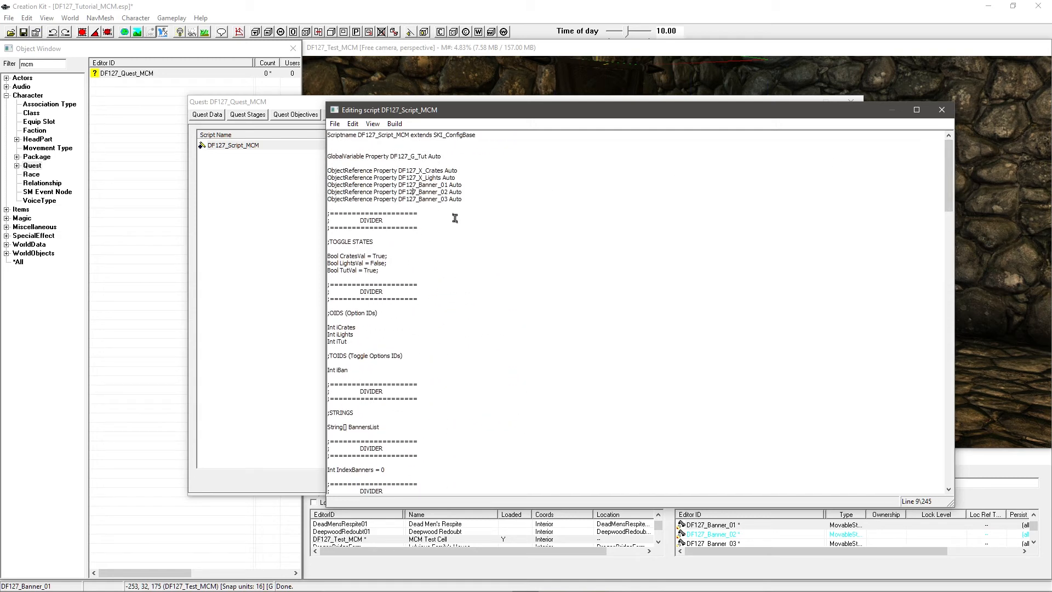
scroll("down", 3)
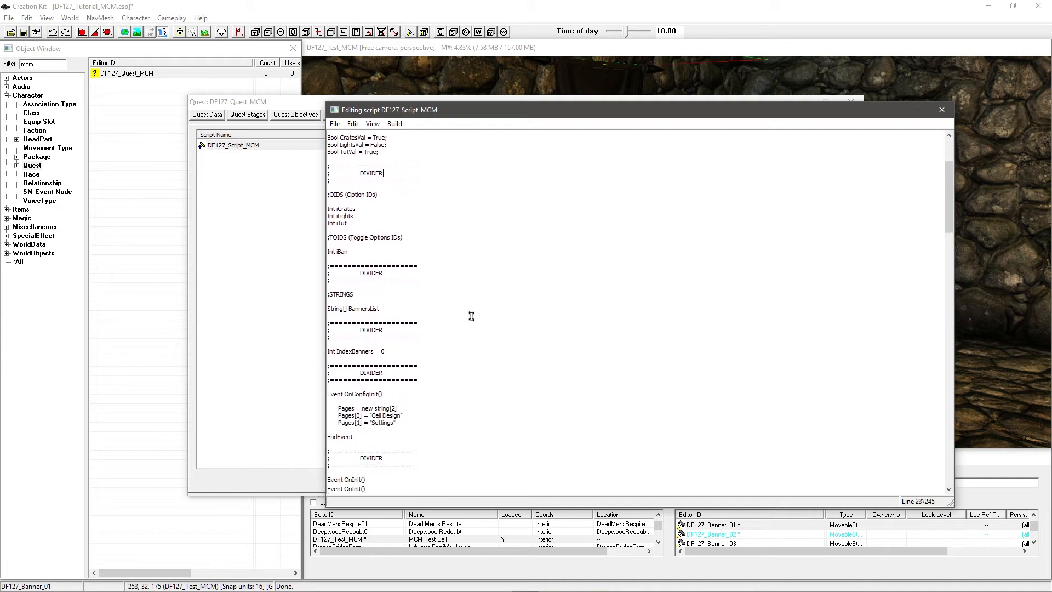
scroll("down", 3)
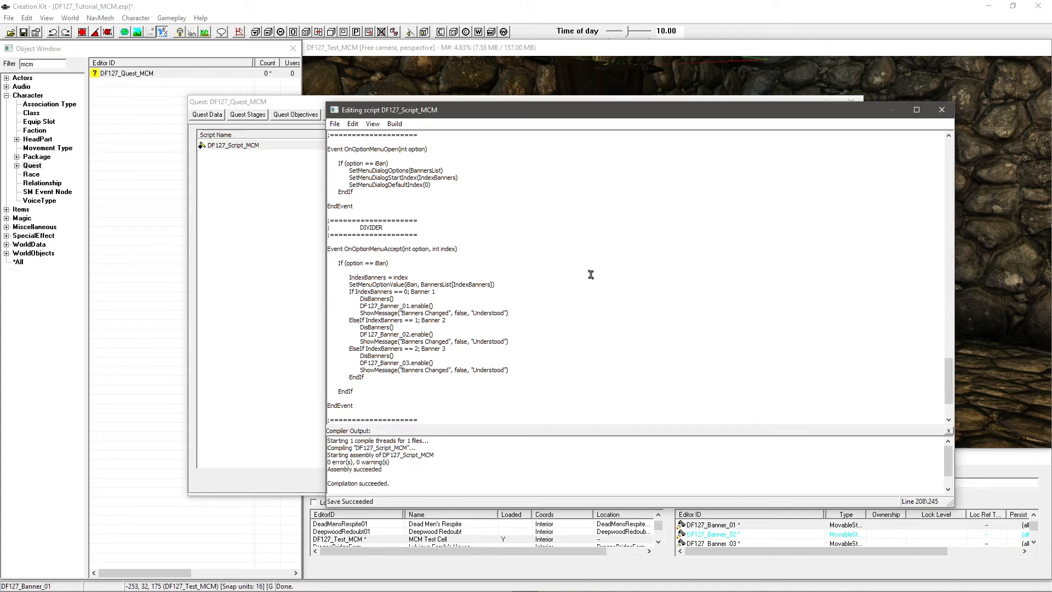
Auto-fill the script's DF127_Banner_01–03 properties with their matching references and accept the values
left_click(940, 109)
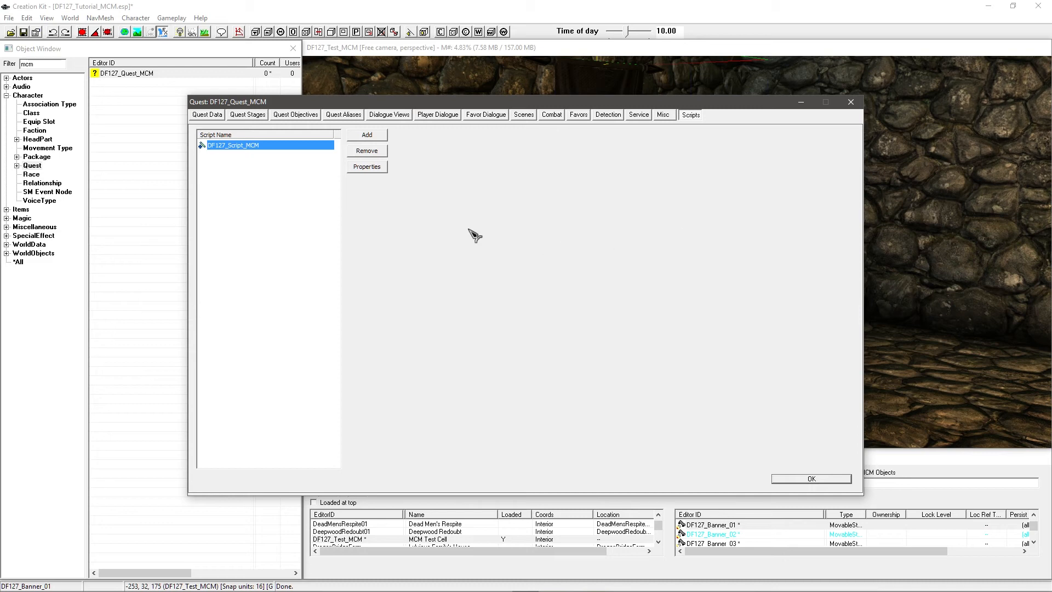
mouse_move(297, 200)
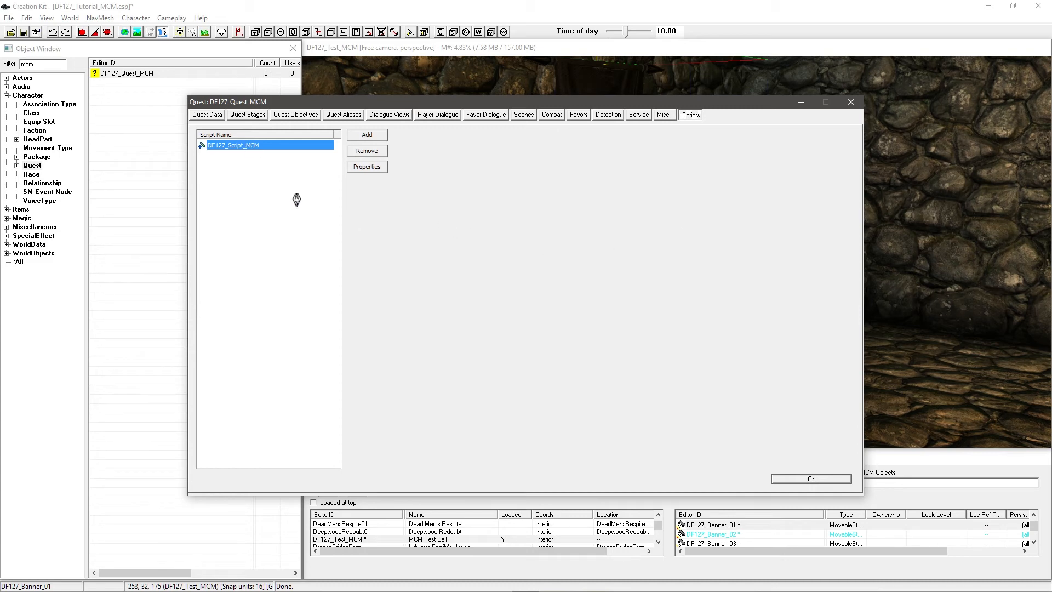
left_click(366, 167)
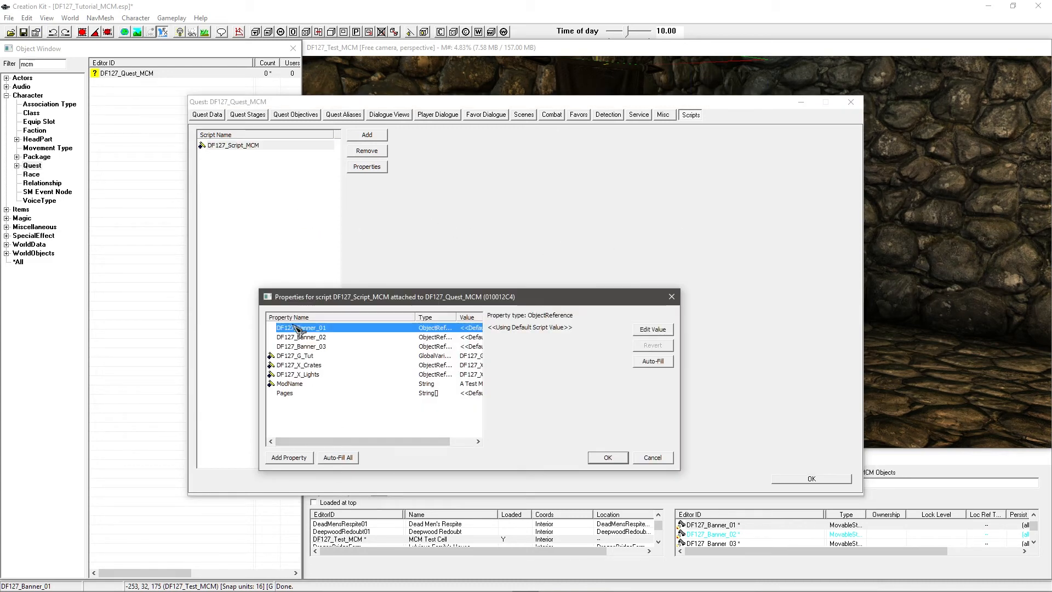
left_click(302, 336)
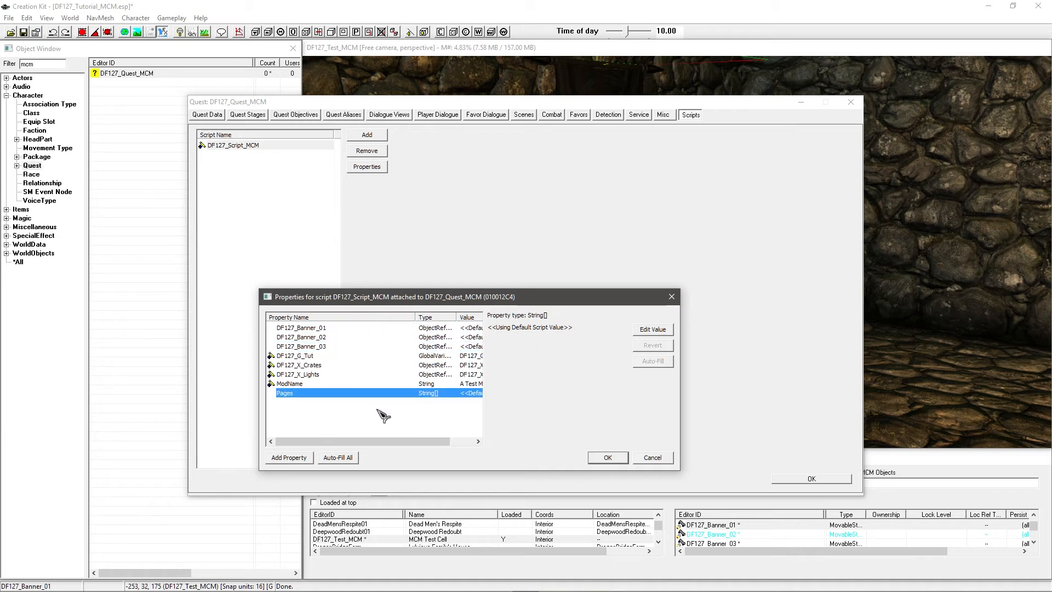
left_click(339, 457)
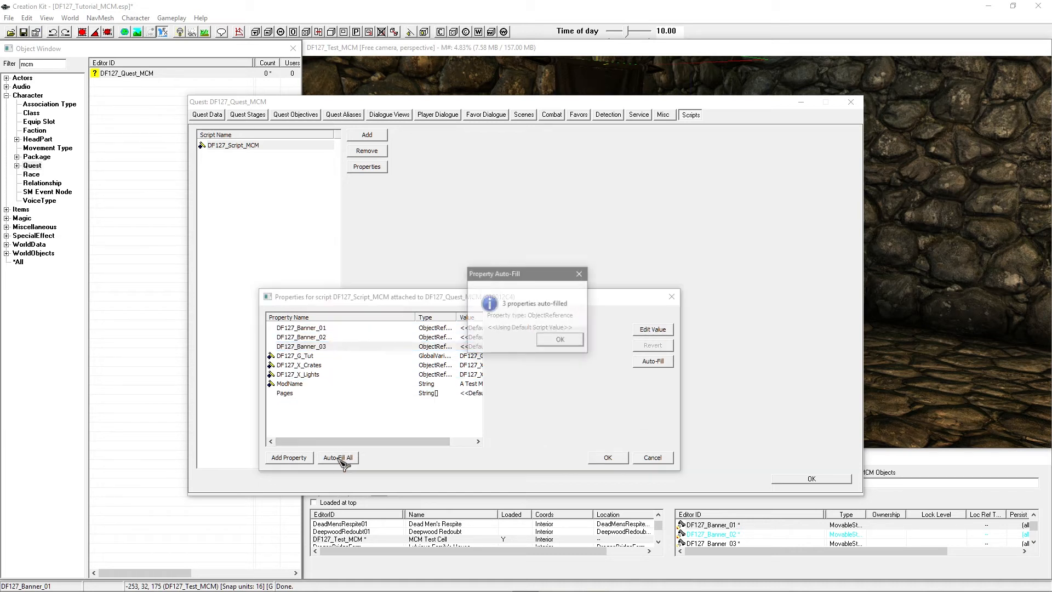
mouse_move(632, 249)
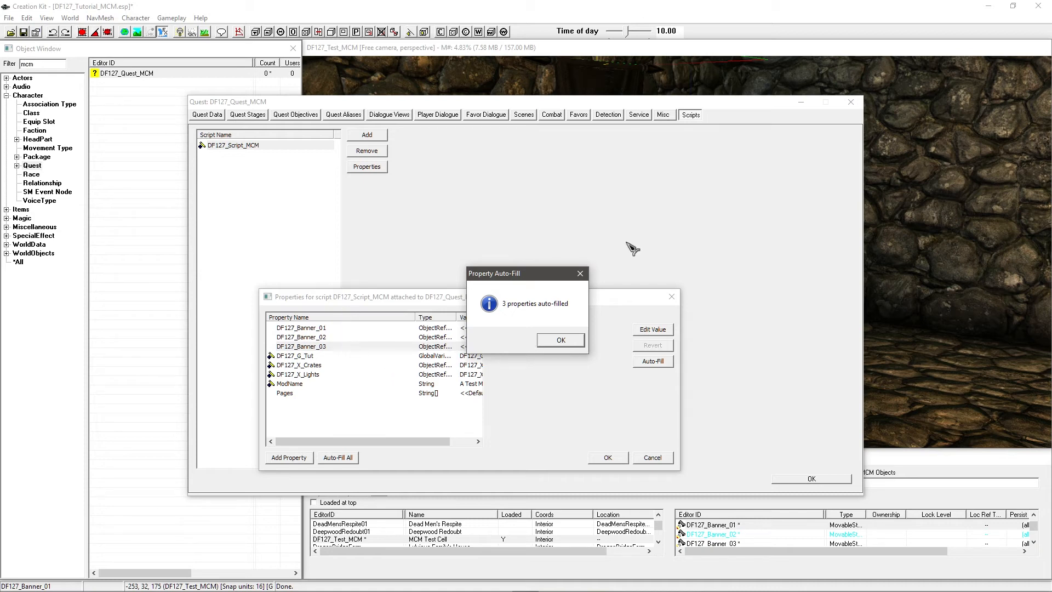
left_click(560, 340)
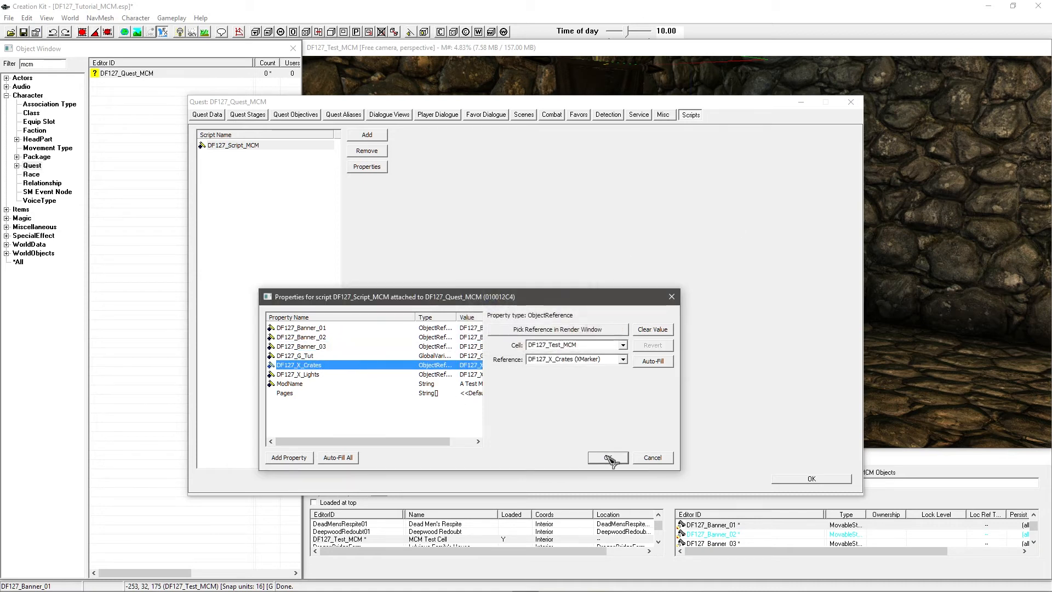
left_click(603, 457)
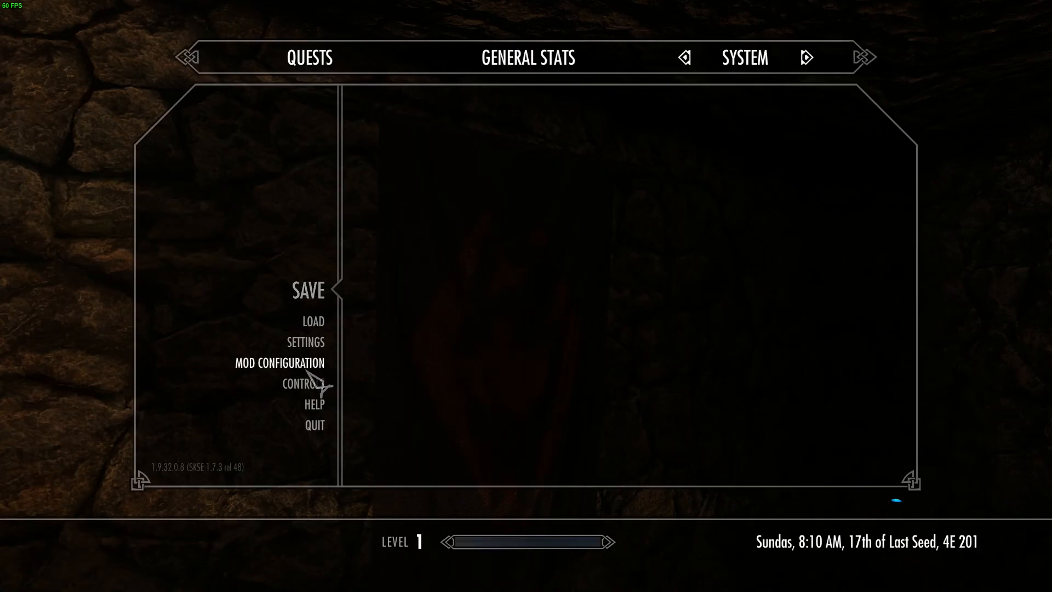
Set Banner Style to Banner 3 on A Test MCM's Cell Design page via Mod Configuration
left_click(280, 363)
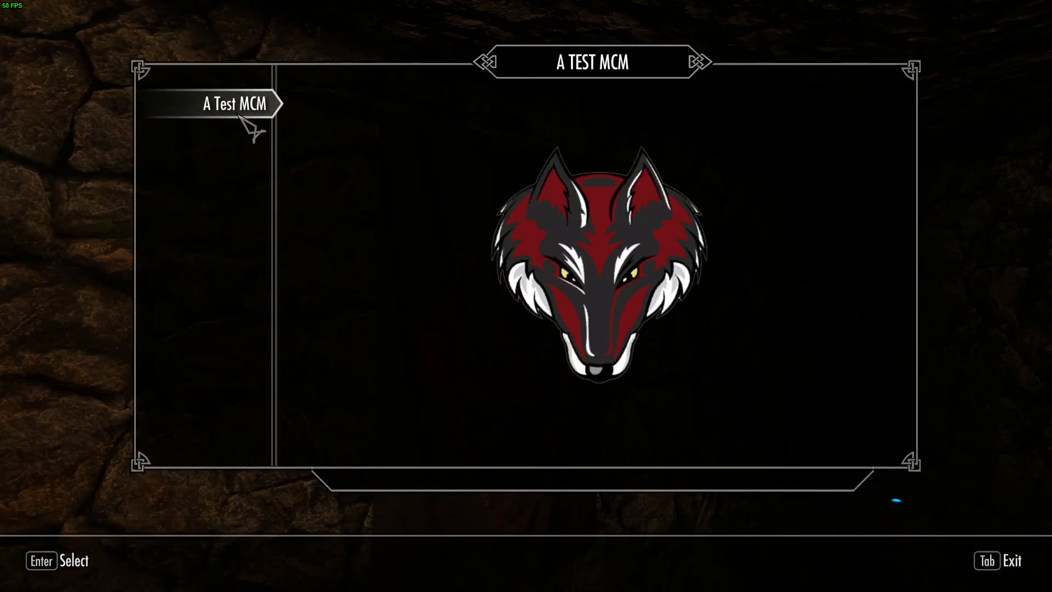
left_click(234, 103)
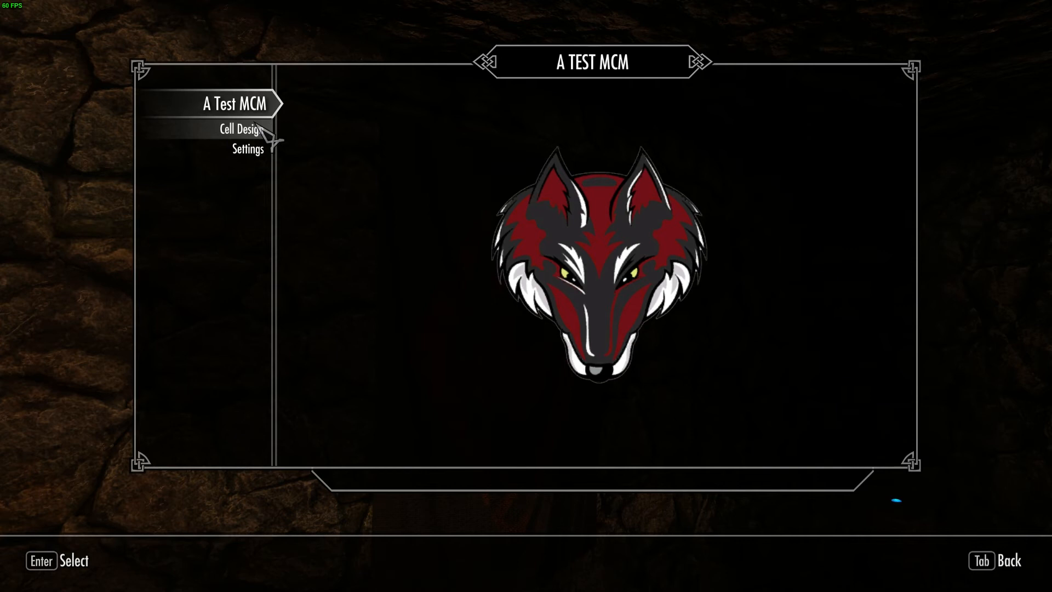
left_click(239, 129)
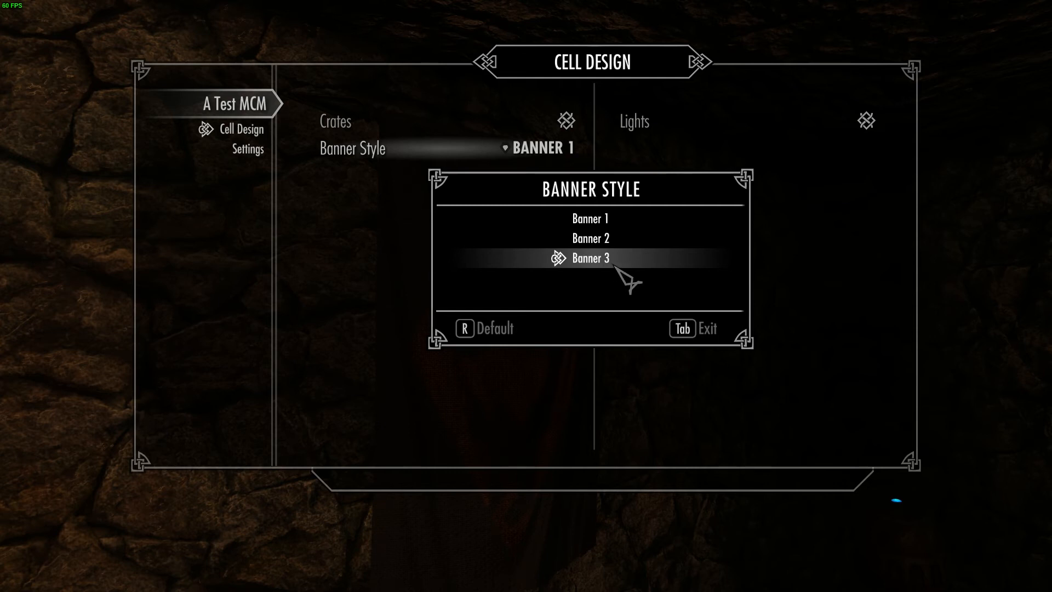
left_click(589, 258)
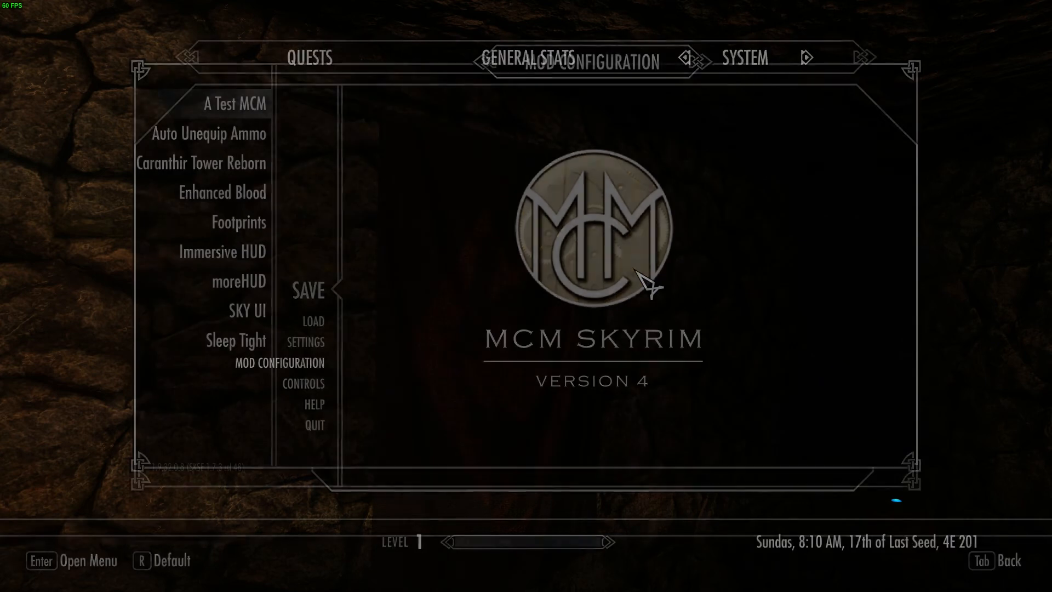
Revisit A Test MCM's Cell Design page, review the Banner Style choices and back out to the System menu
key("Tab")
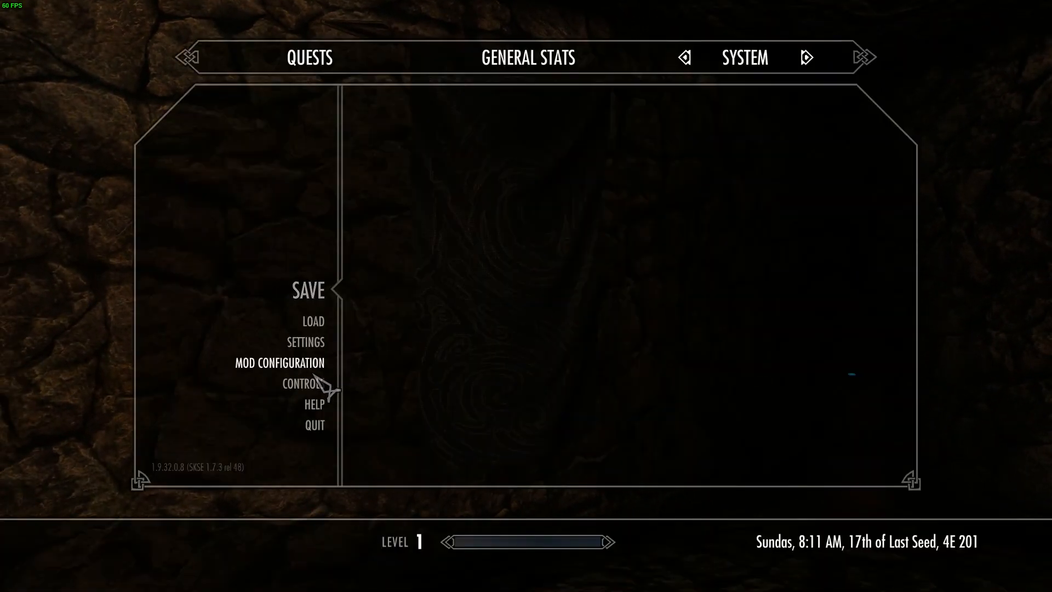
left_click(280, 363)
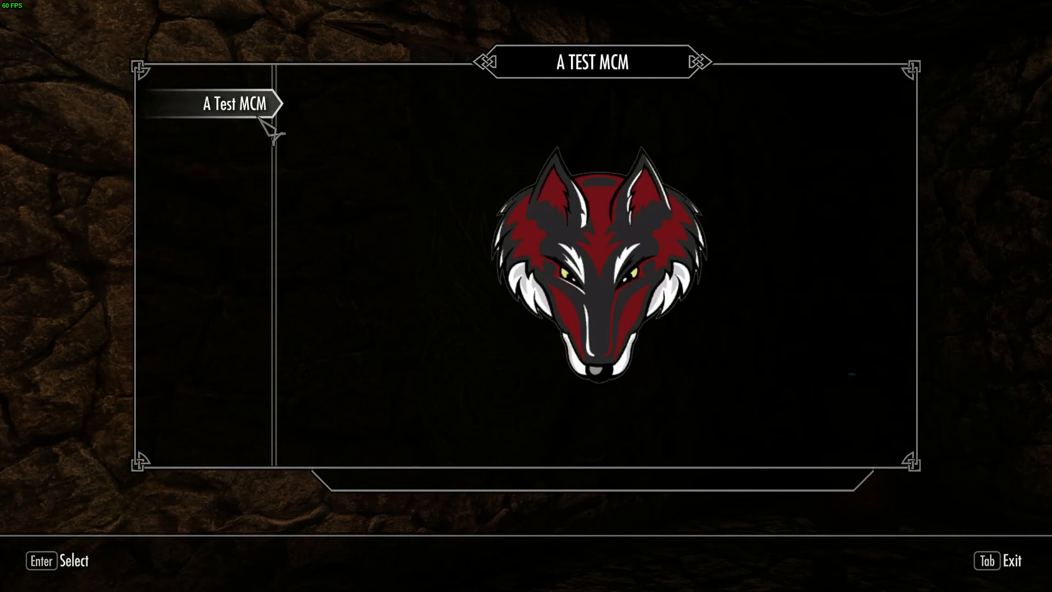
left_click(234, 103)
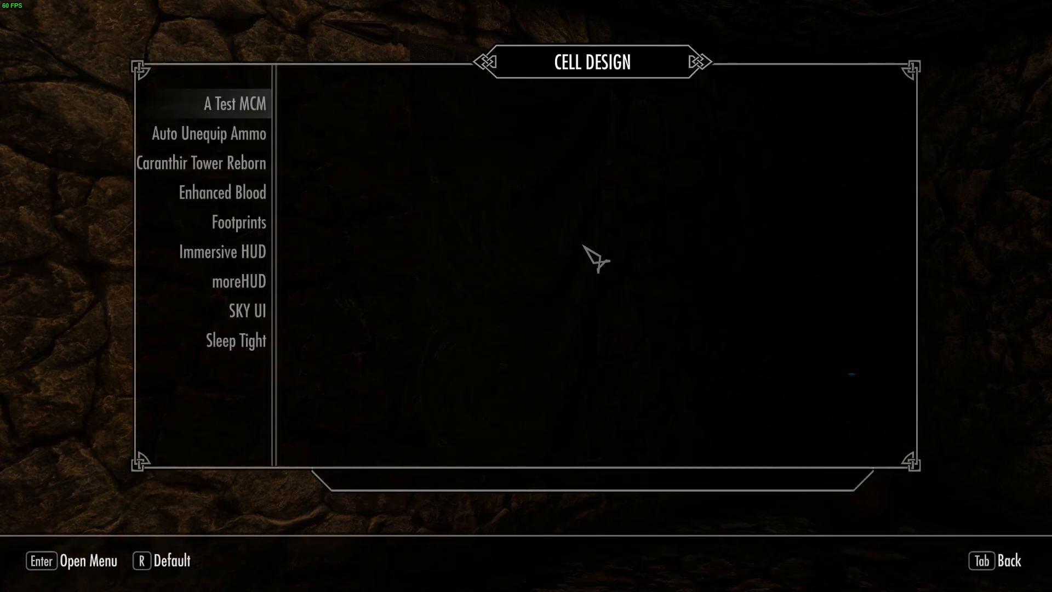
key("Tab")
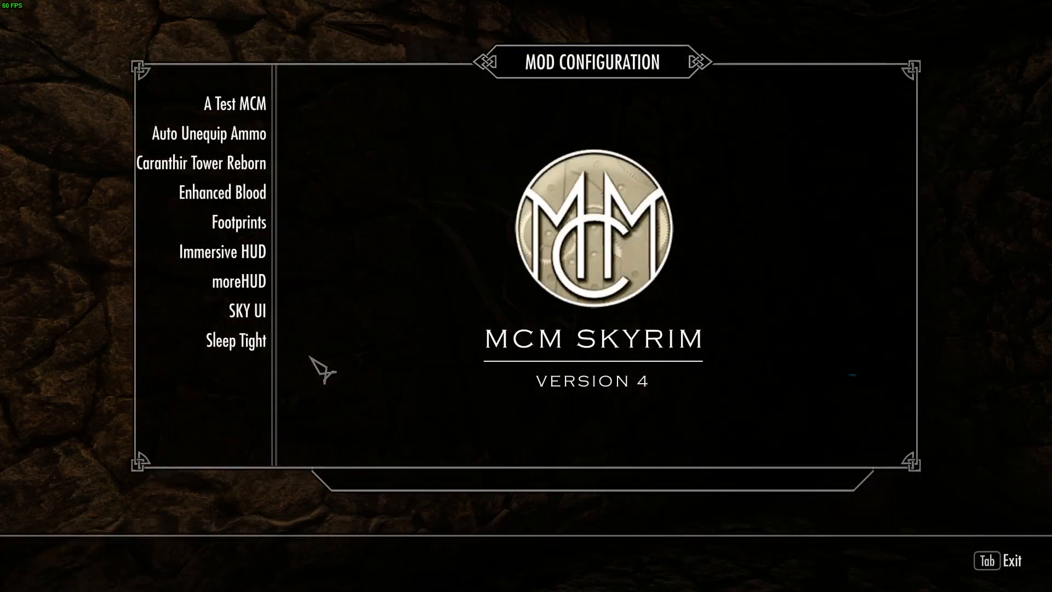
left_click(235, 103)
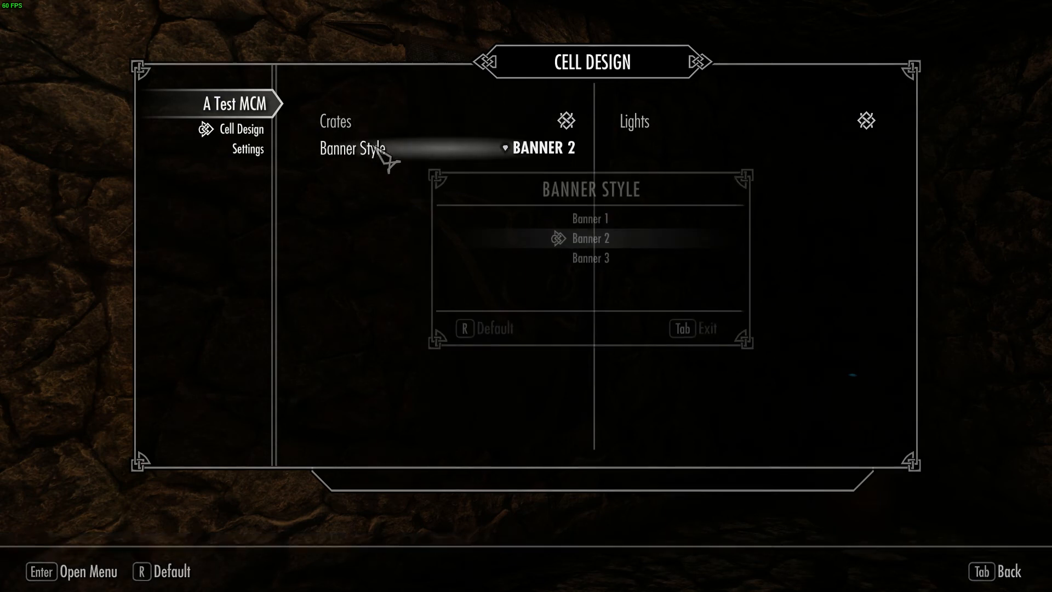
left_click(589, 218)
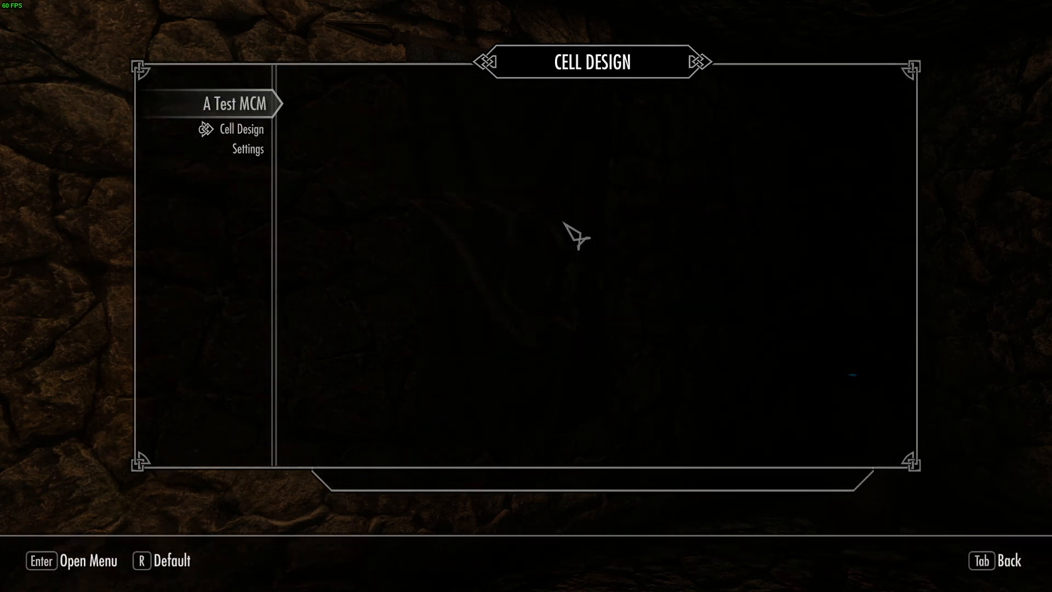
key("Tab")
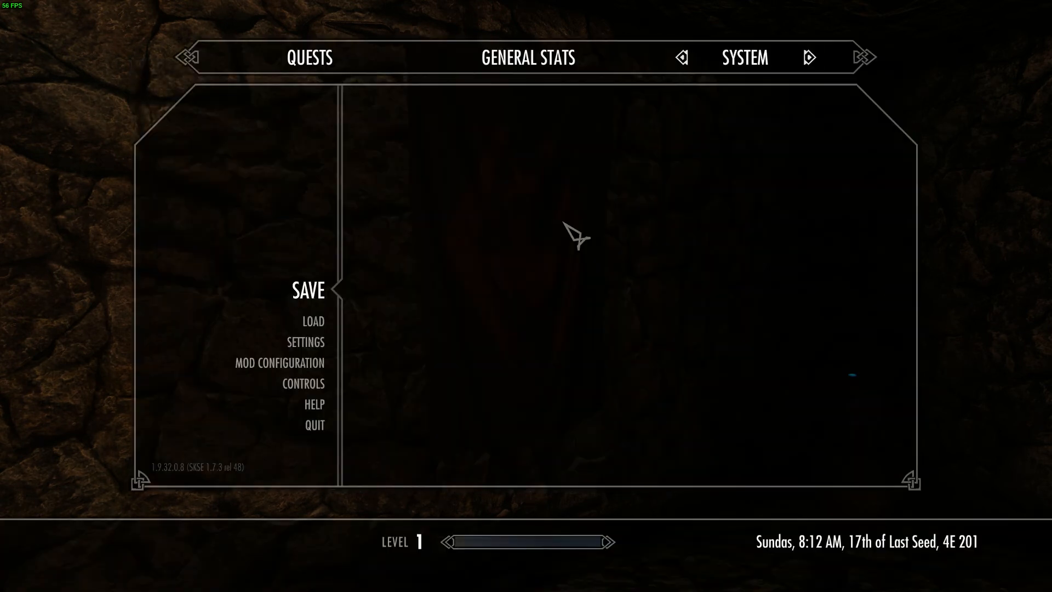
View Caranthir Tower Reborn's Tower Design page showing No Banners and Stone floorings
left_click(280, 363)
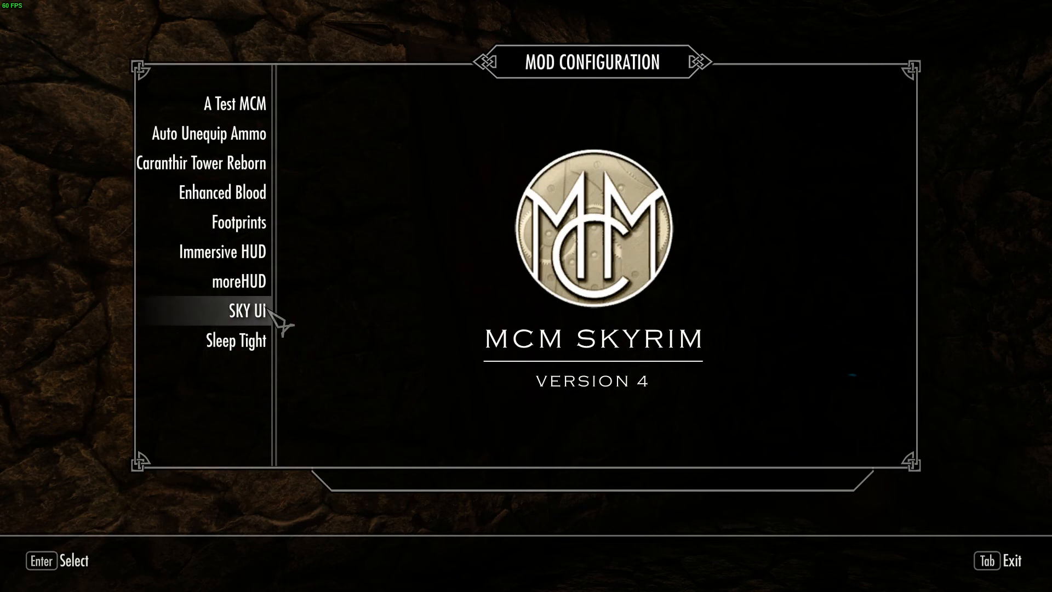
mouse_move(241, 174)
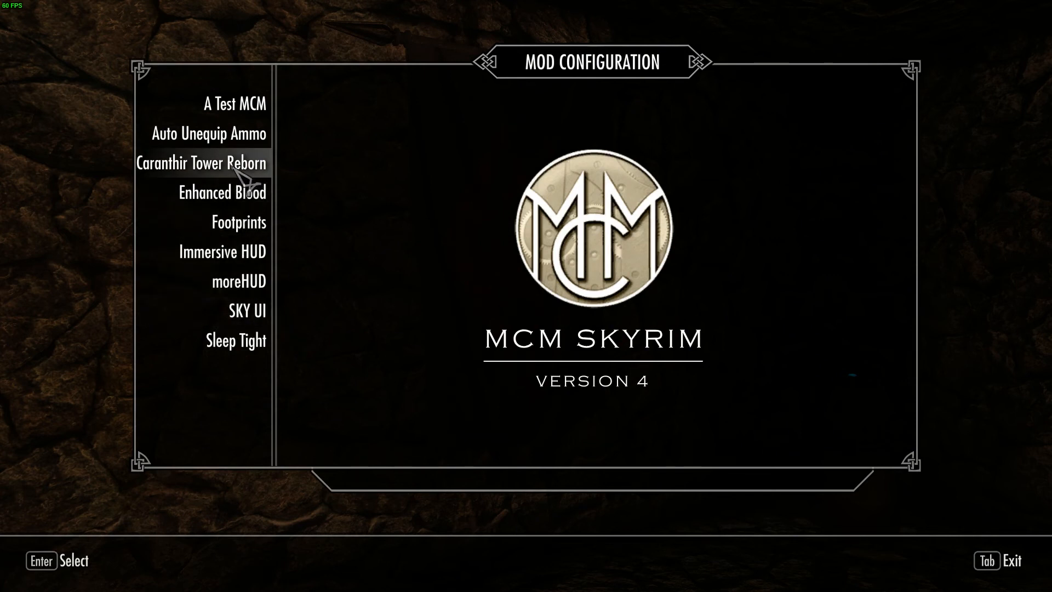
left_click(214, 162)
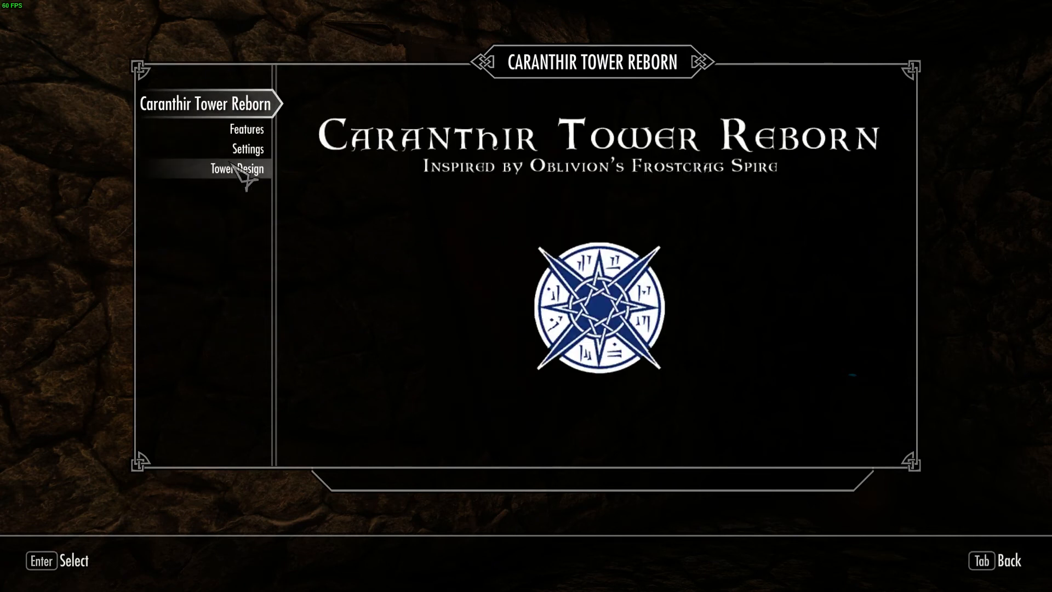
mouse_move(247, 148)
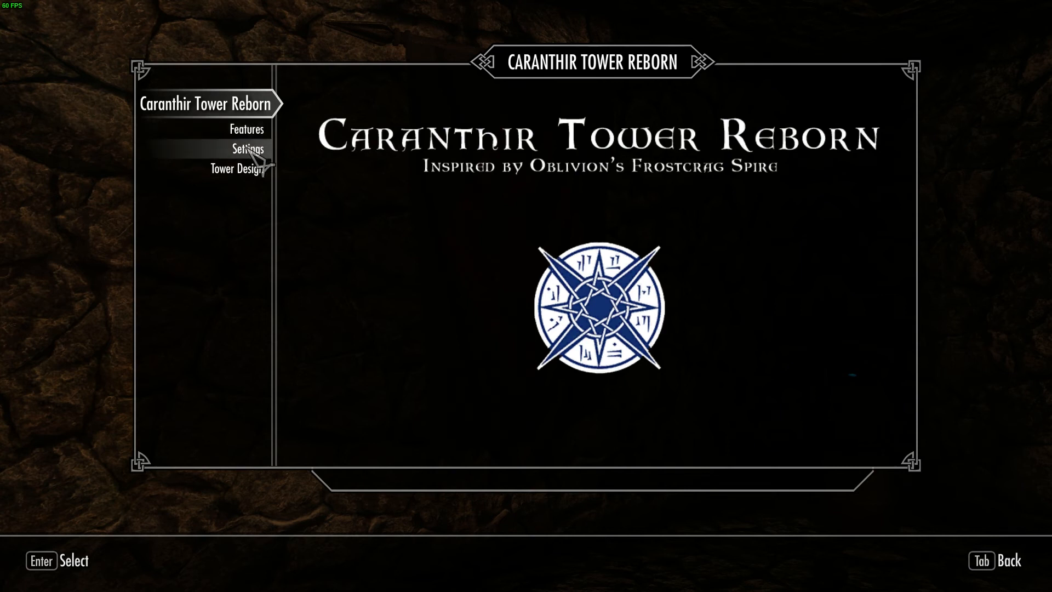
left_click(236, 168)
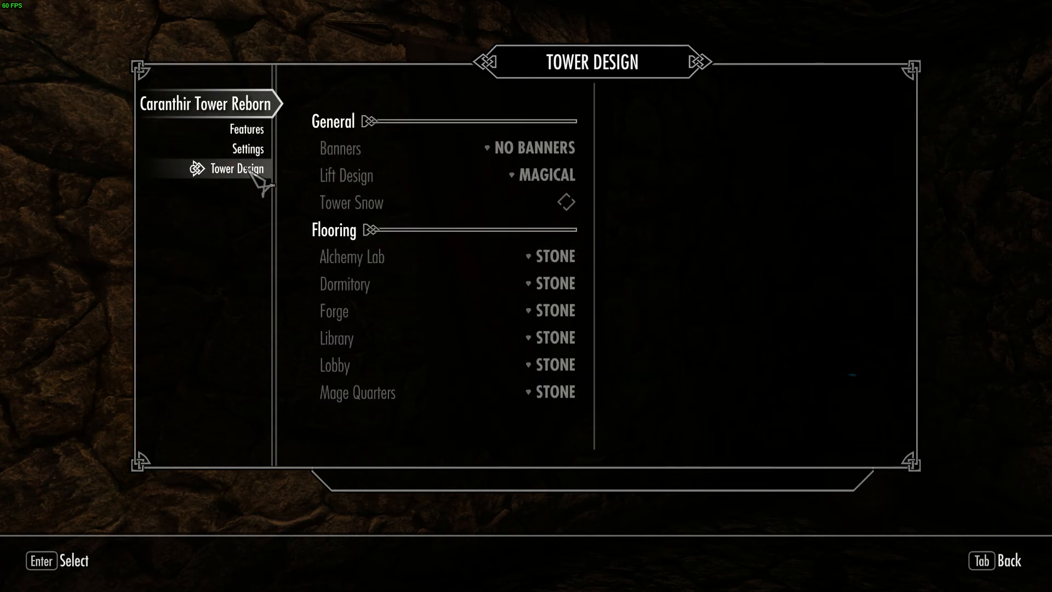
mouse_move(607, 158)
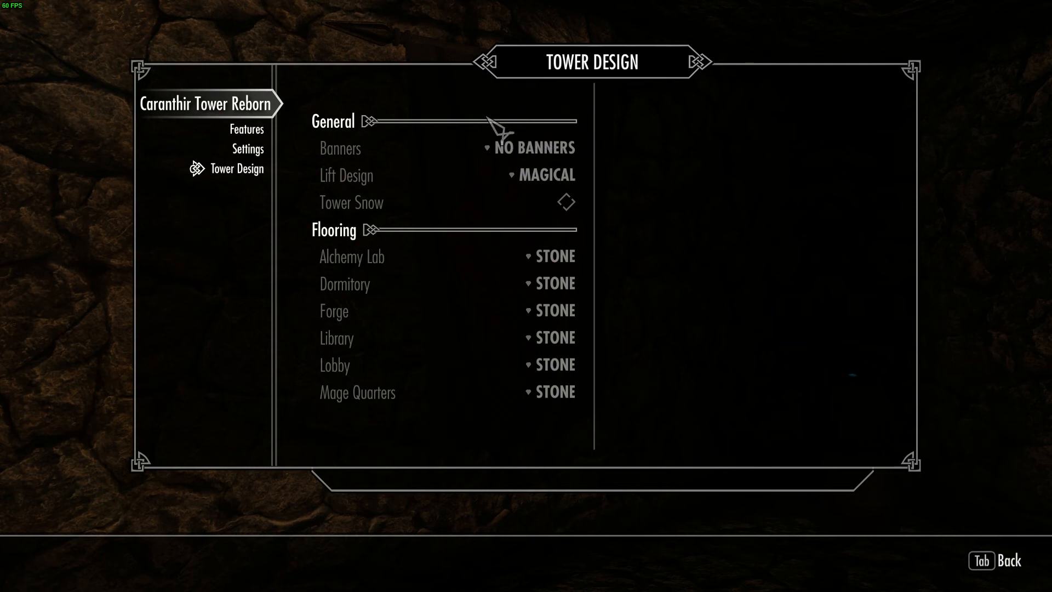
mouse_move(507, 154)
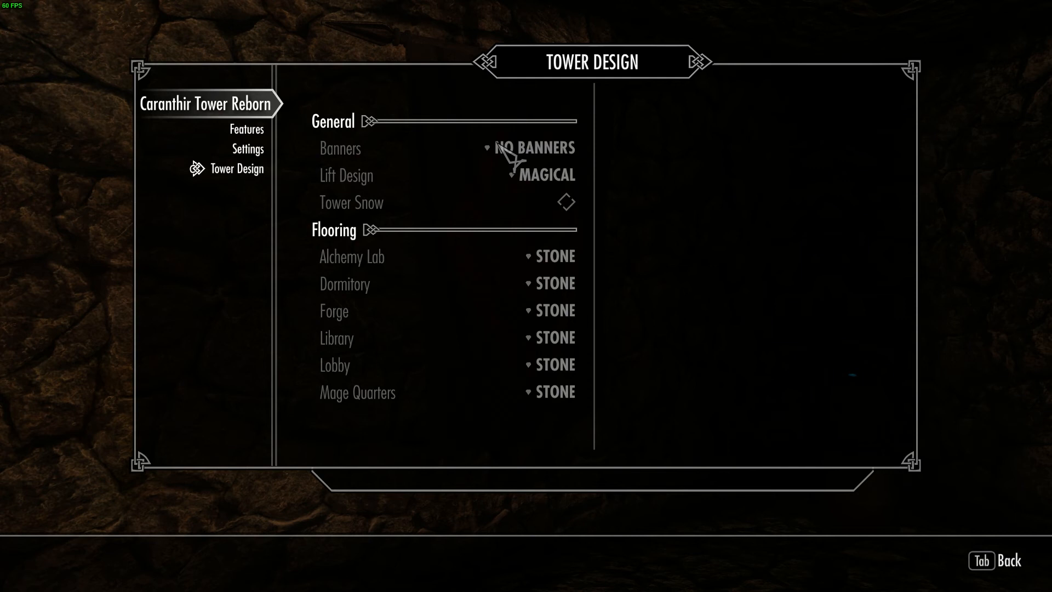
mouse_move(596, 300)
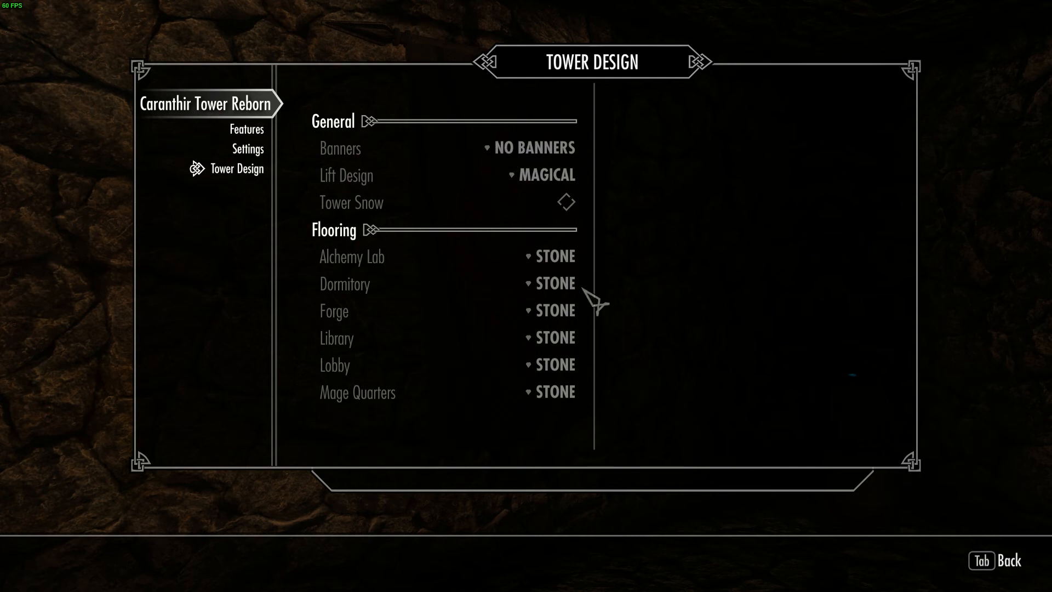
mouse_move(465, 195)
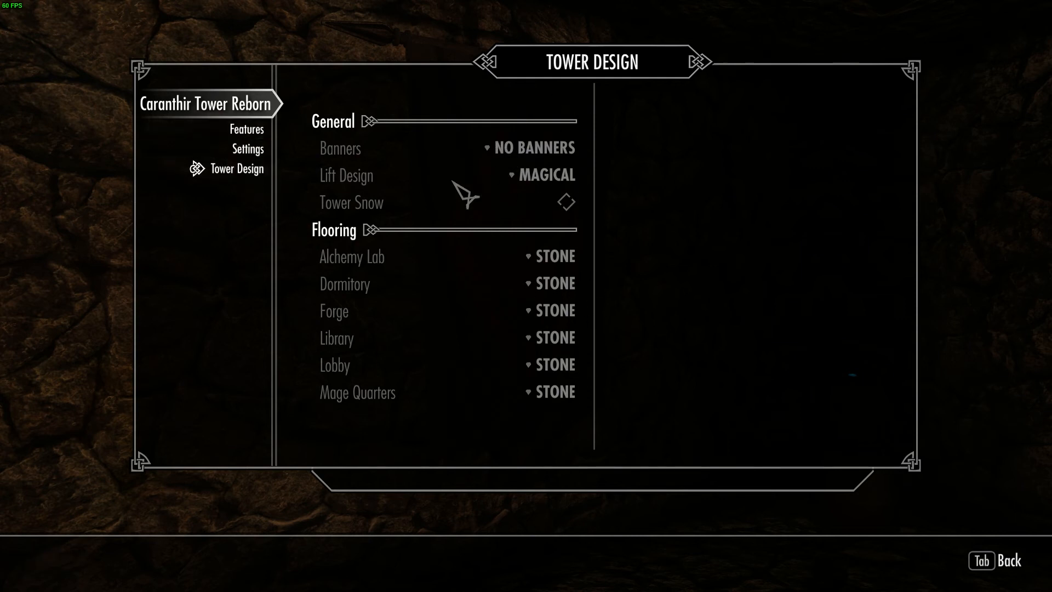
mouse_move(453, 196)
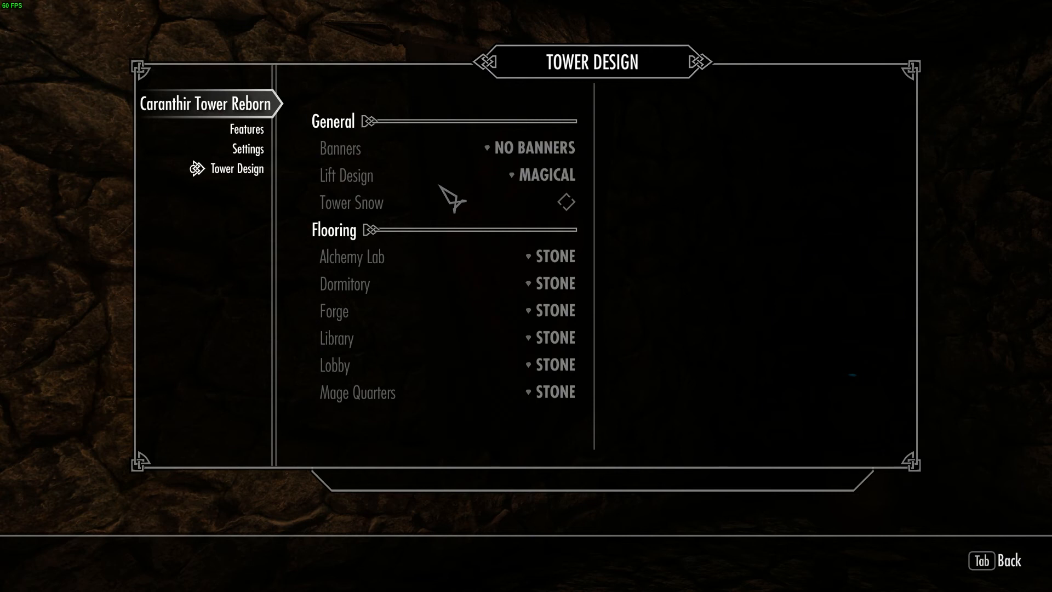
mouse_move(435, 310)
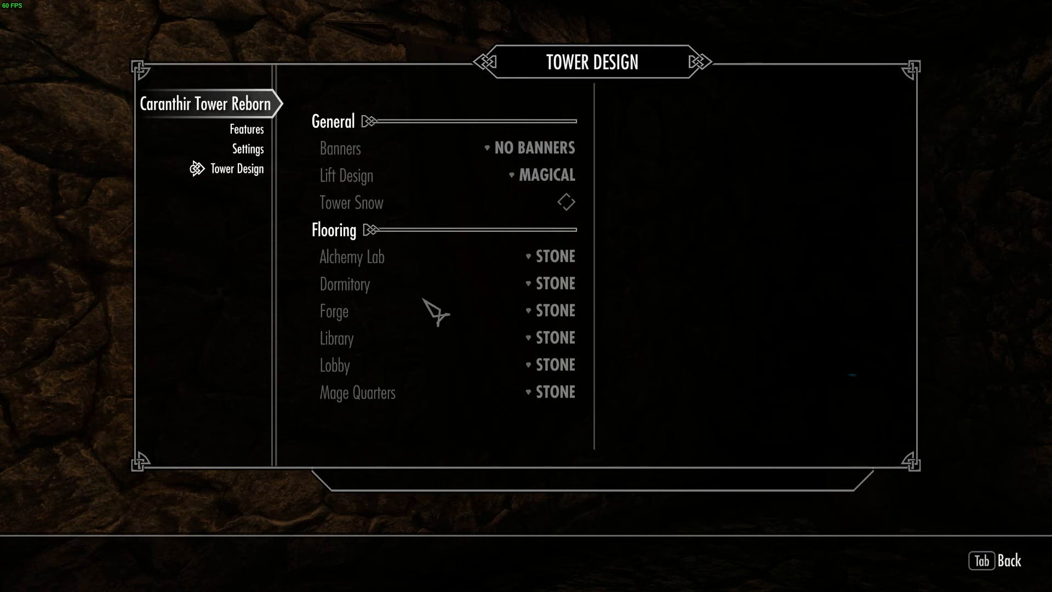
mouse_move(570, 306)
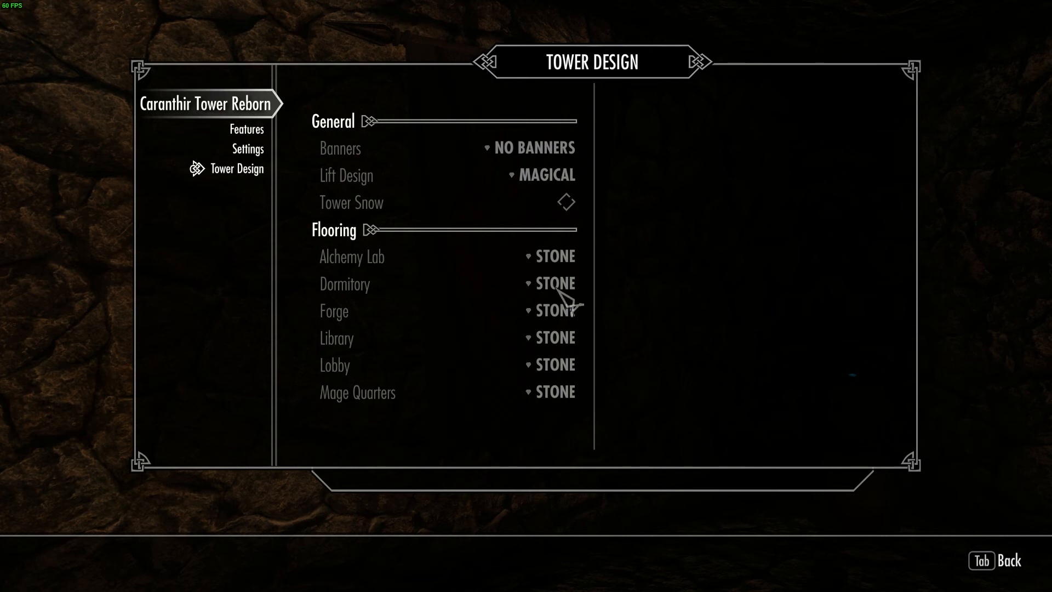
mouse_move(487, 288)
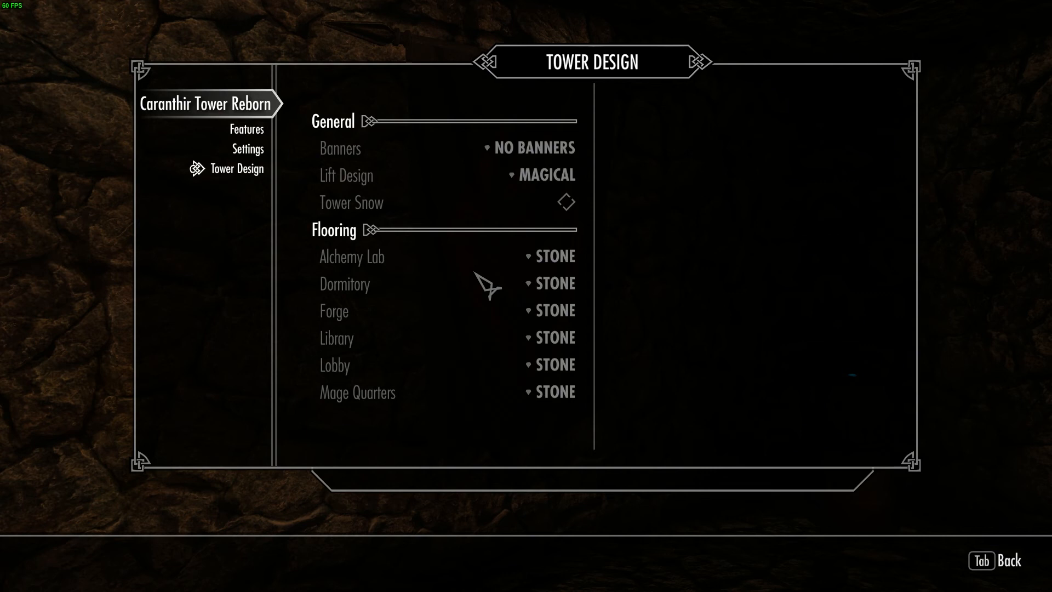
mouse_move(429, 282)
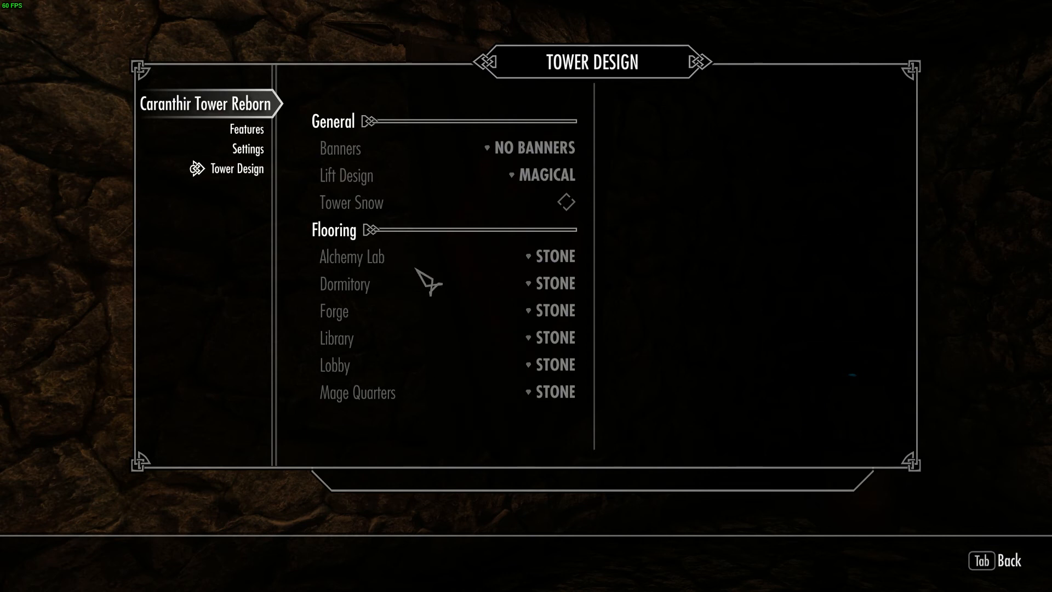
mouse_move(429, 310)
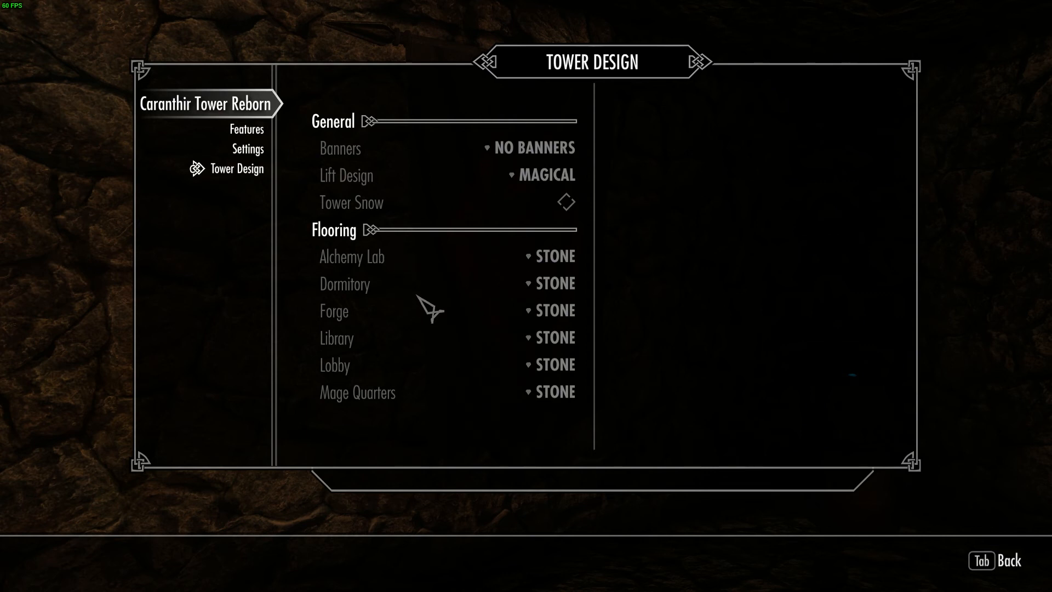
mouse_move(442, 285)
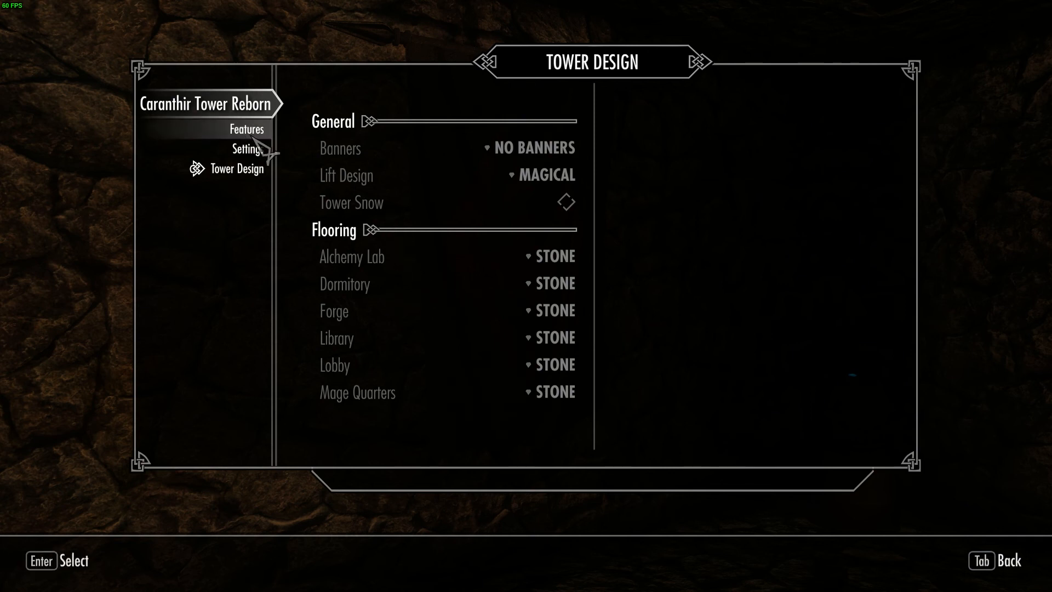
On Caranthir Tower Reborn's Settings page choose Customise style with the Mage Quarters image and exit
left_click(247, 130)
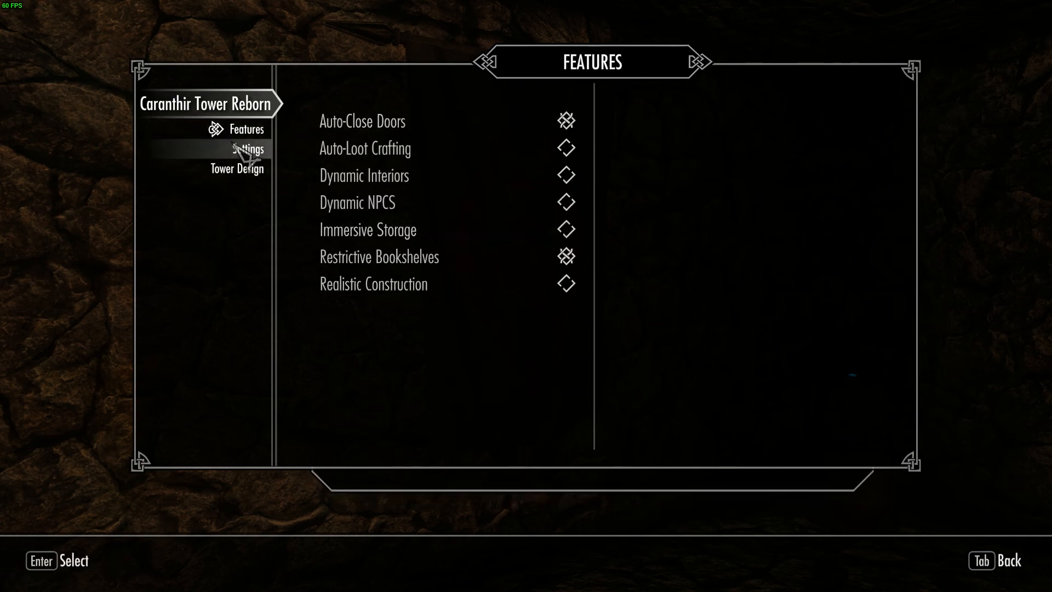
left_click(247, 148)
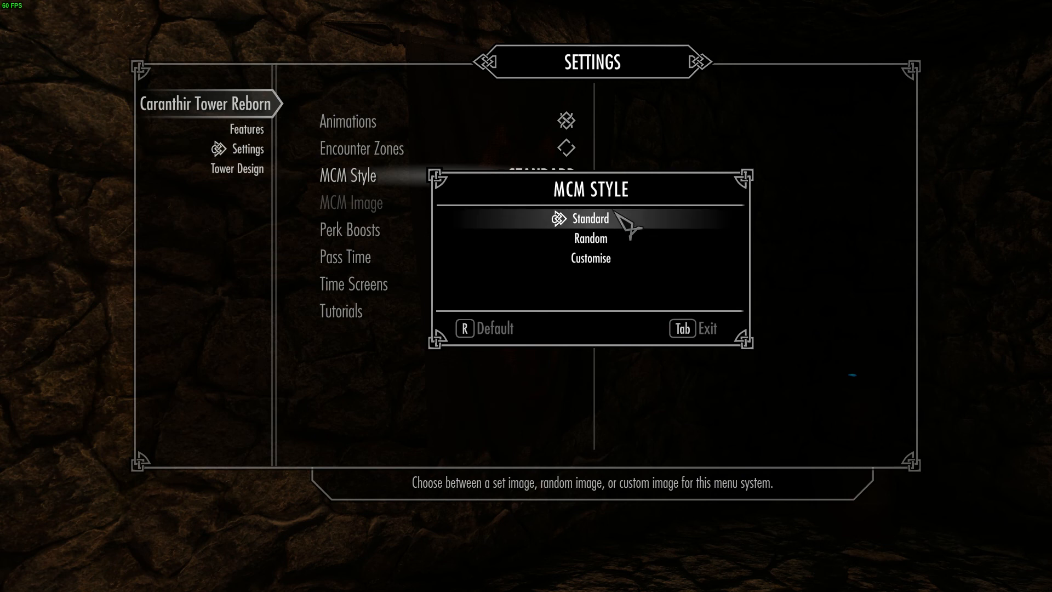
mouse_move(590, 258)
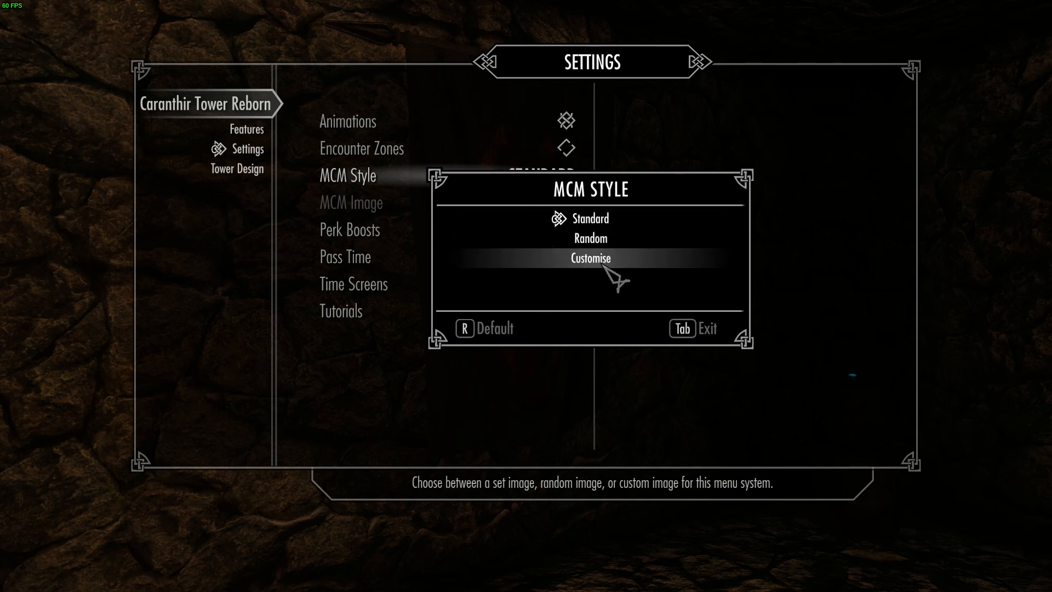
mouse_move(589, 238)
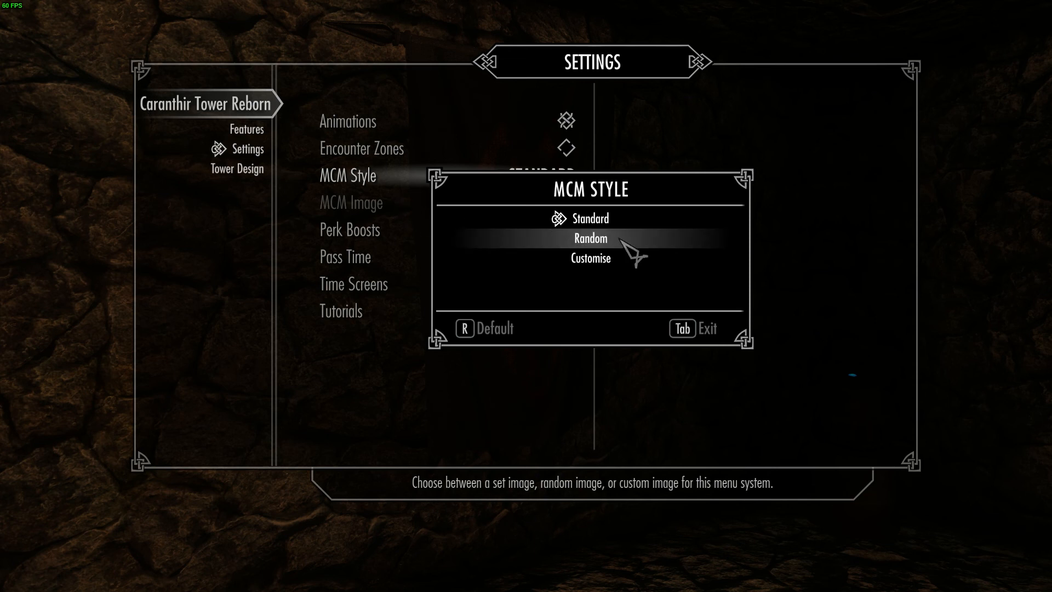
mouse_move(612, 259)
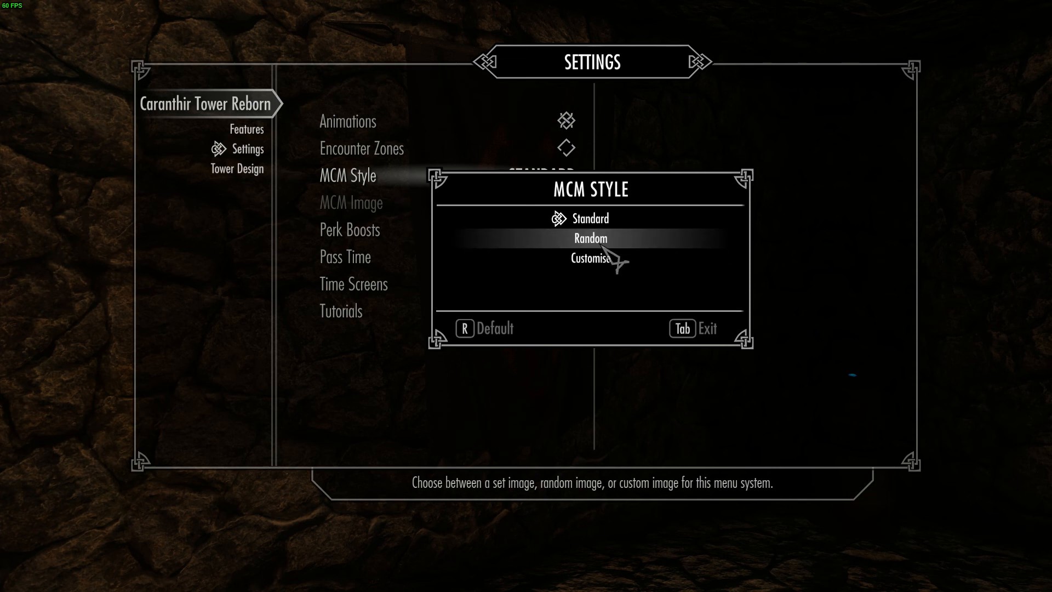
left_click(589, 258)
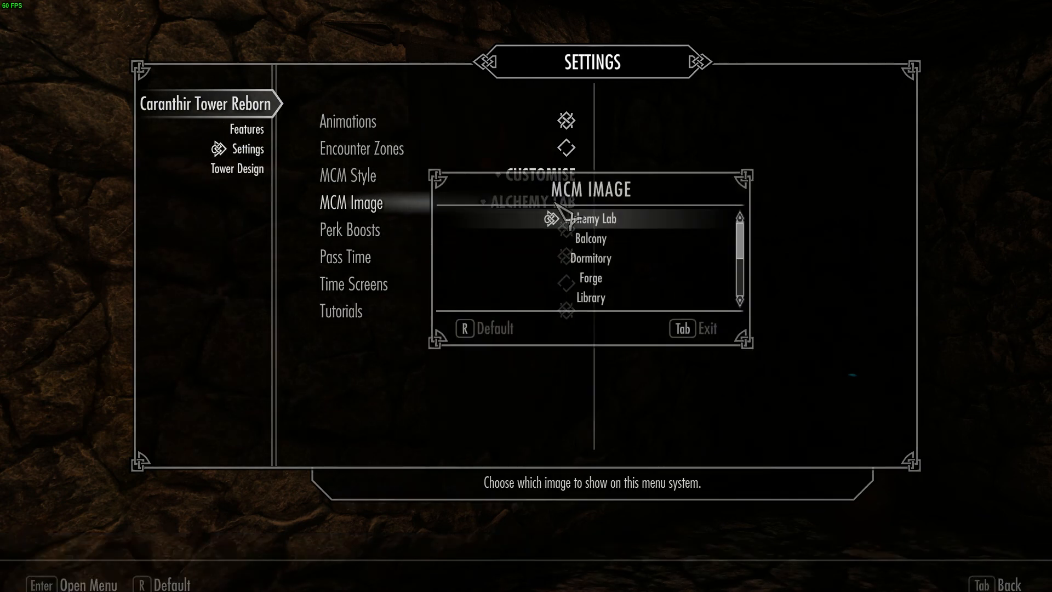
scroll("down", 3)
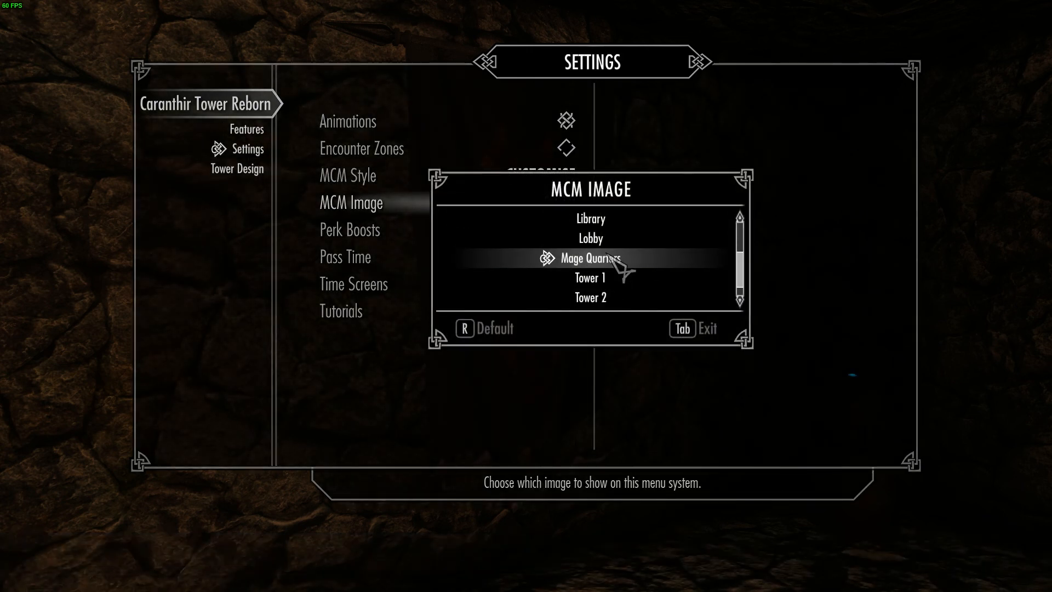
left_click(589, 258)
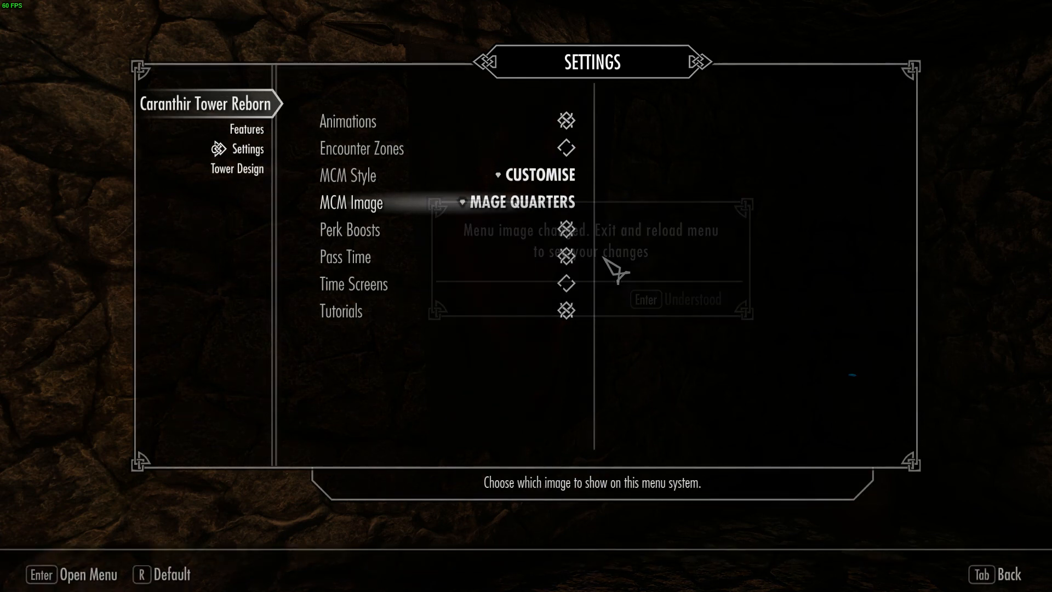
key("Tab")
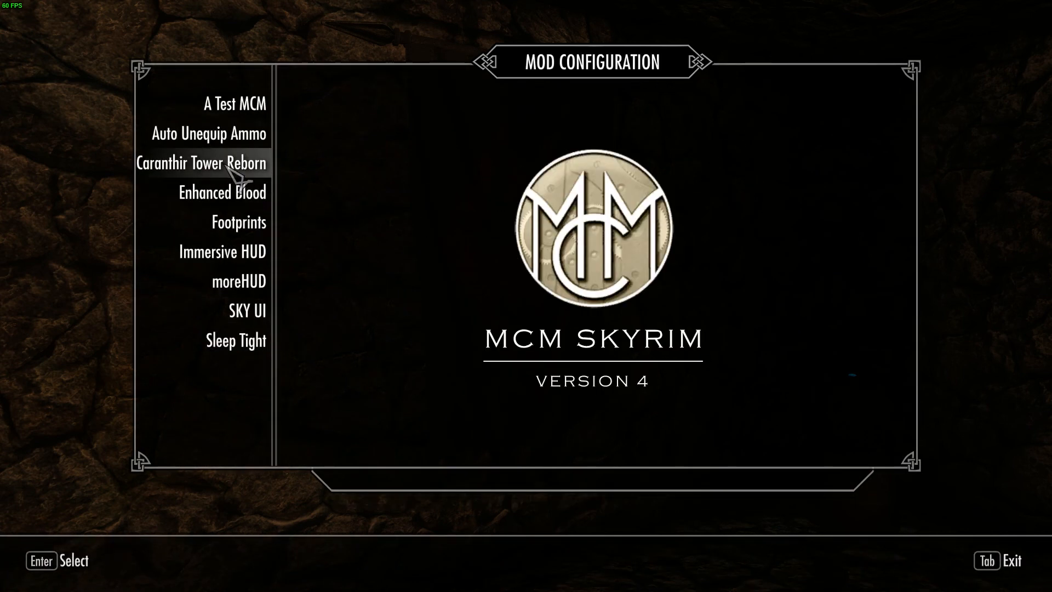
Reopen Caranthir Tower Reborn to see the Mage Quarters picture, then view Settings and Features
left_click(216, 163)
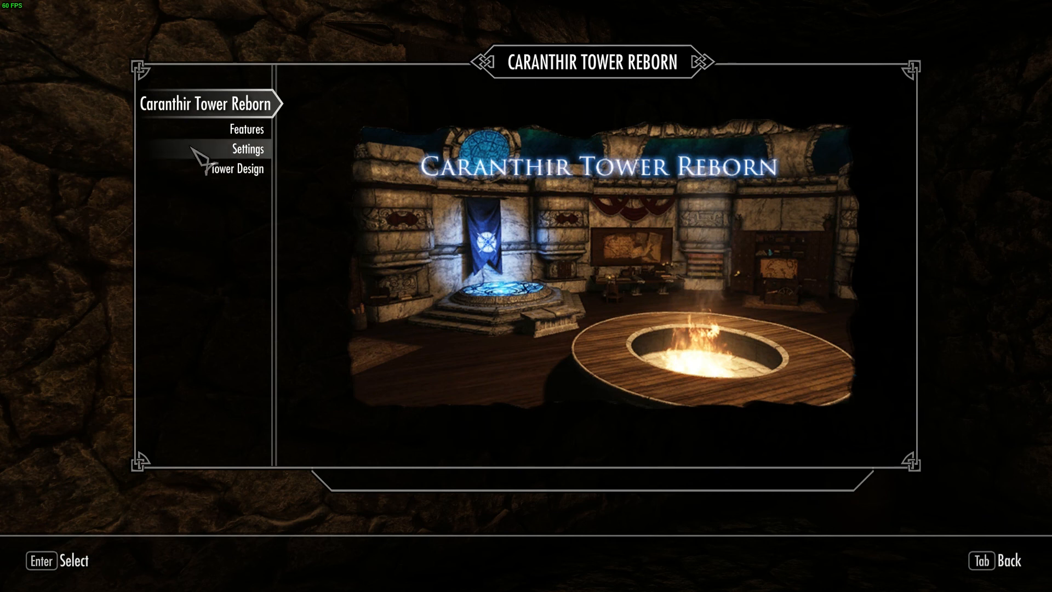
mouse_move(268, 170)
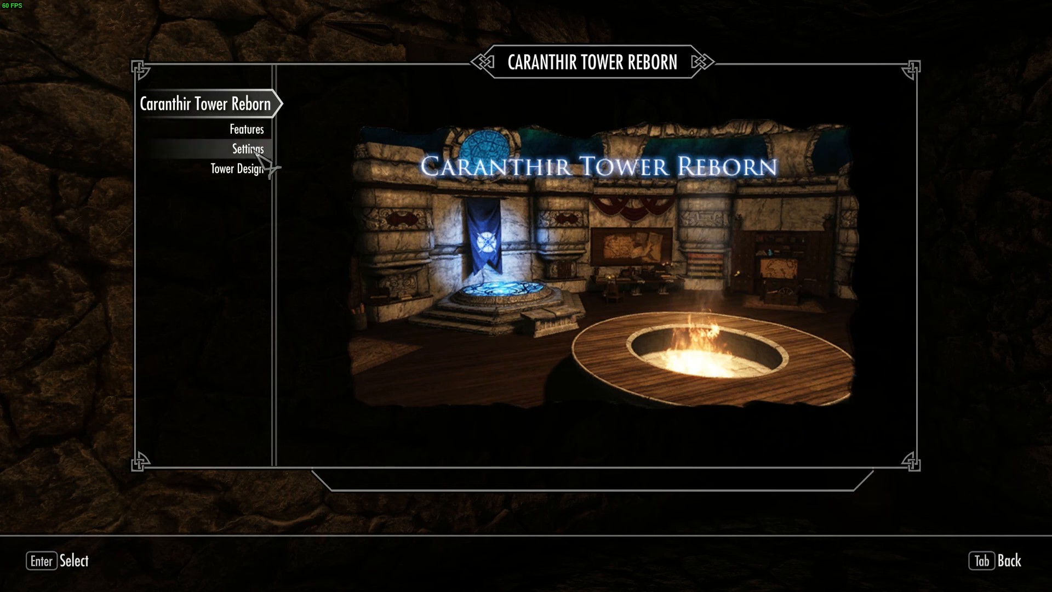
left_click(249, 148)
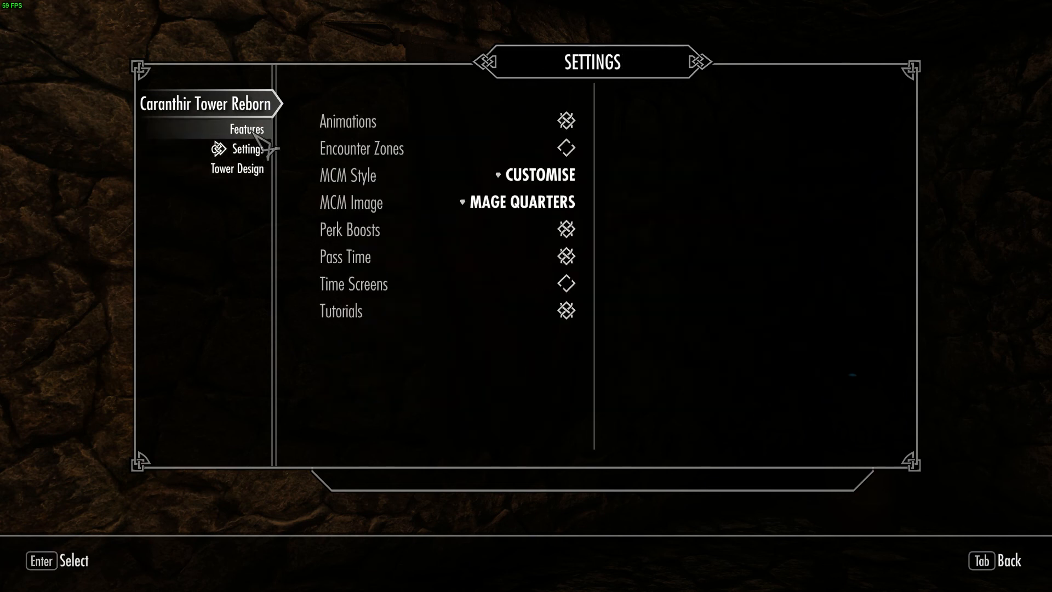
left_click(247, 129)
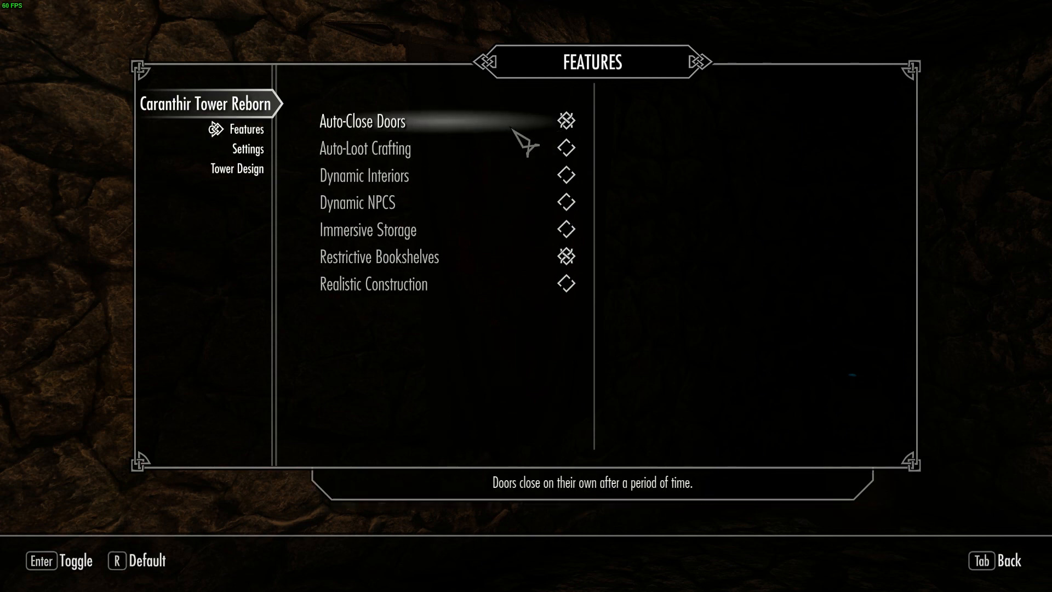